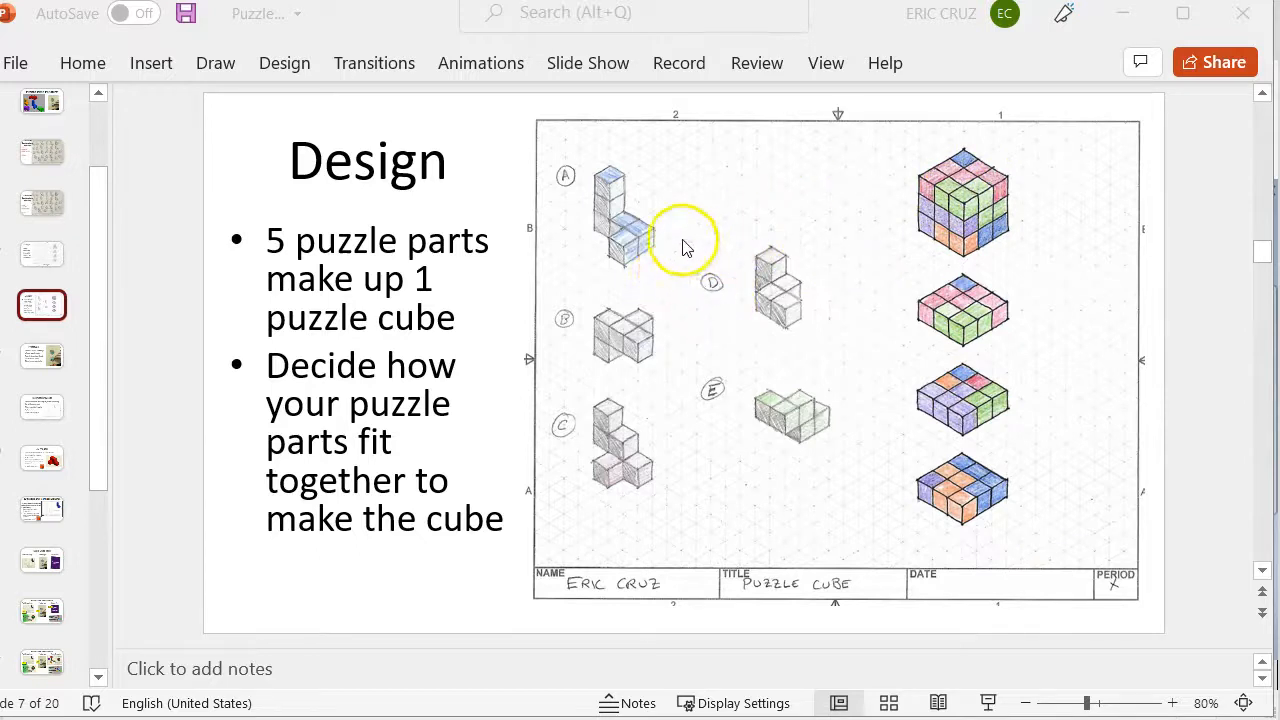
mouse_move(600, 348)
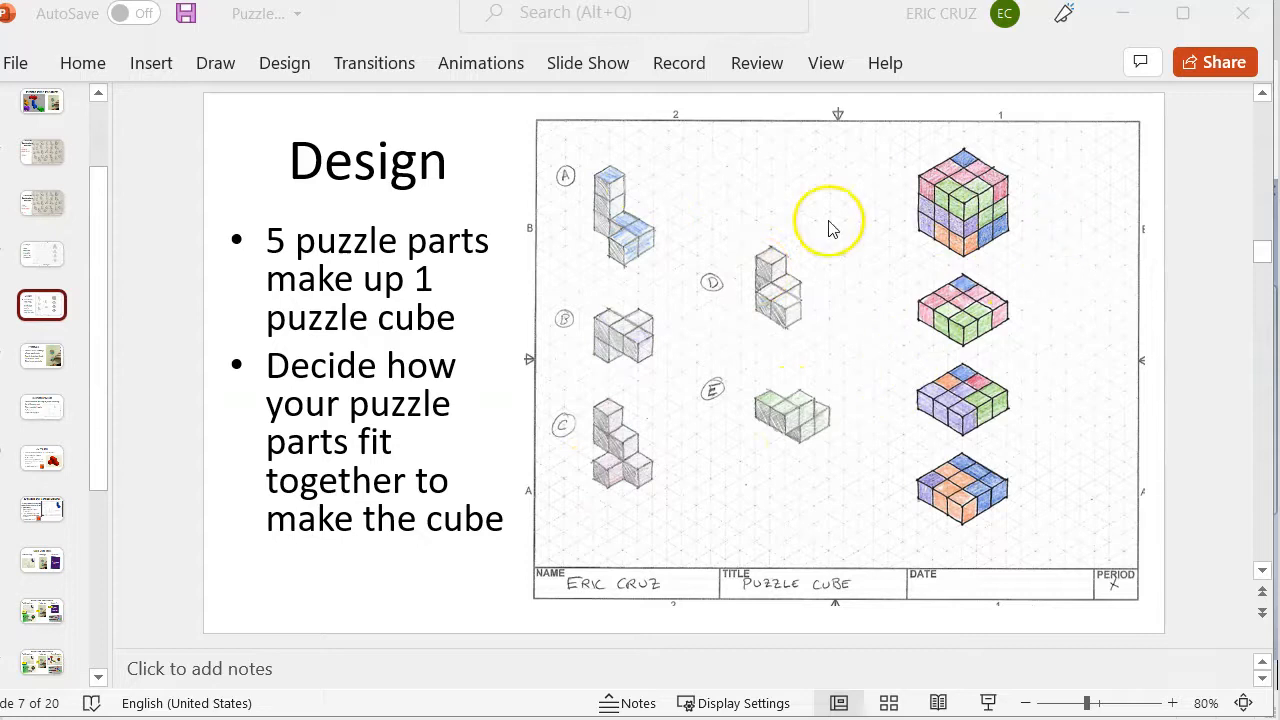
mouse_move(905, 235)
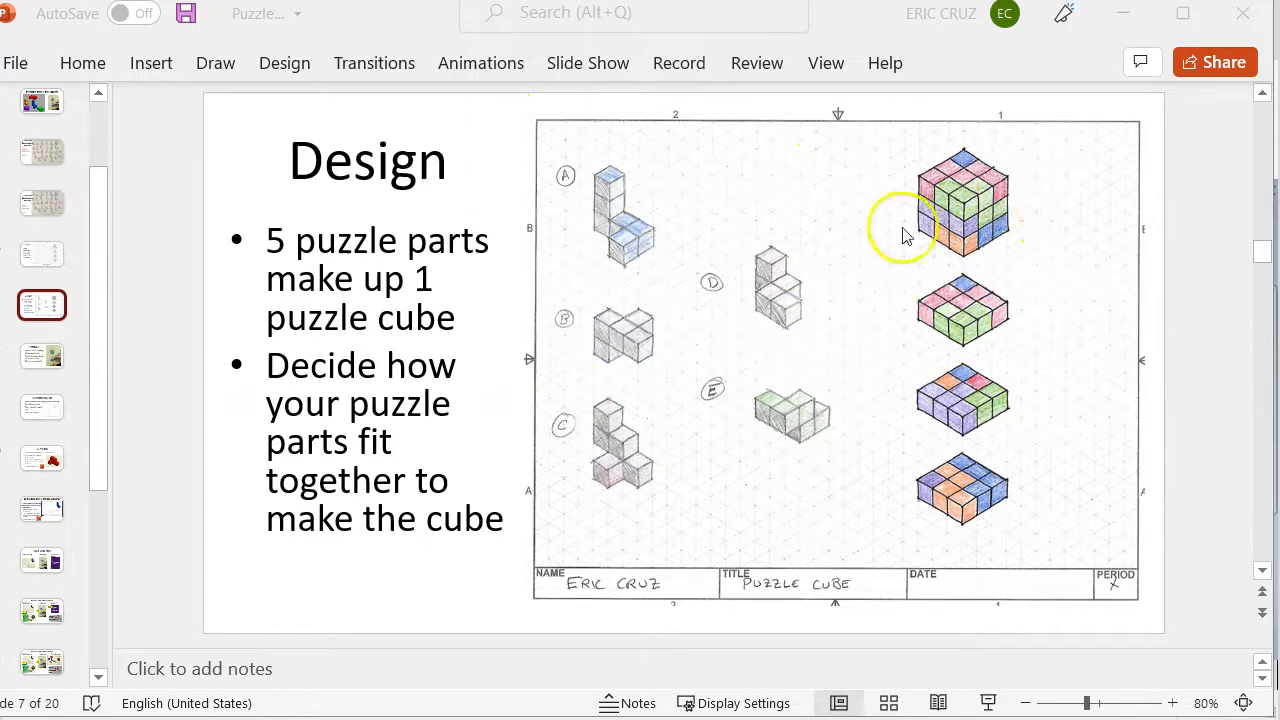
mouse_move(605, 400)
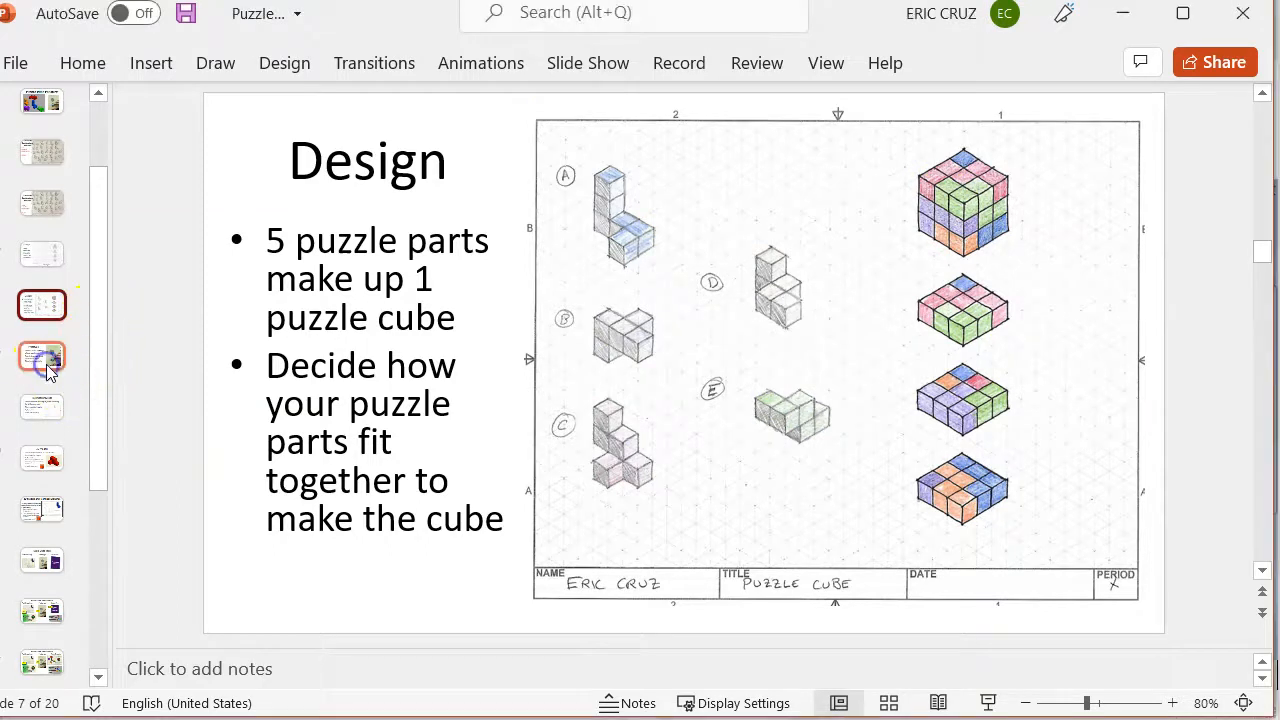
Show the Prototype slide (slide 8), then switch to the Assembly3 cube in Inventor.
click(42, 357)
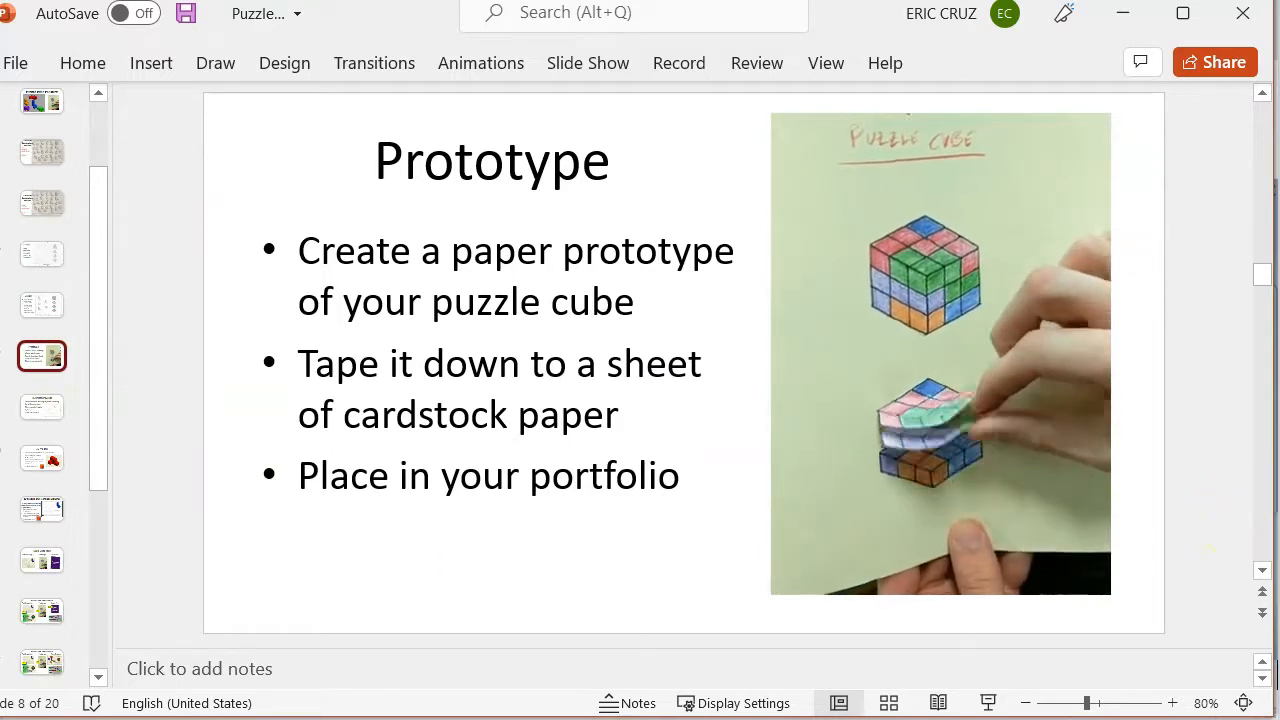
click(42, 305)
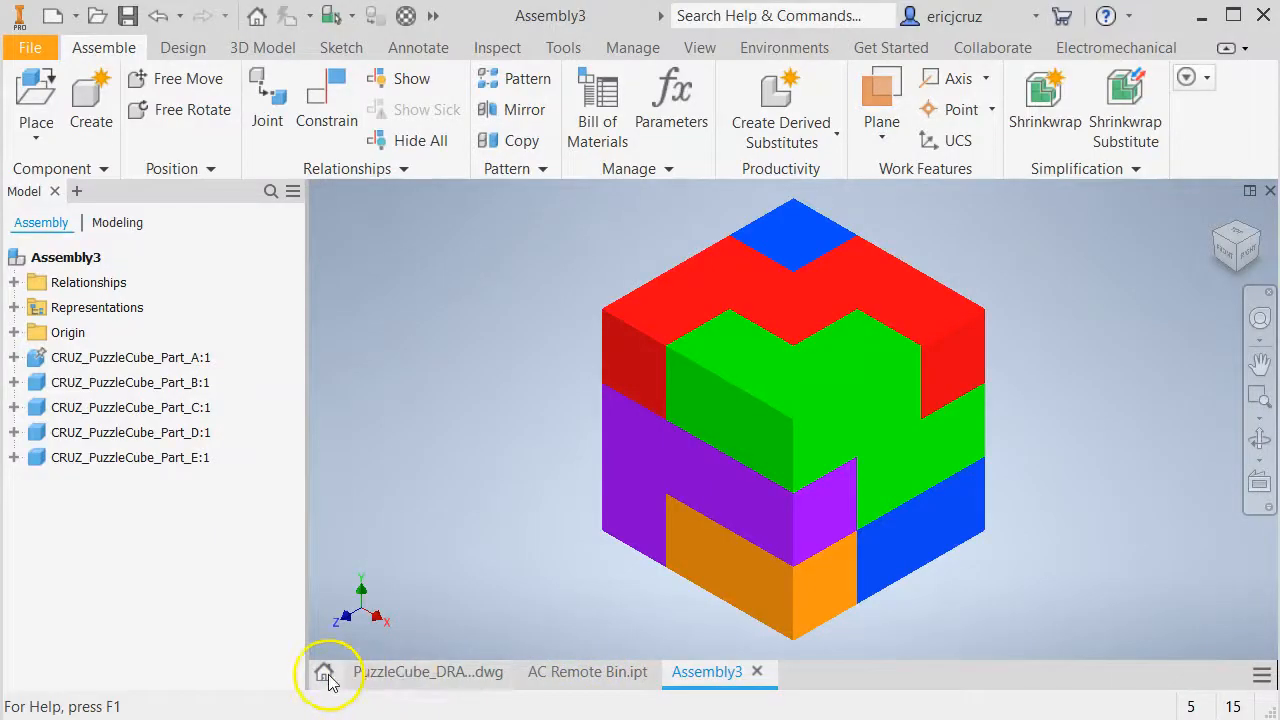
Open CRUZ_PuzzleCube_Part_A from Recent Documents, then view Assembly3 and the puzzle cube drawing.
click(324, 671)
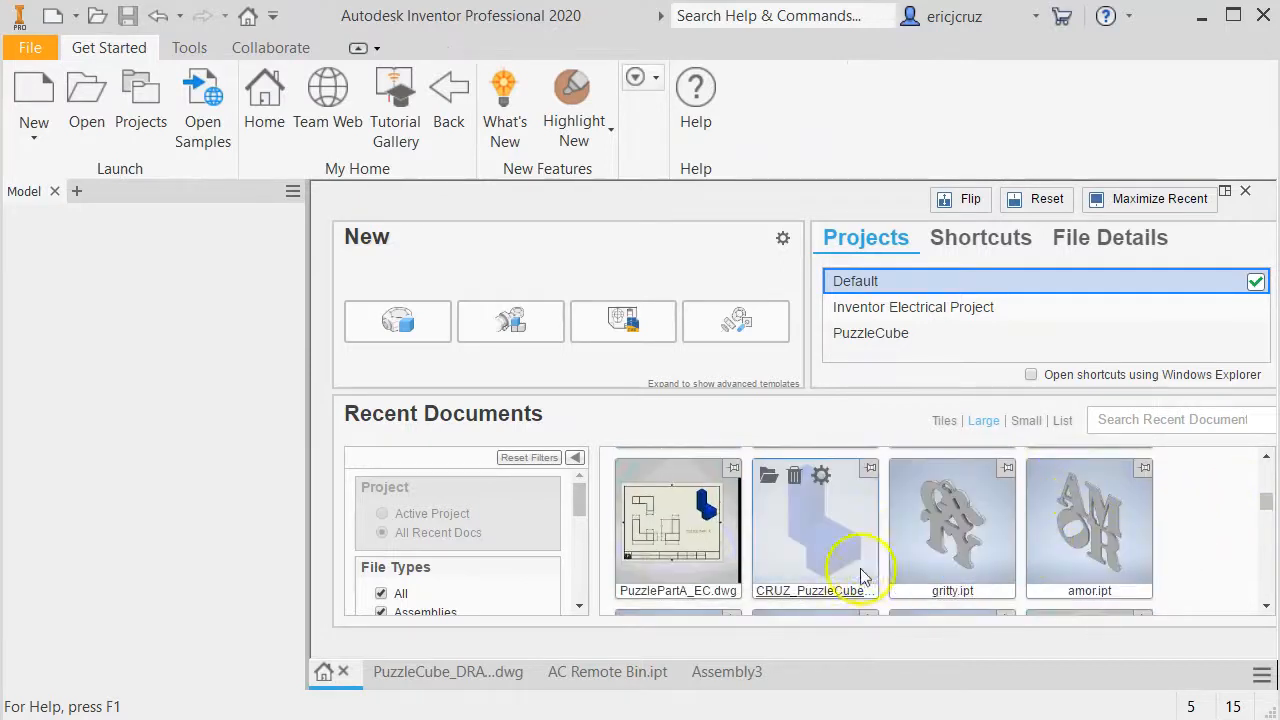
double_click(814, 527)
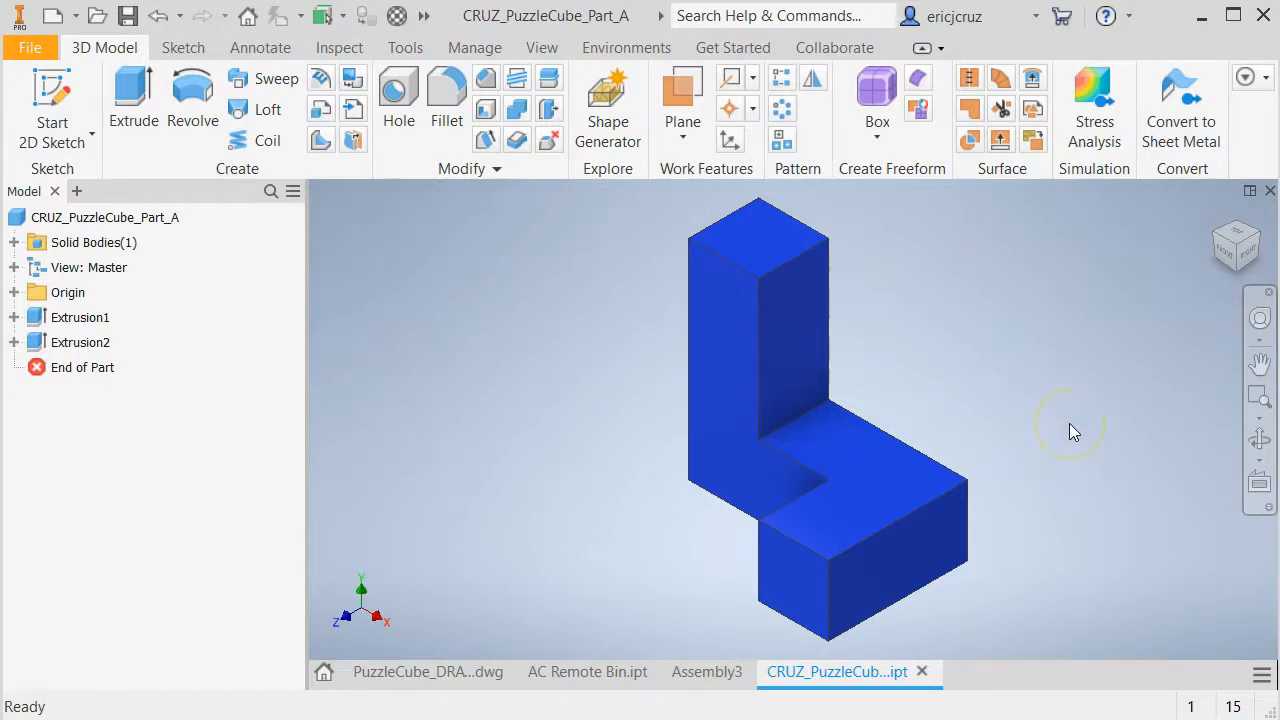
click(706, 671)
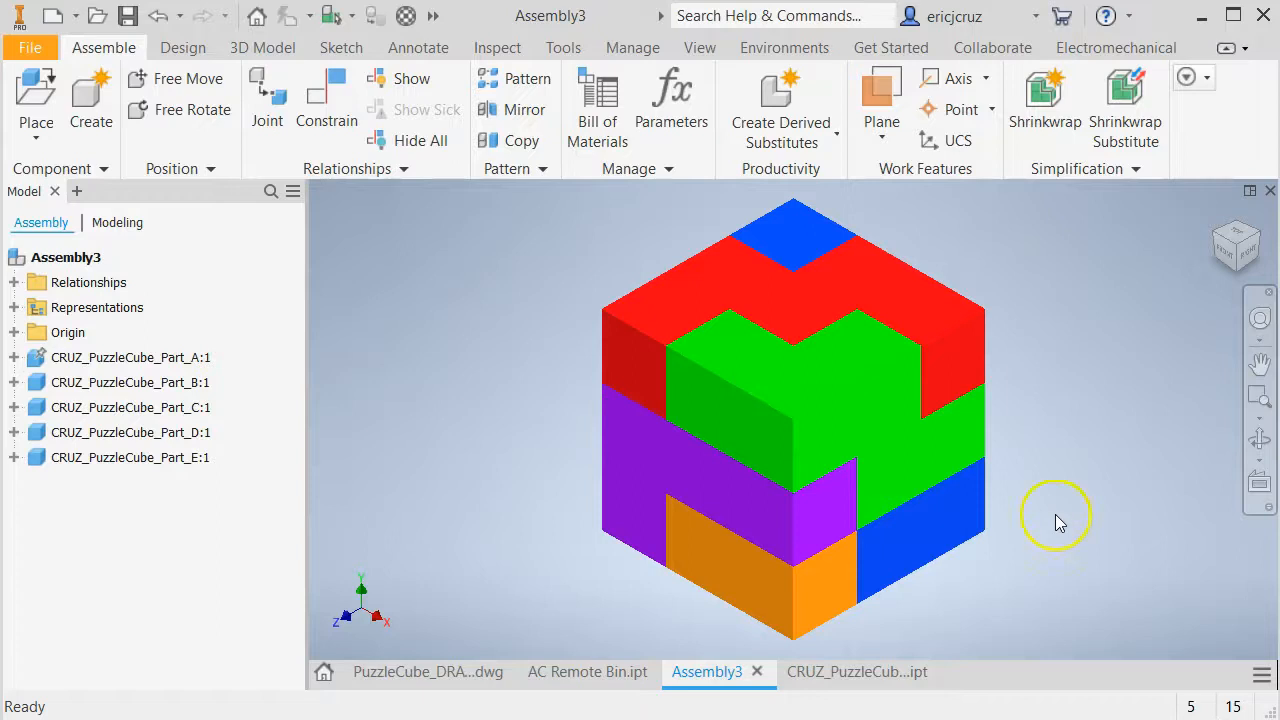
click(427, 671)
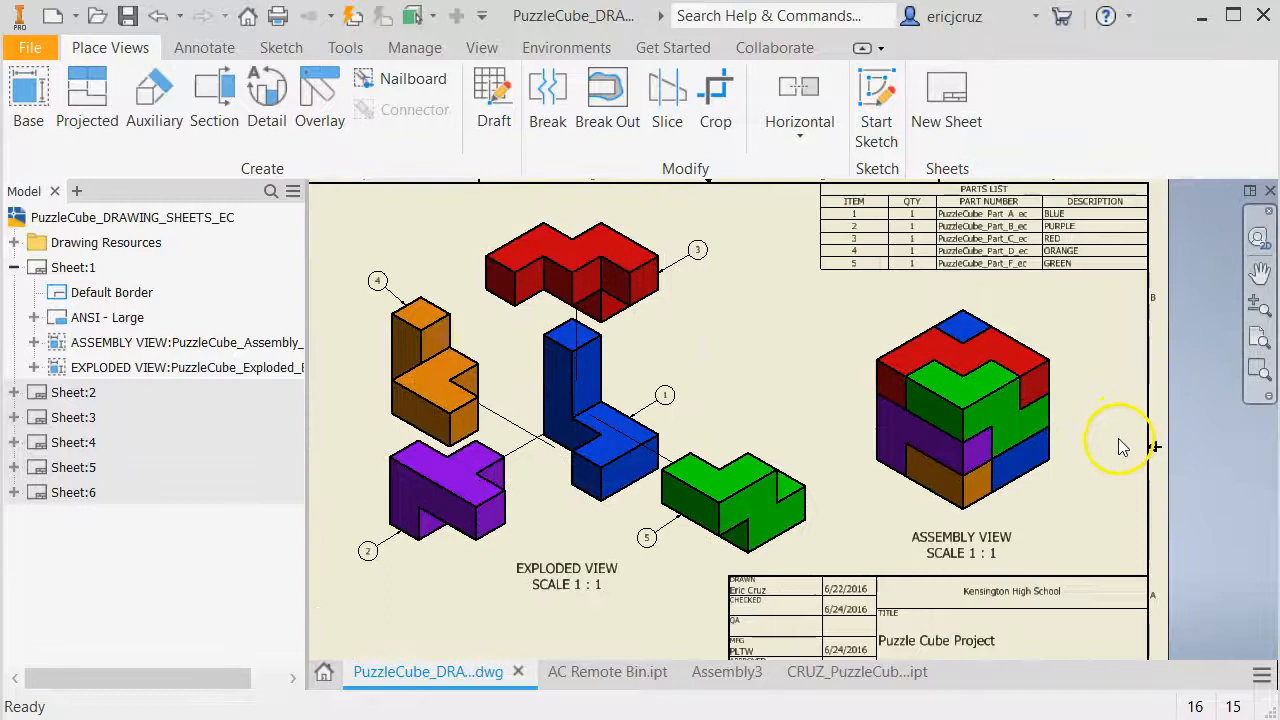
View the Part A model, then scroll the Recent Documents thumbnails on the home page.
click(838, 671)
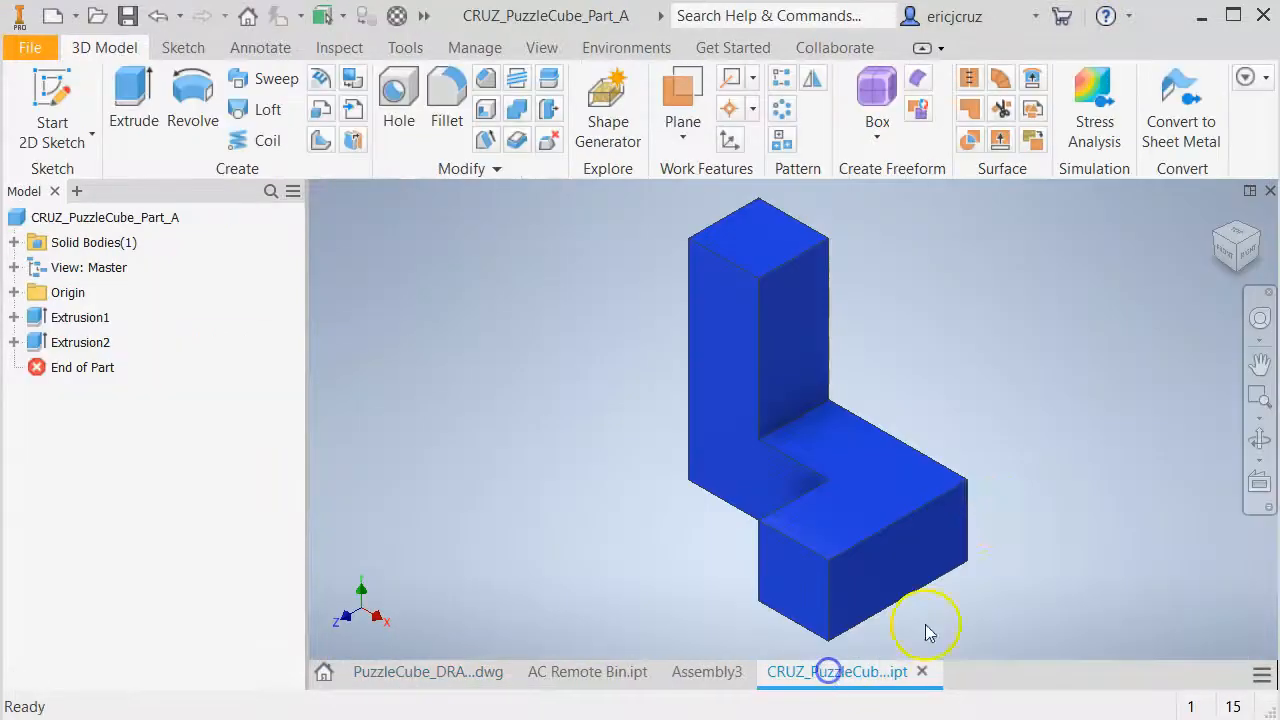
mouse_move(758, 288)
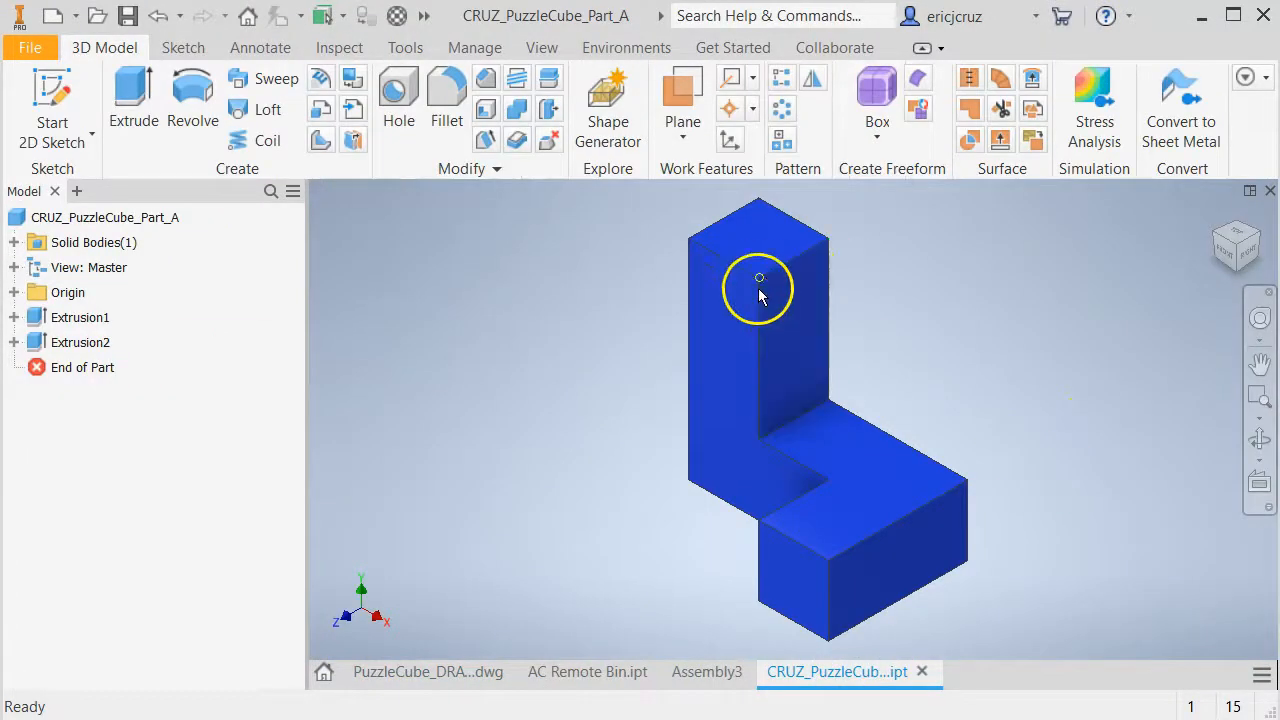
mouse_move(1047, 355)
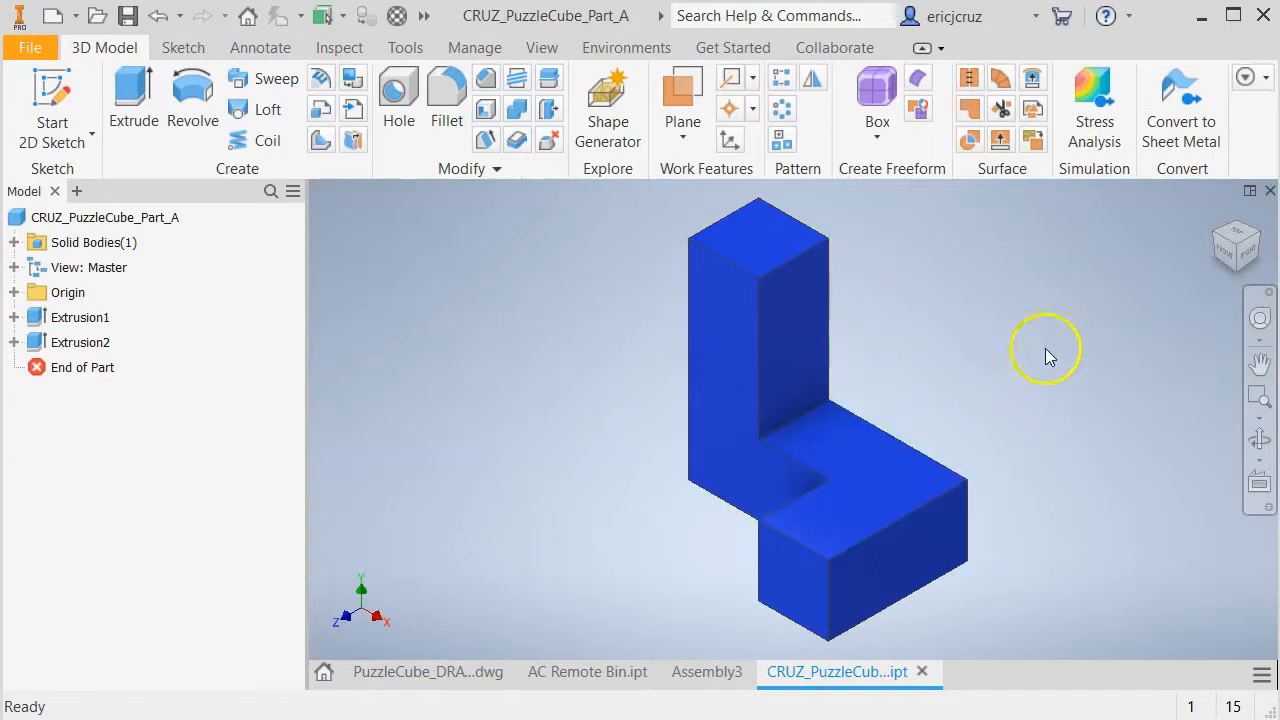
mouse_move(1047, 398)
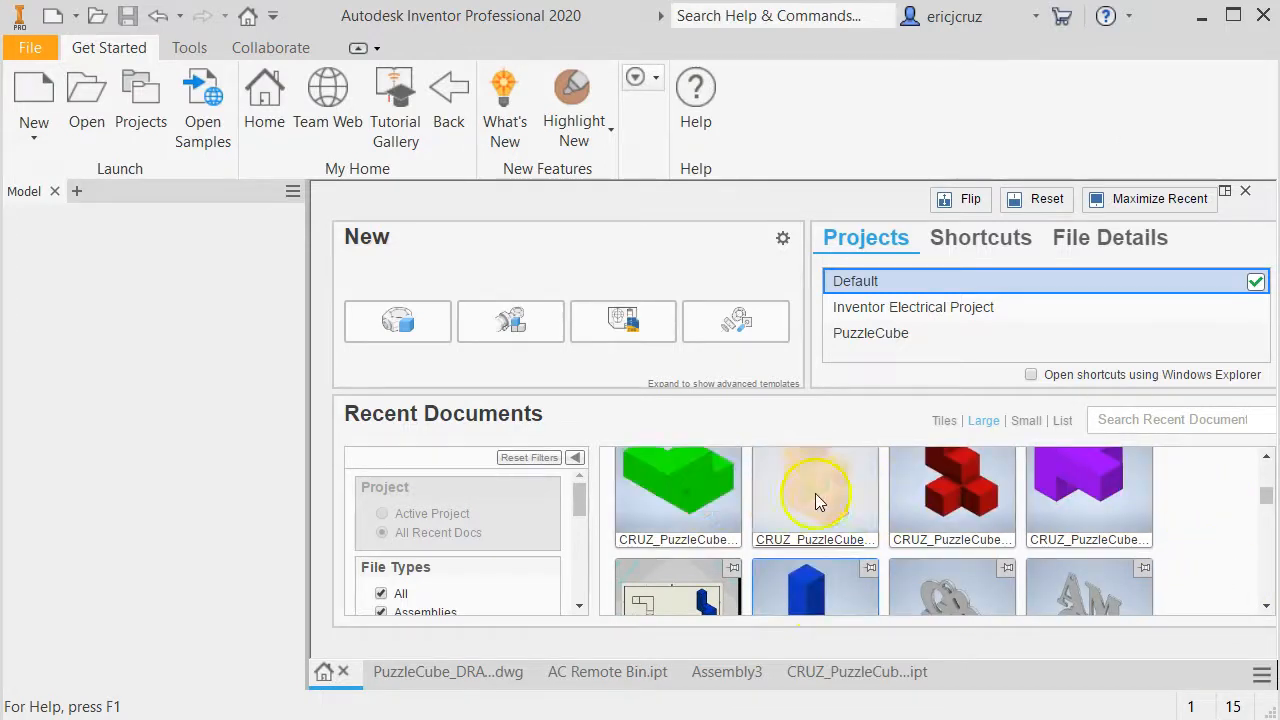
scroll(down, 3)
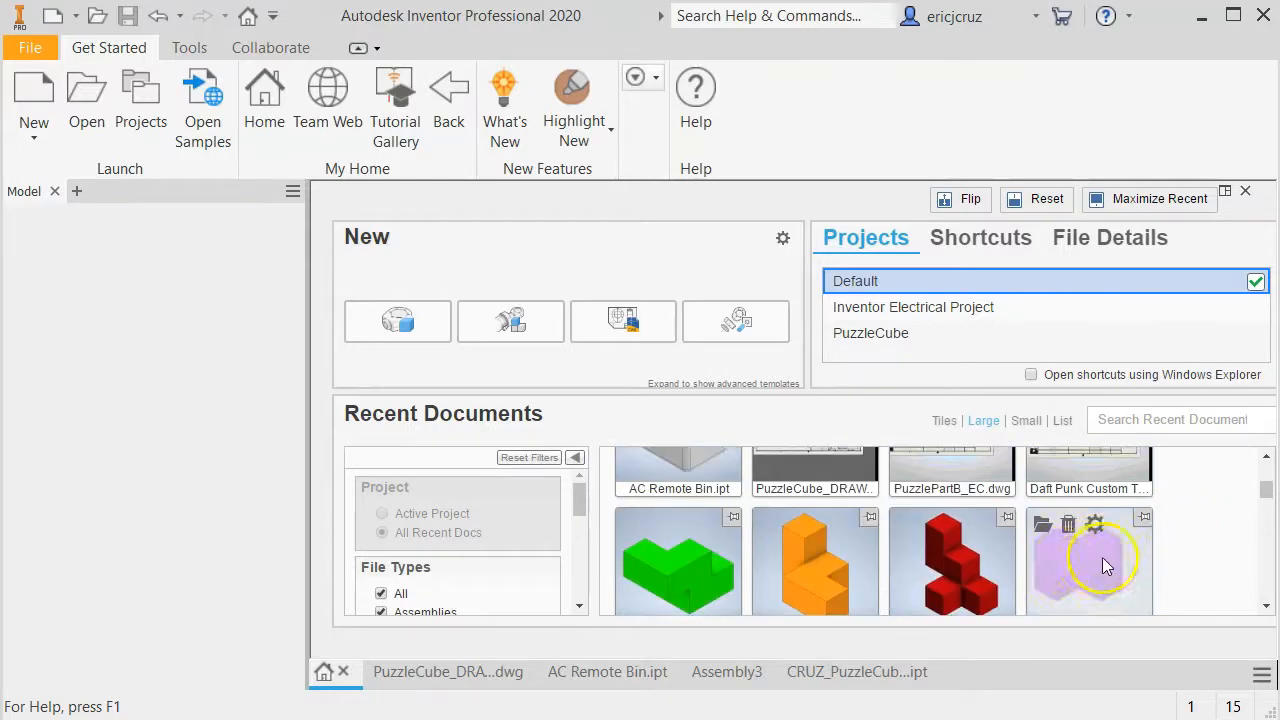
mouse_move(1220, 555)
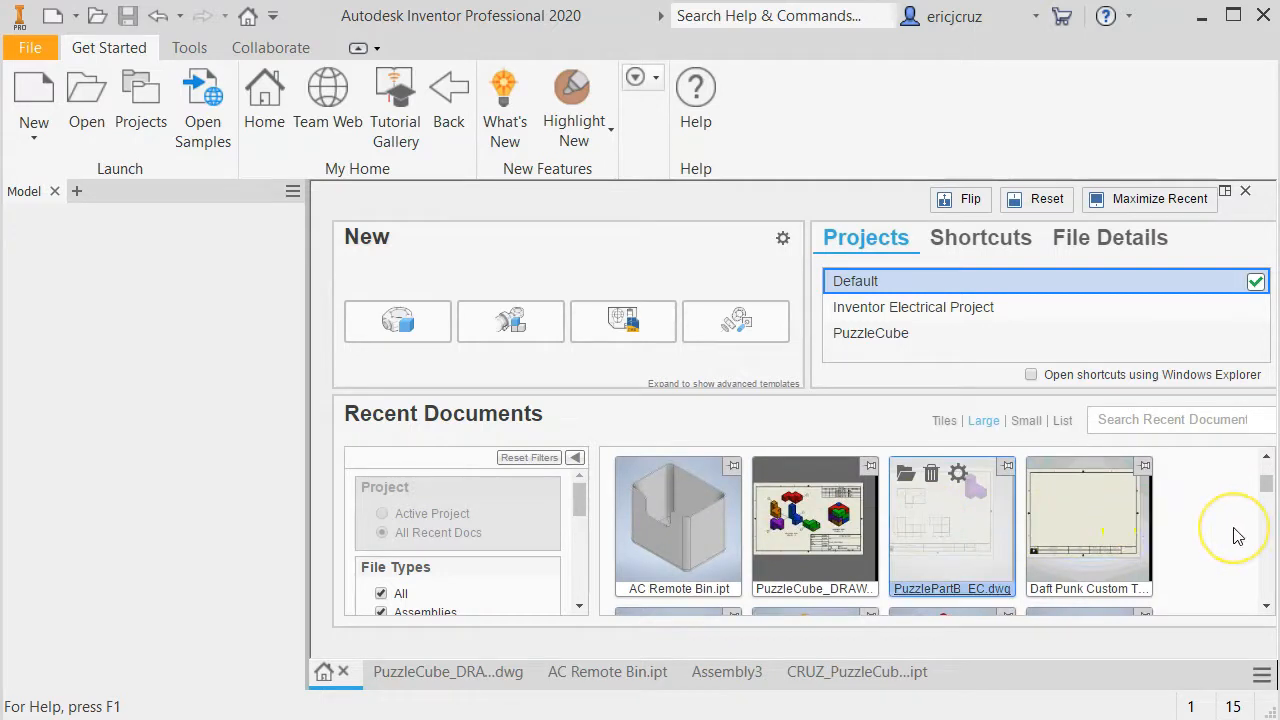
mouse_move(1240, 535)
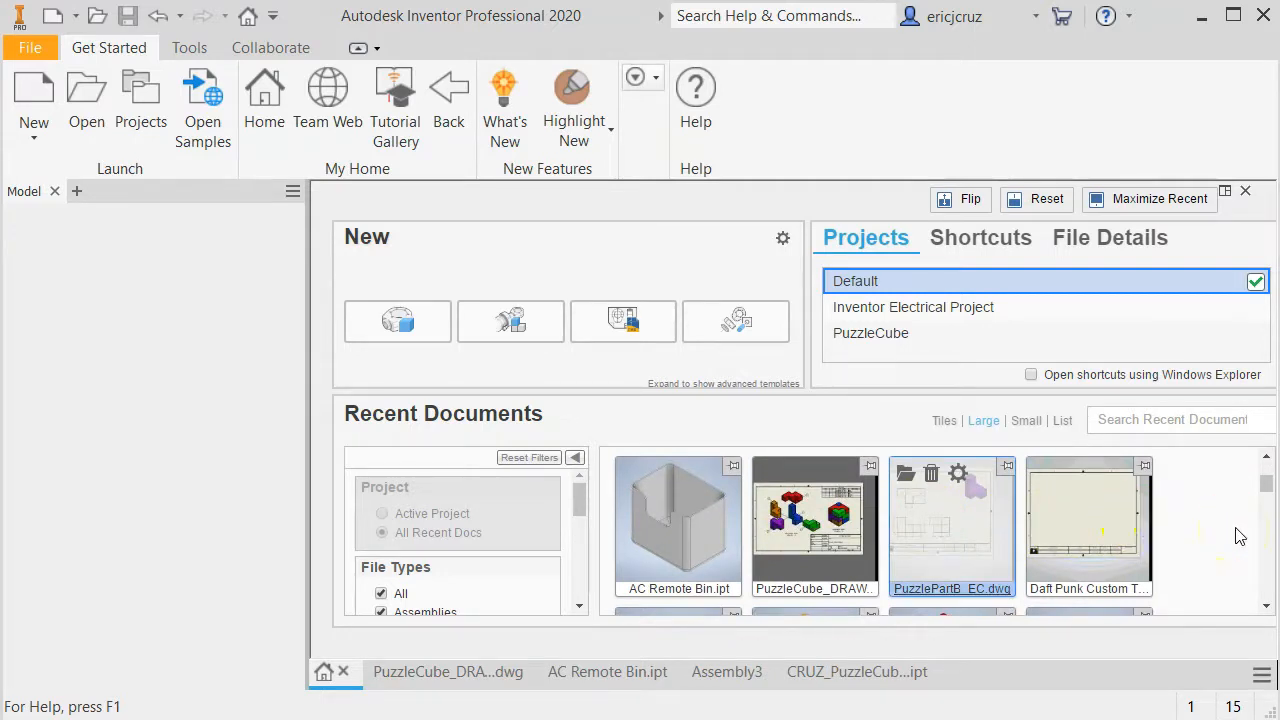
Open PuzzlePartB_EC.dwg, zoom into its sheet, and return to Assembly3.
double_click(951, 525)
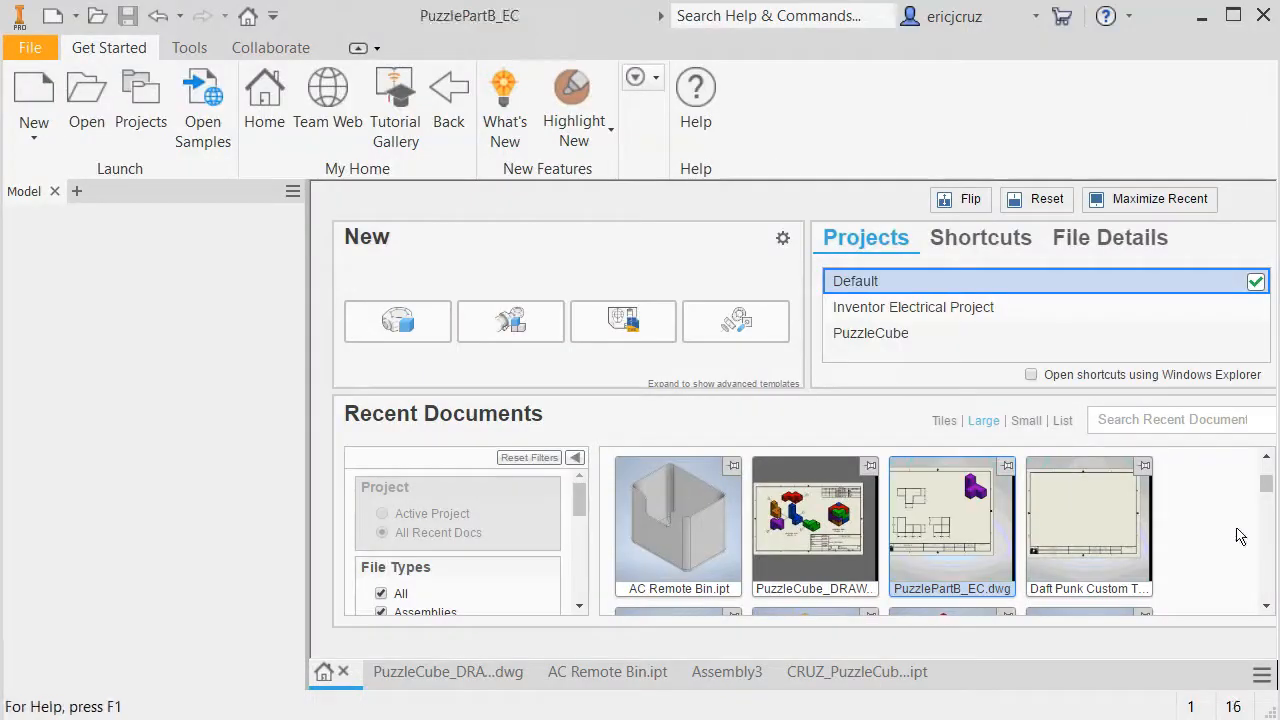
double_click(951, 520)
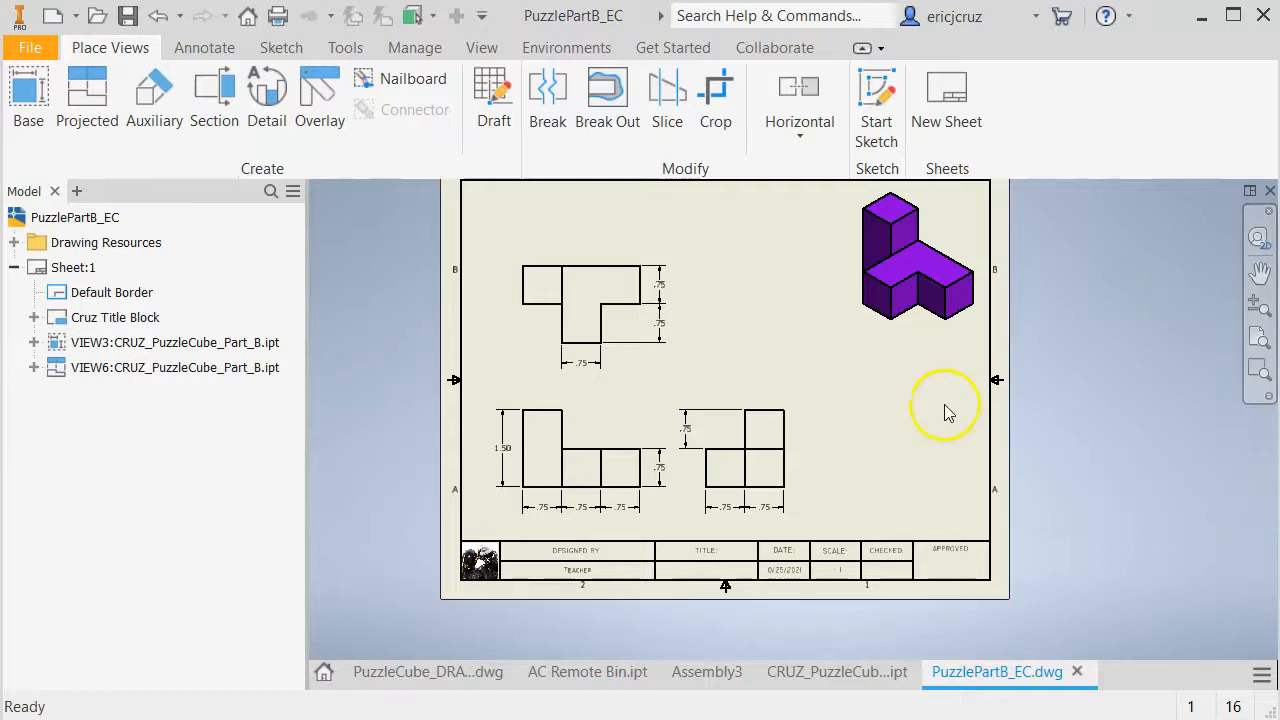
drag(945, 410, 1003, 463)
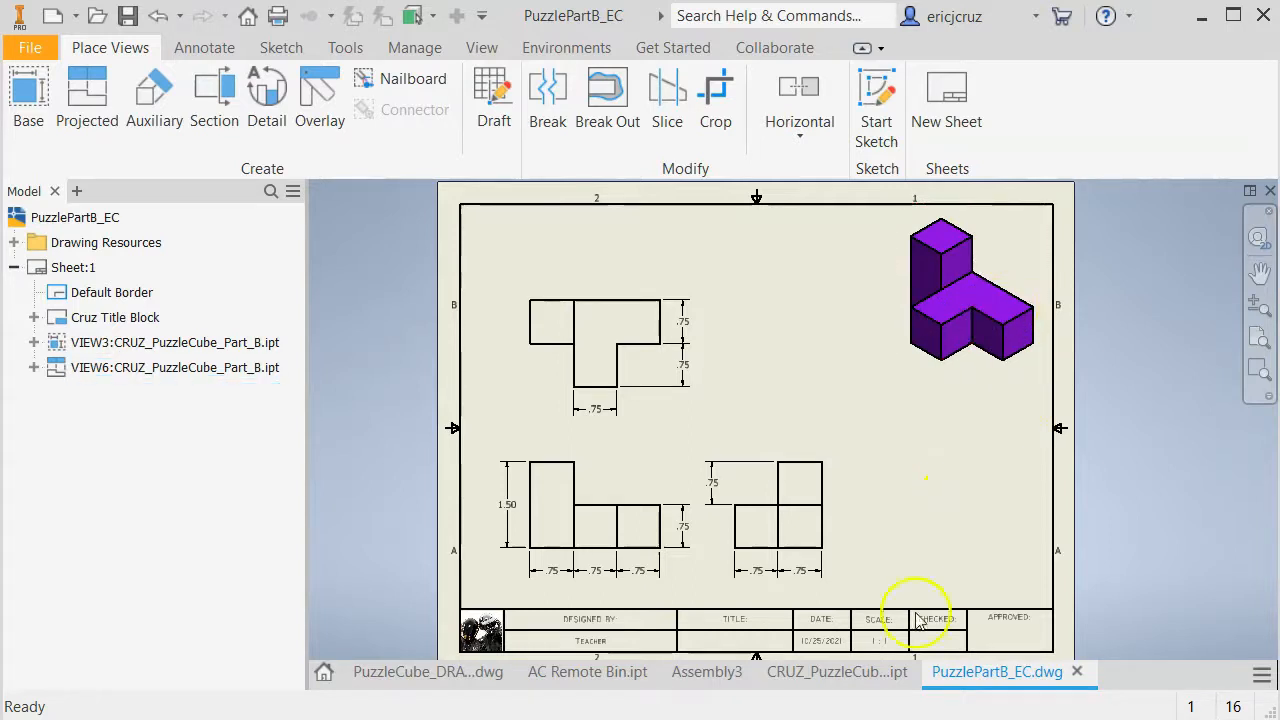
click(706, 671)
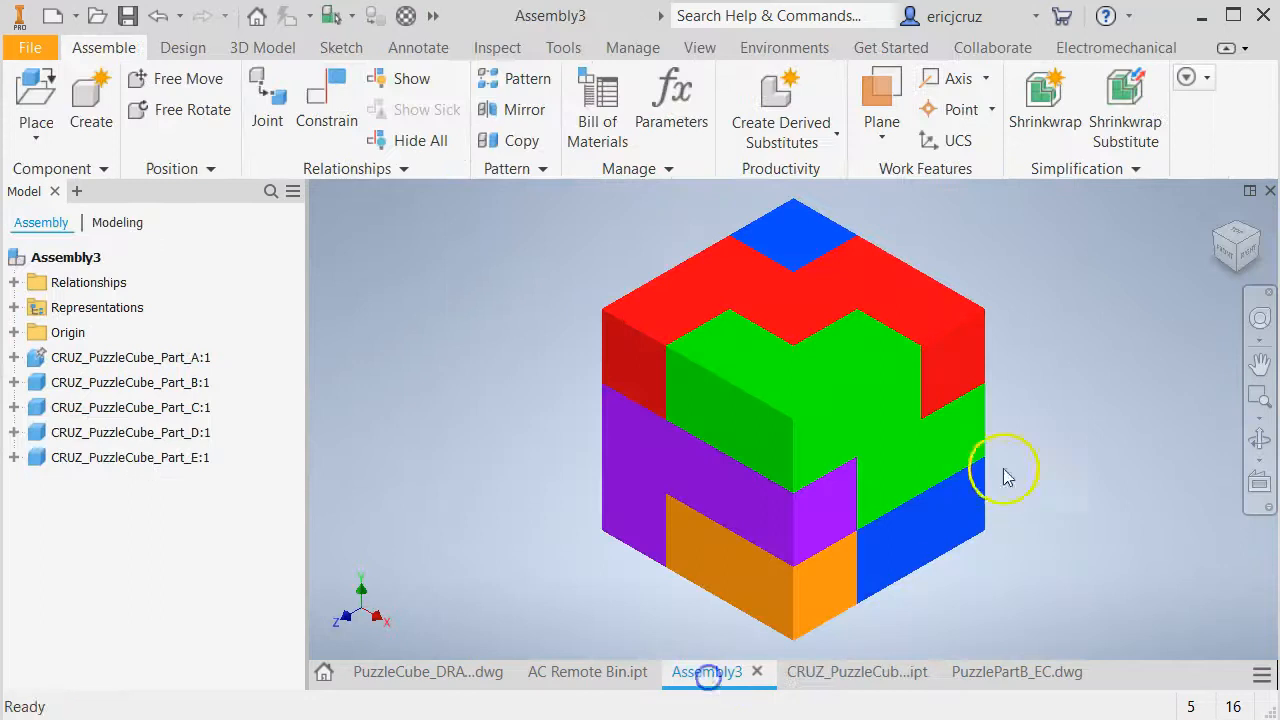
mouse_move(1070, 432)
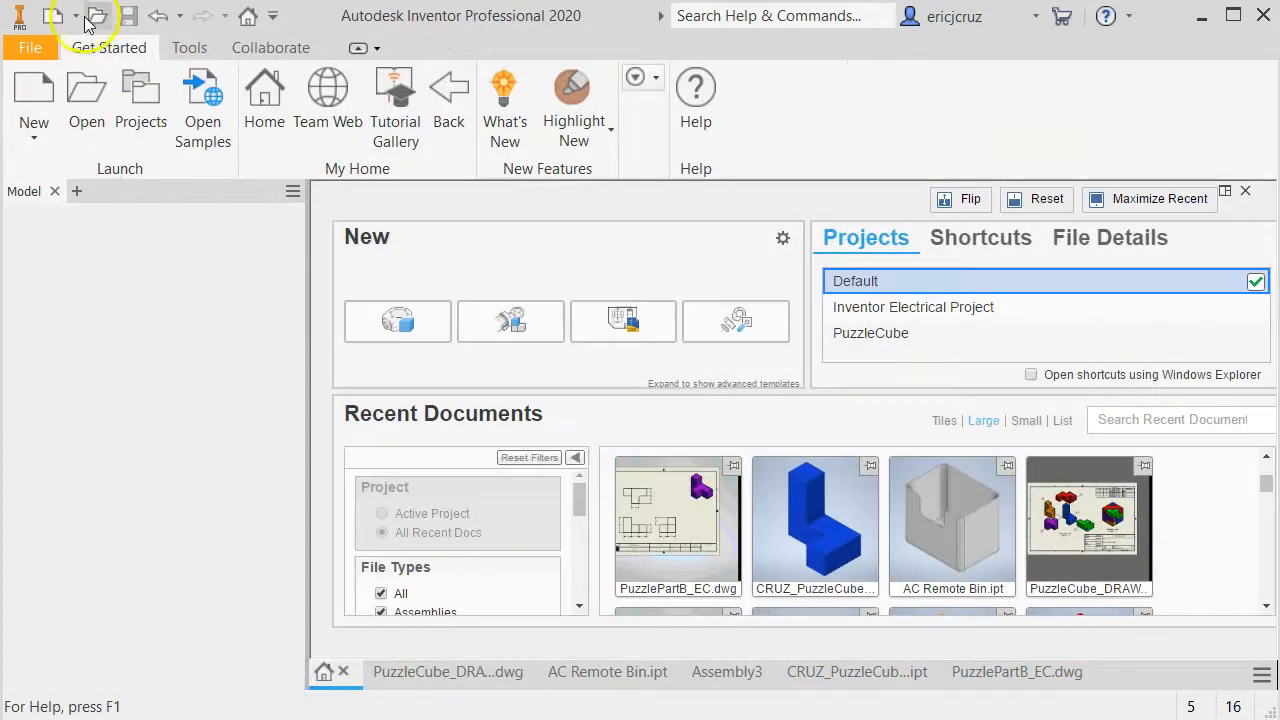
Create Assembly4 by choosing Assembly from the New dropdown.
click(57, 18)
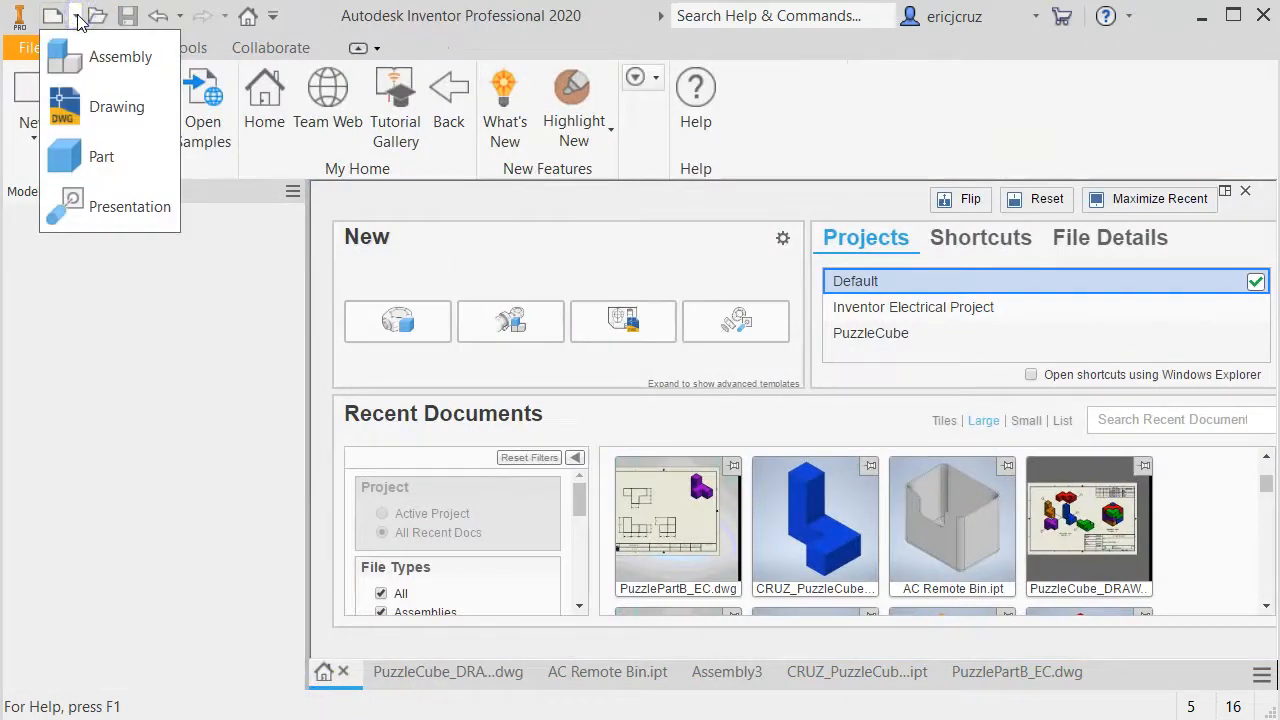
mouse_move(110, 56)
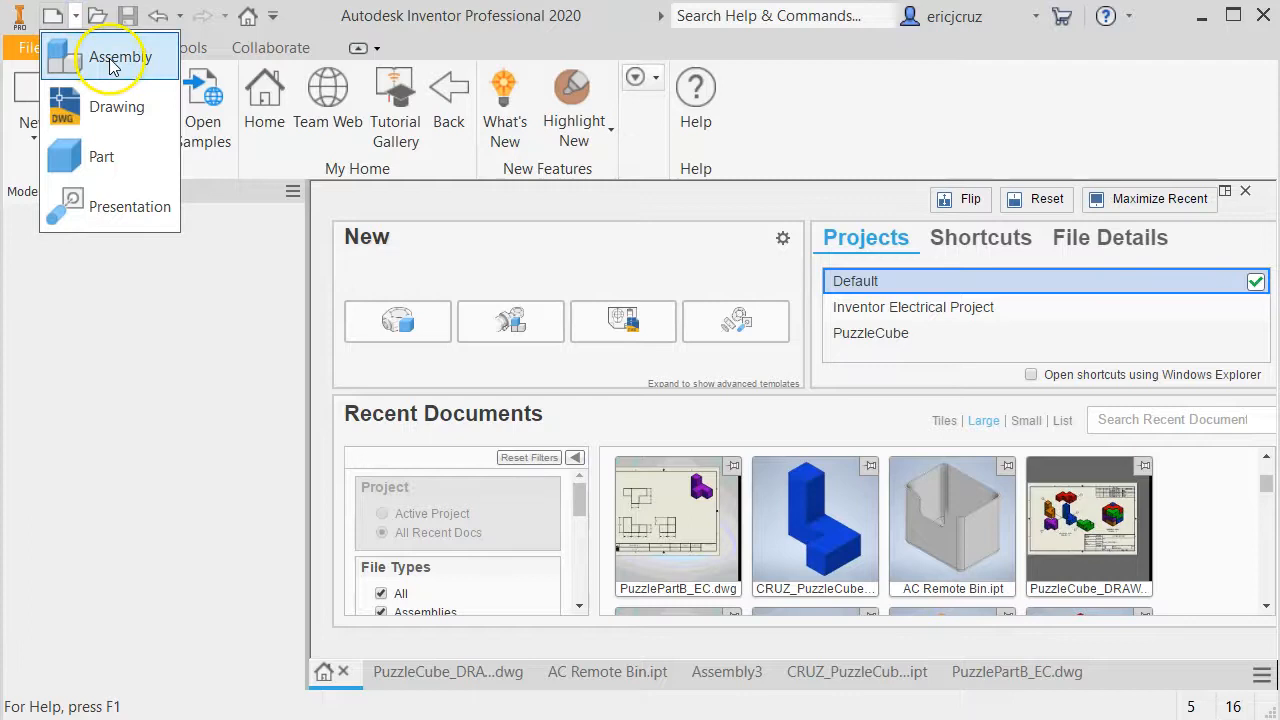
click(120, 57)
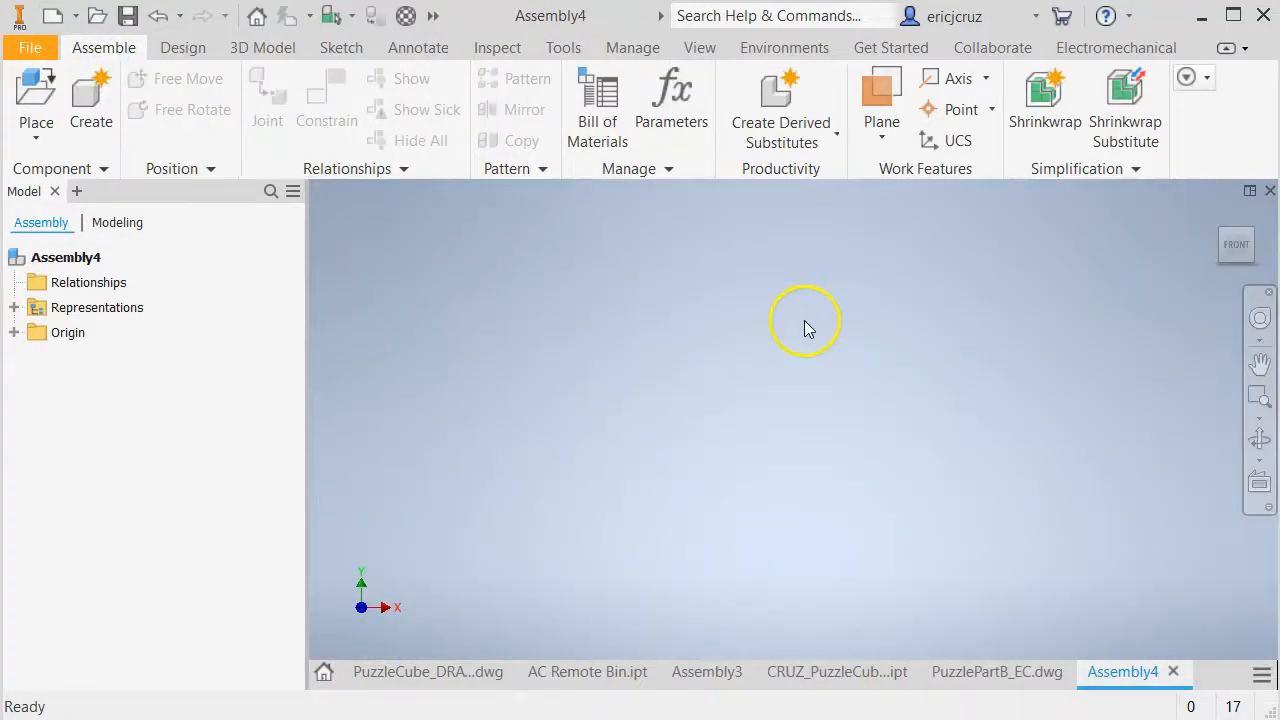
mouse_move(35, 90)
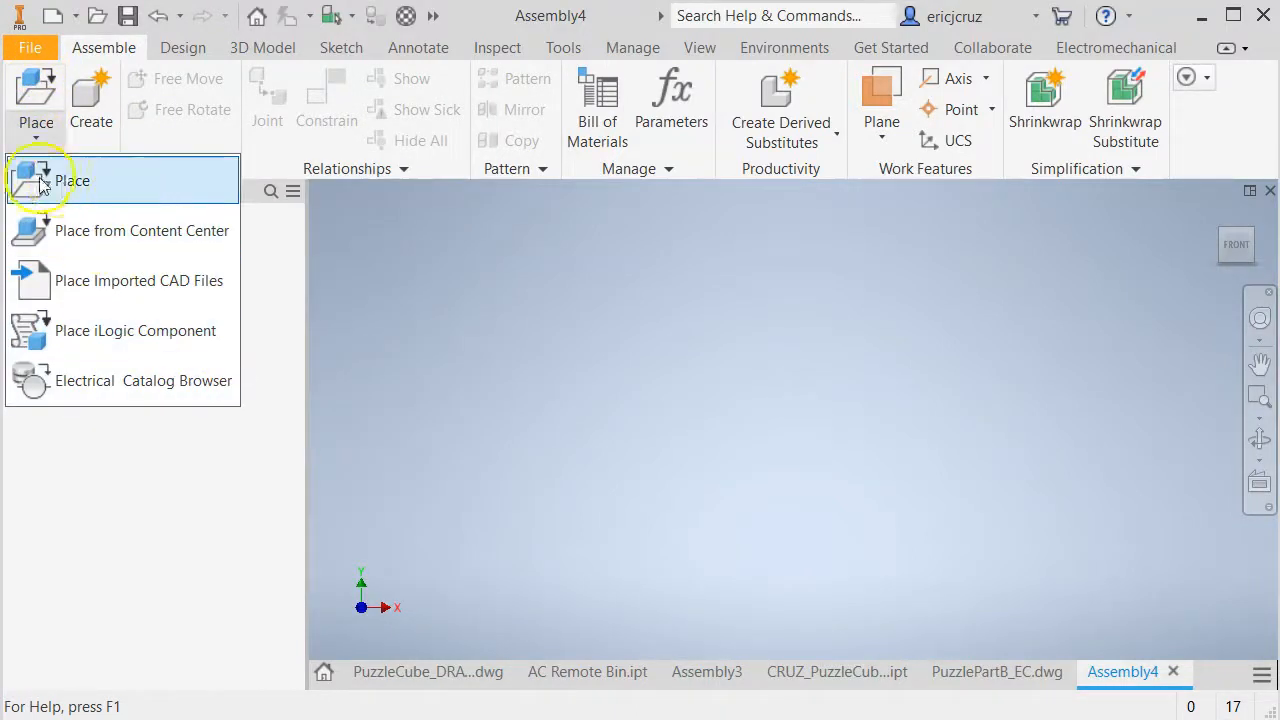
Place CRUZ_PuzzleCube_Part_A into Assembly4 as its first component.
click(75, 180)
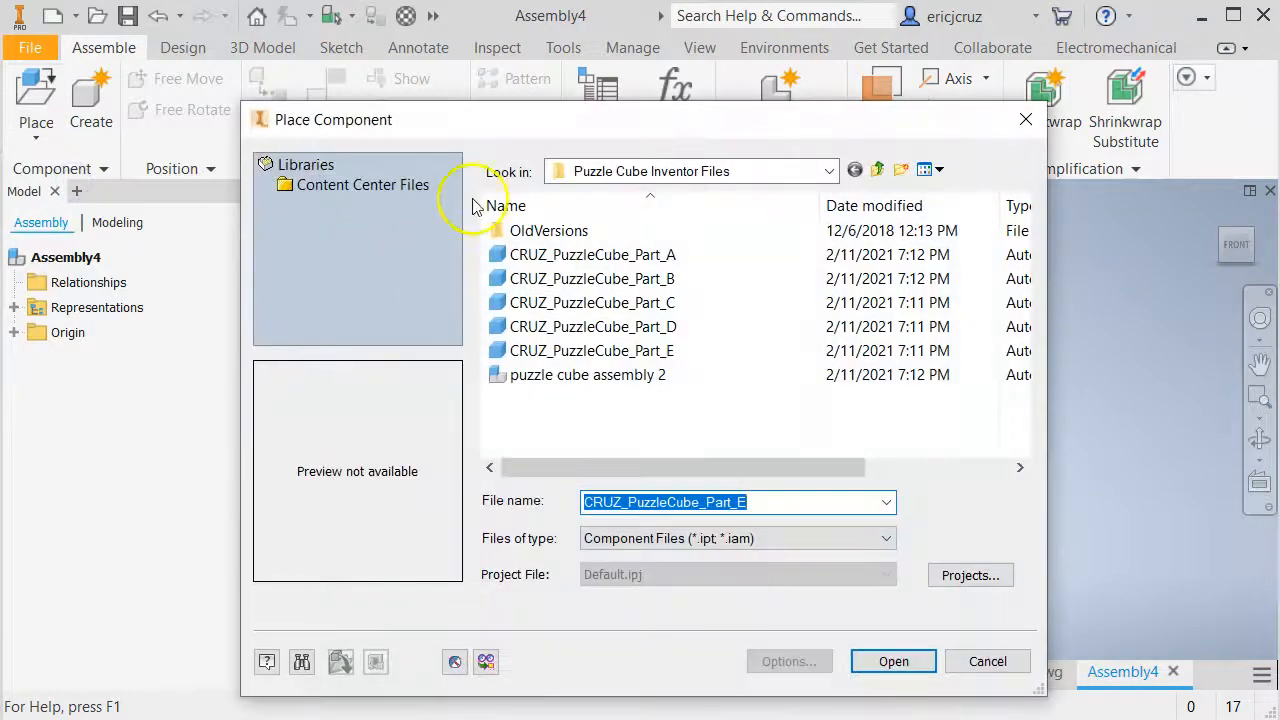
drag(332, 119, 126, 53)
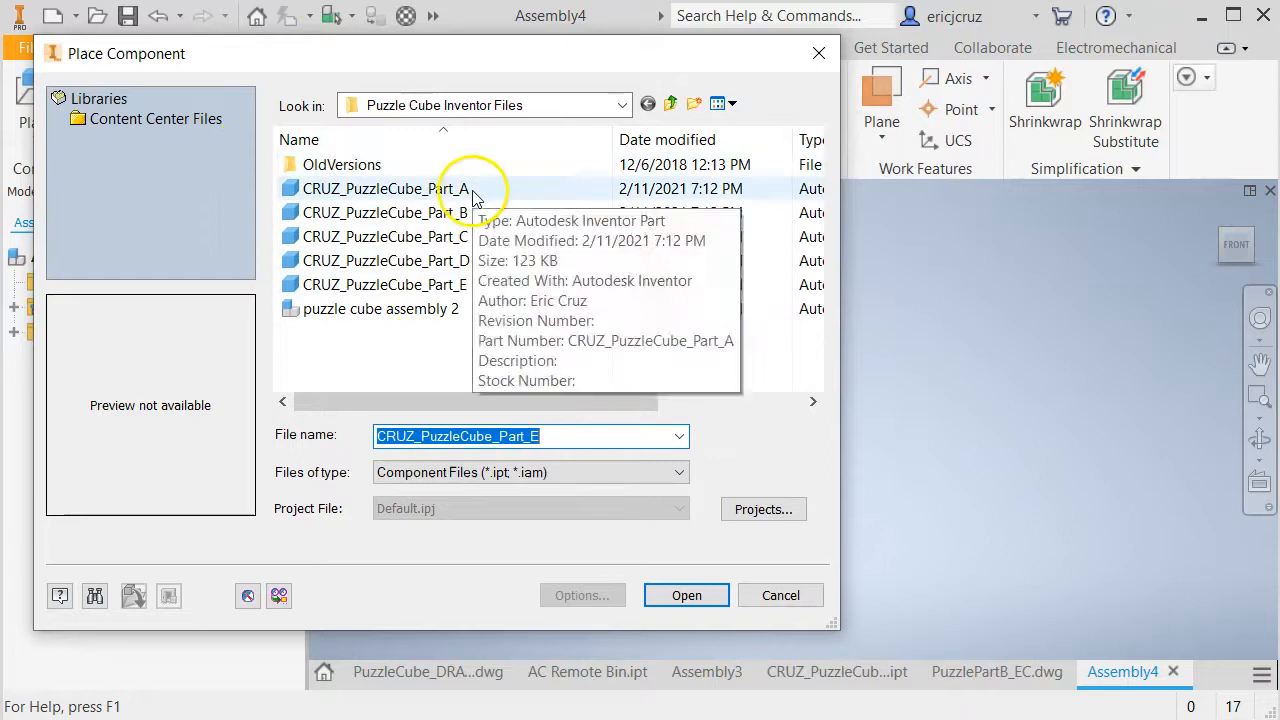
click(385, 188)
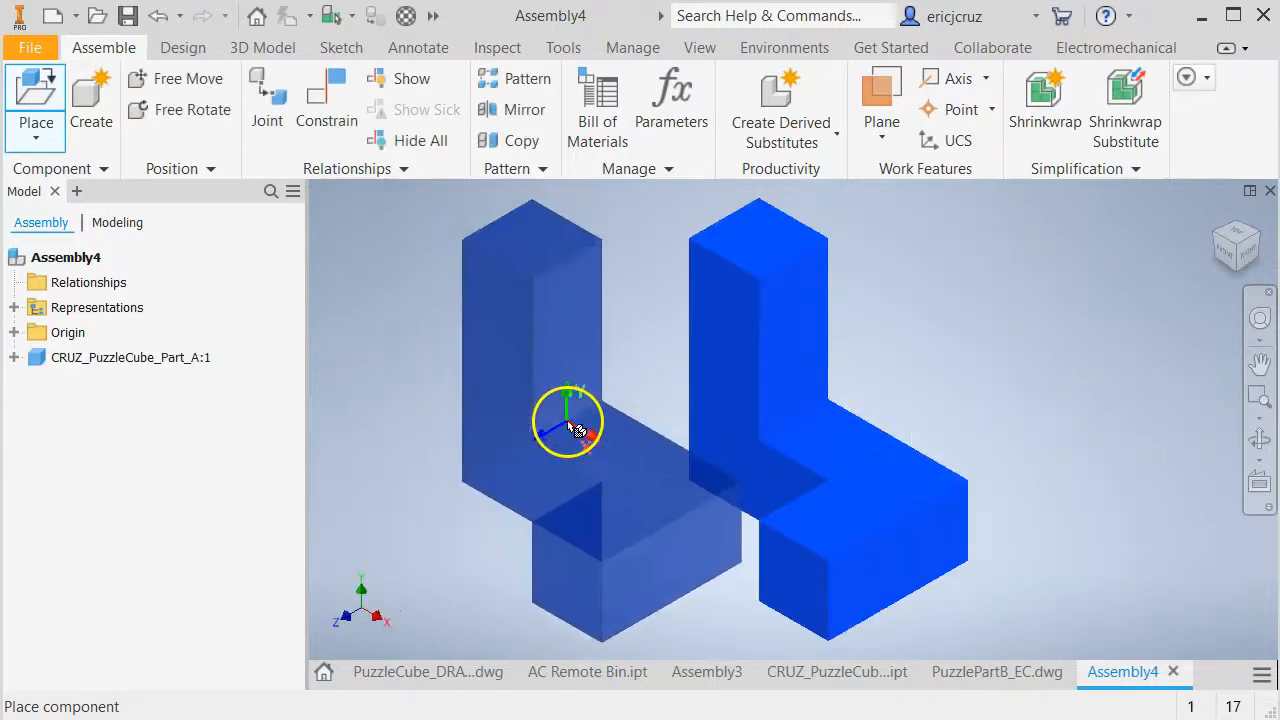
drag(570, 420, 510, 435)
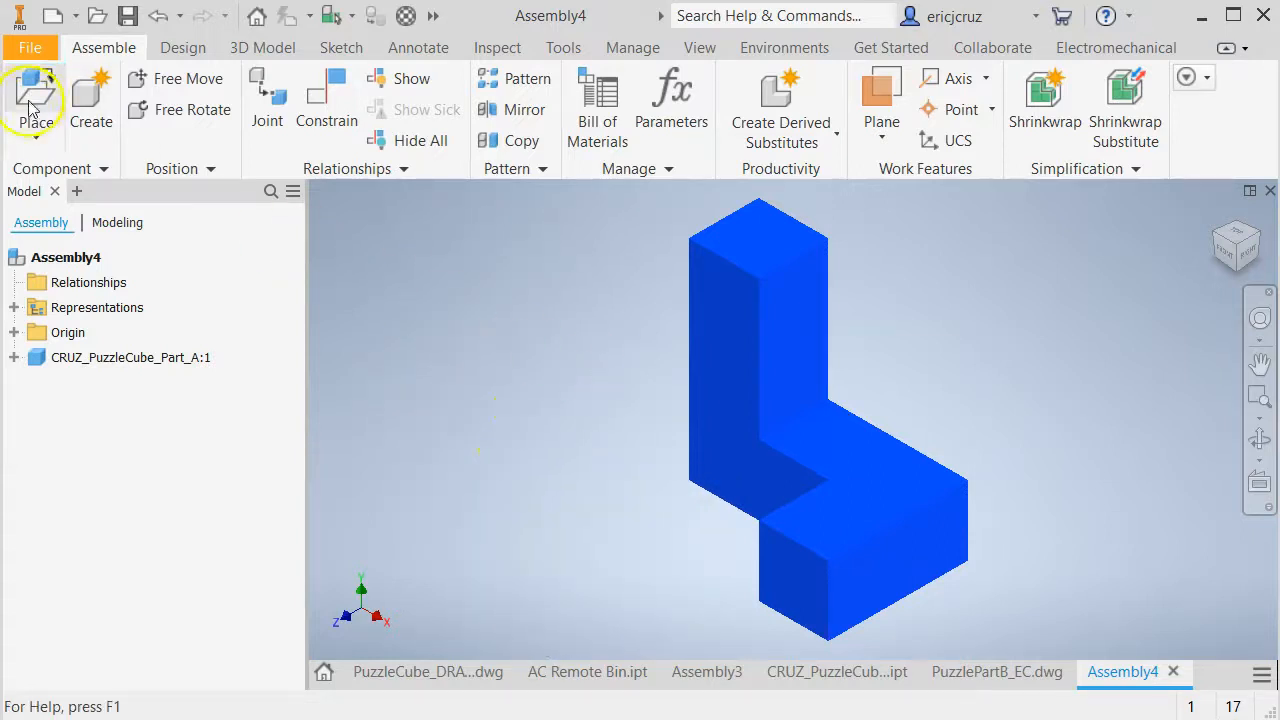
Place Part_B through Part_E together into Assembly4.
click(35, 95)
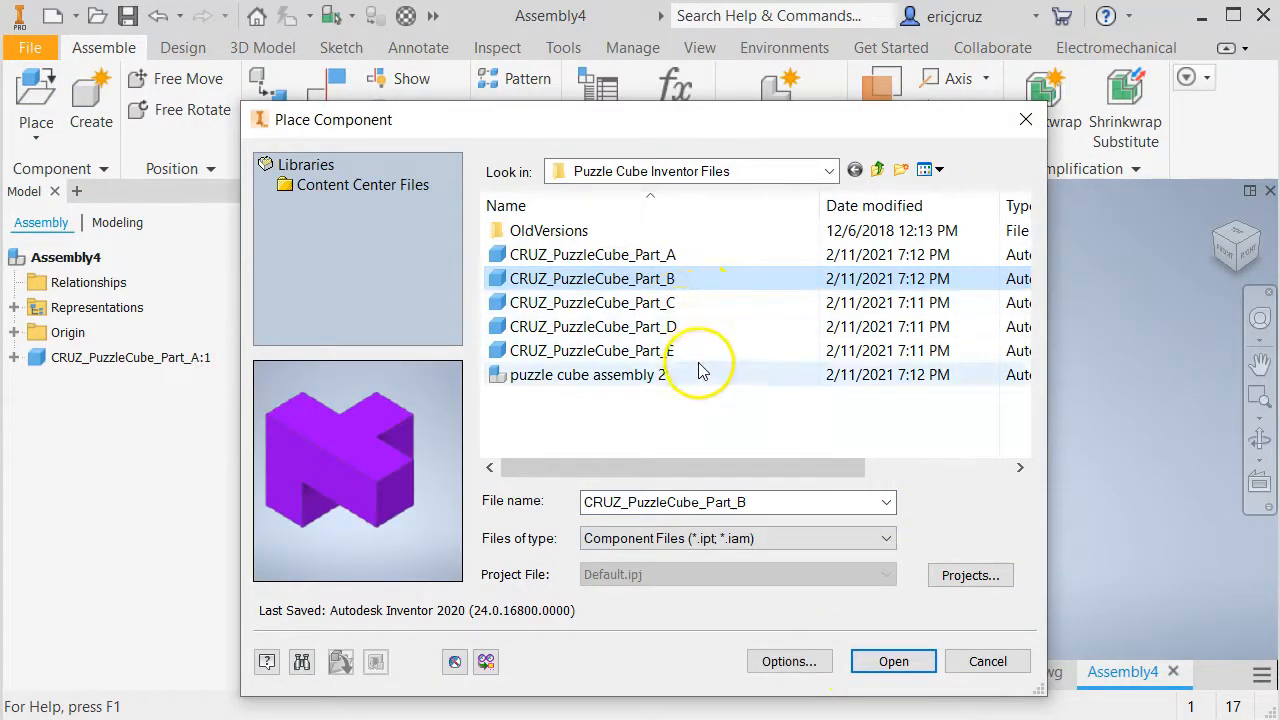
mouse_move(697, 302)
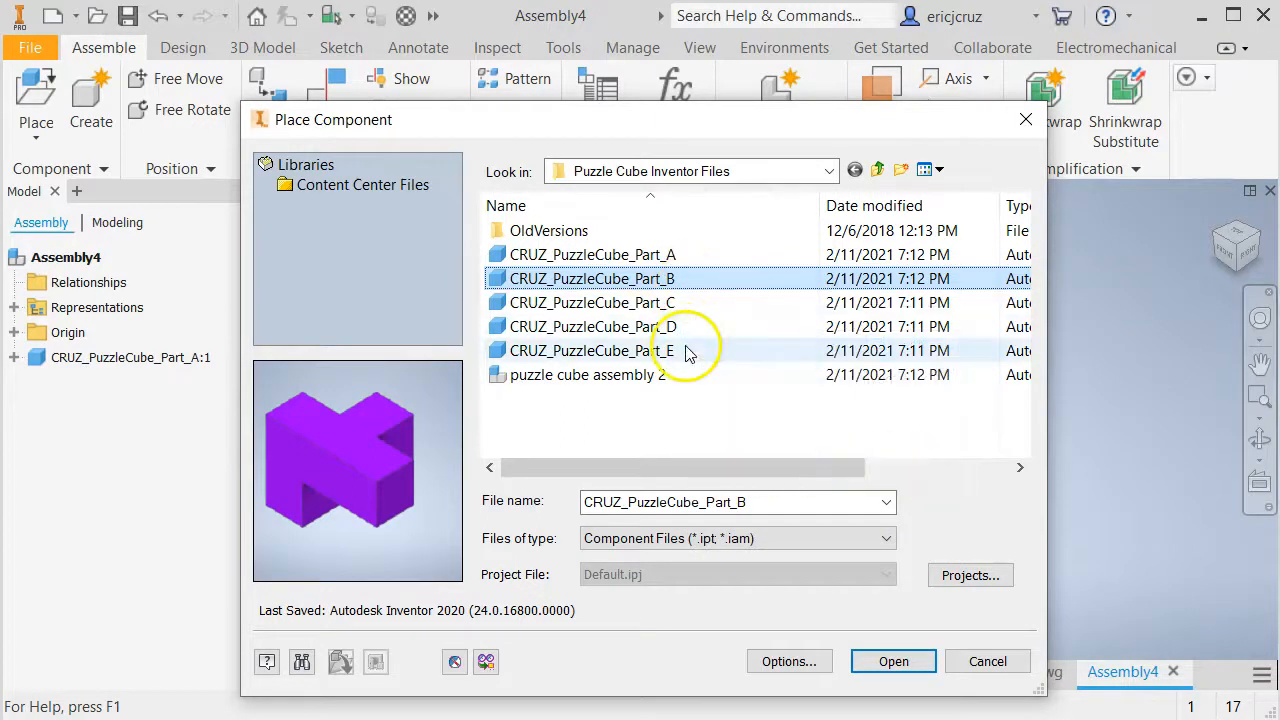
click(591, 350)
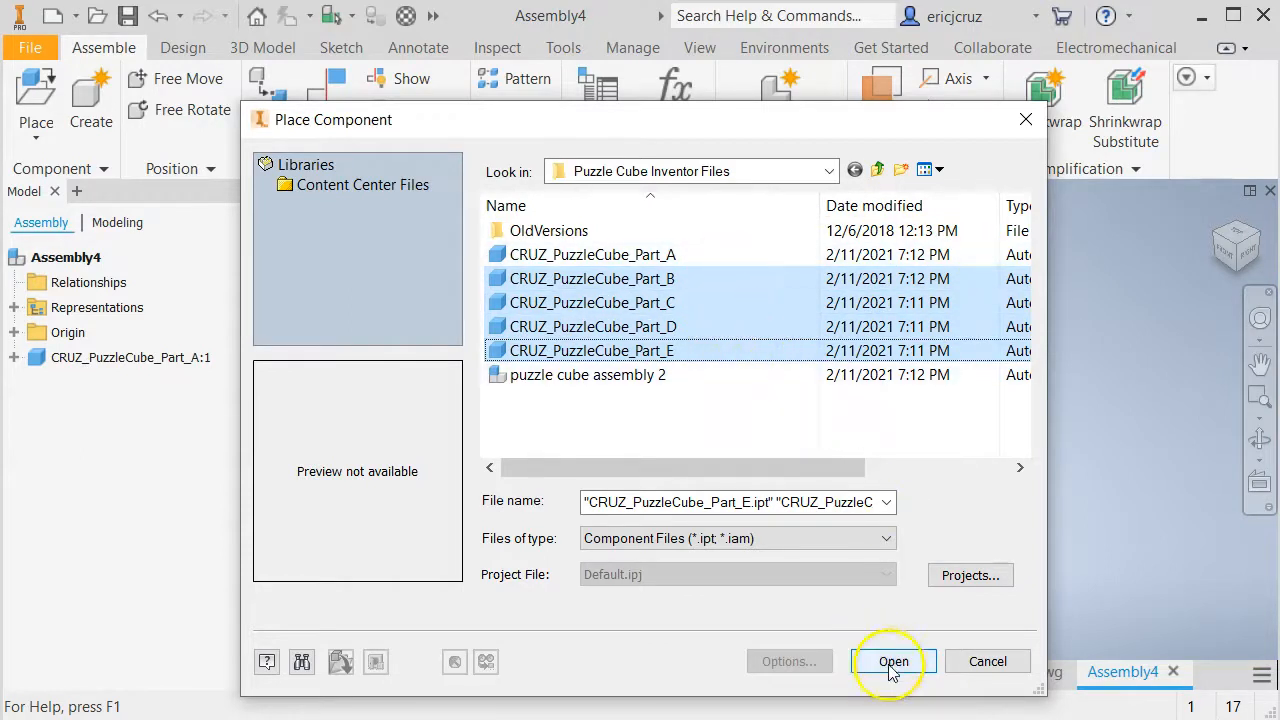
click(892, 661)
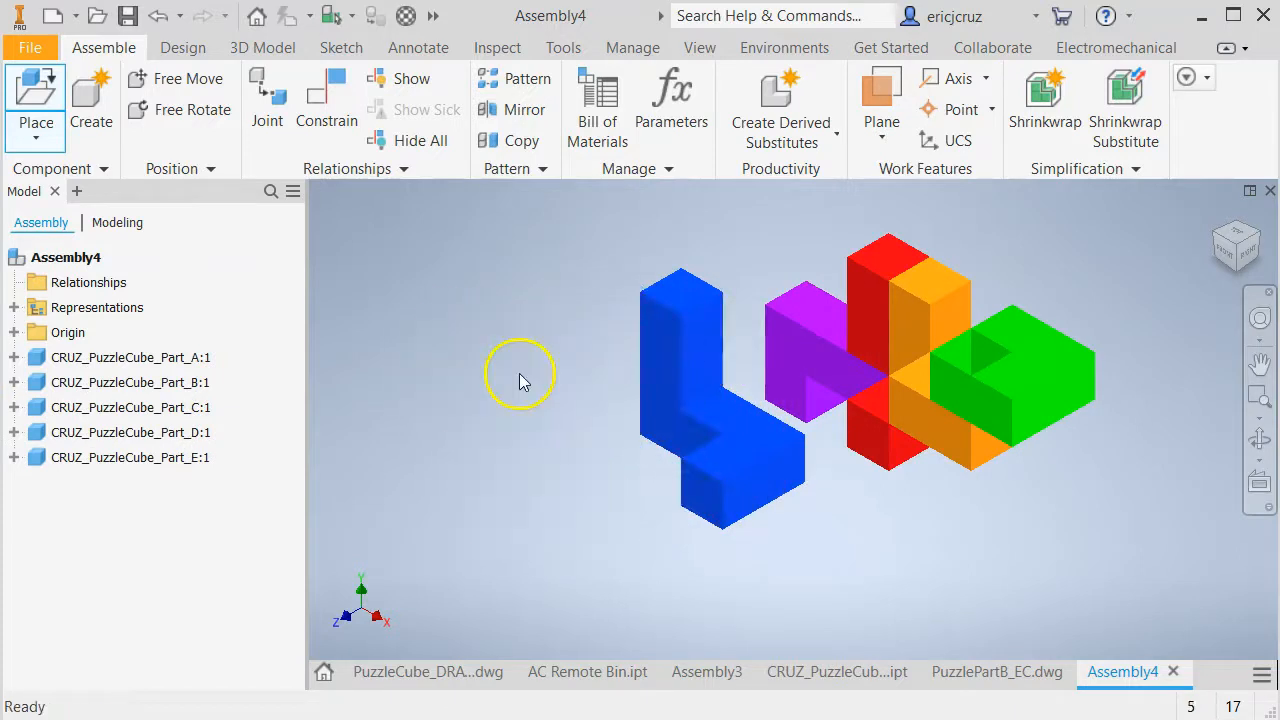
drag(520, 375, 702, 527)
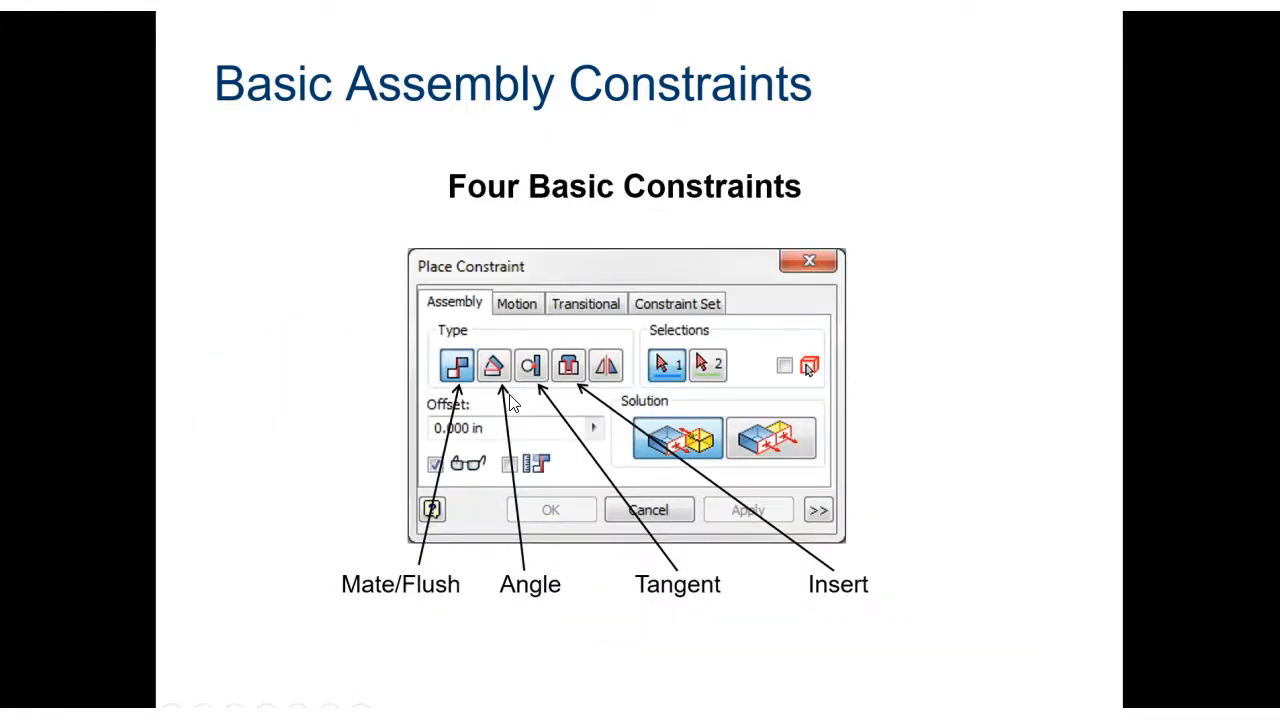
key(Right)
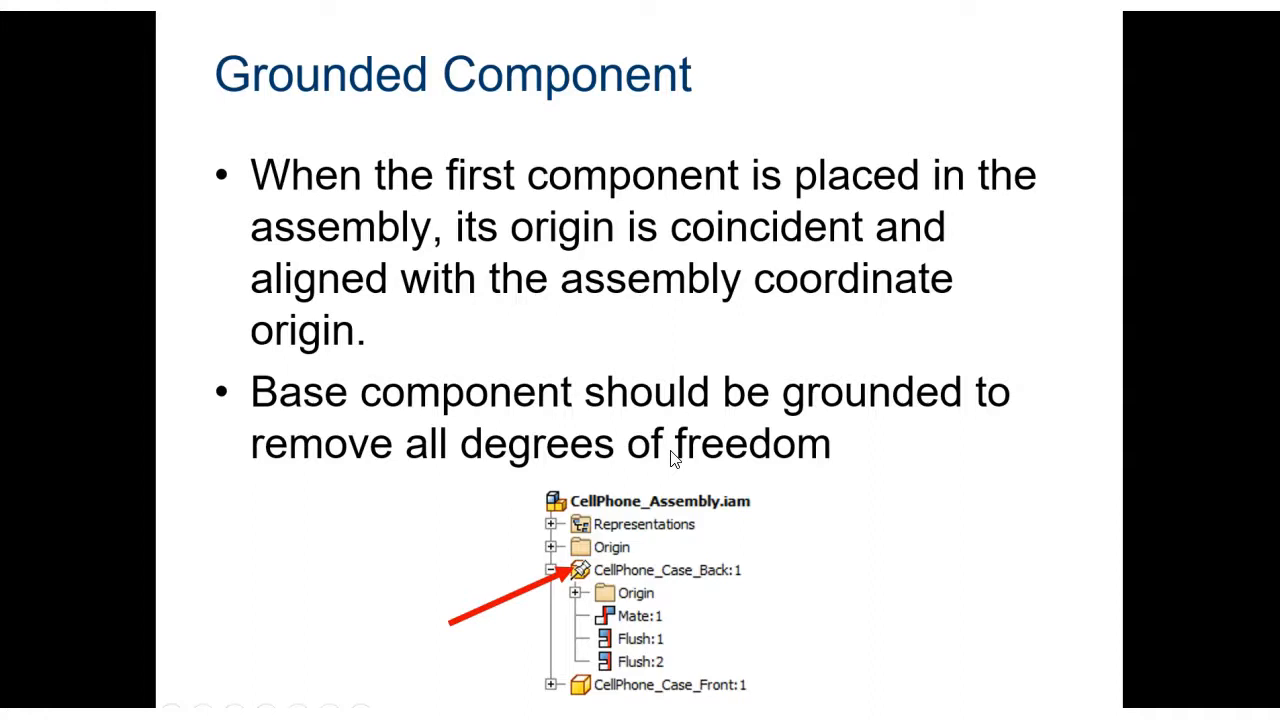
Advance past the Grounded Component slide.
key(Right)
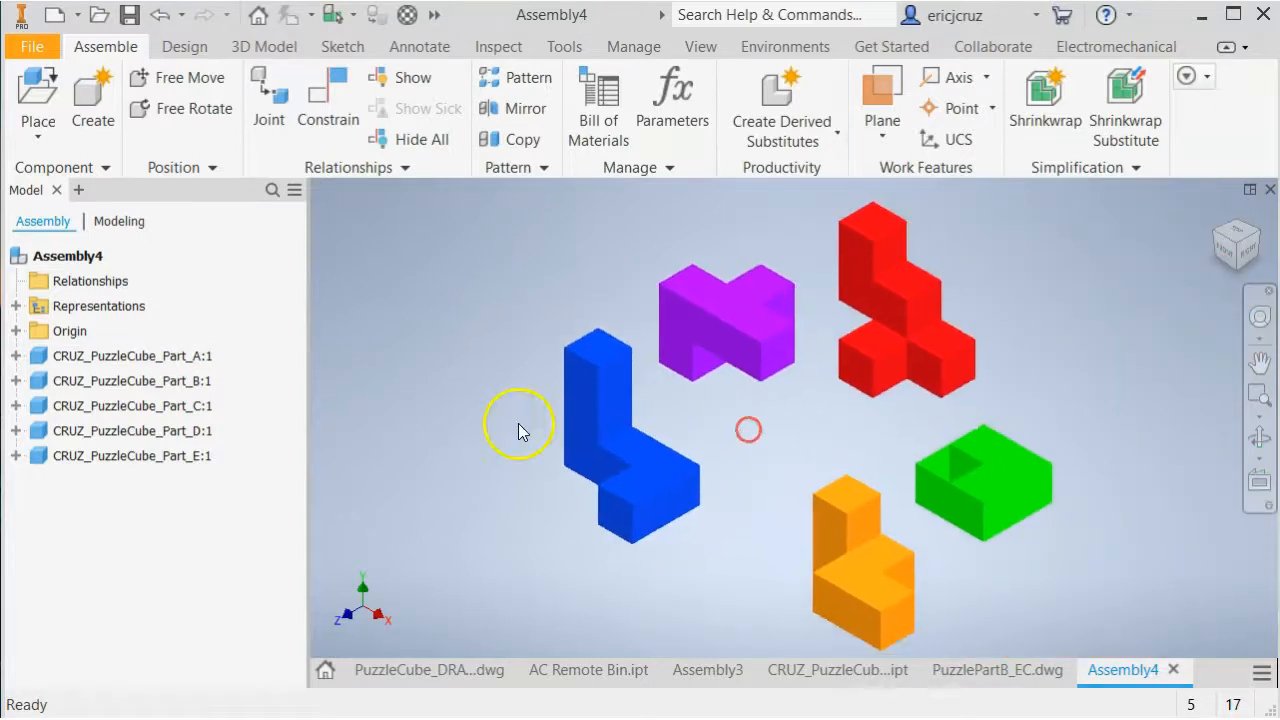
Ground CRUZ_PuzzleCube_Part_A through its right-click menu in the graphics window.
click(600, 420)
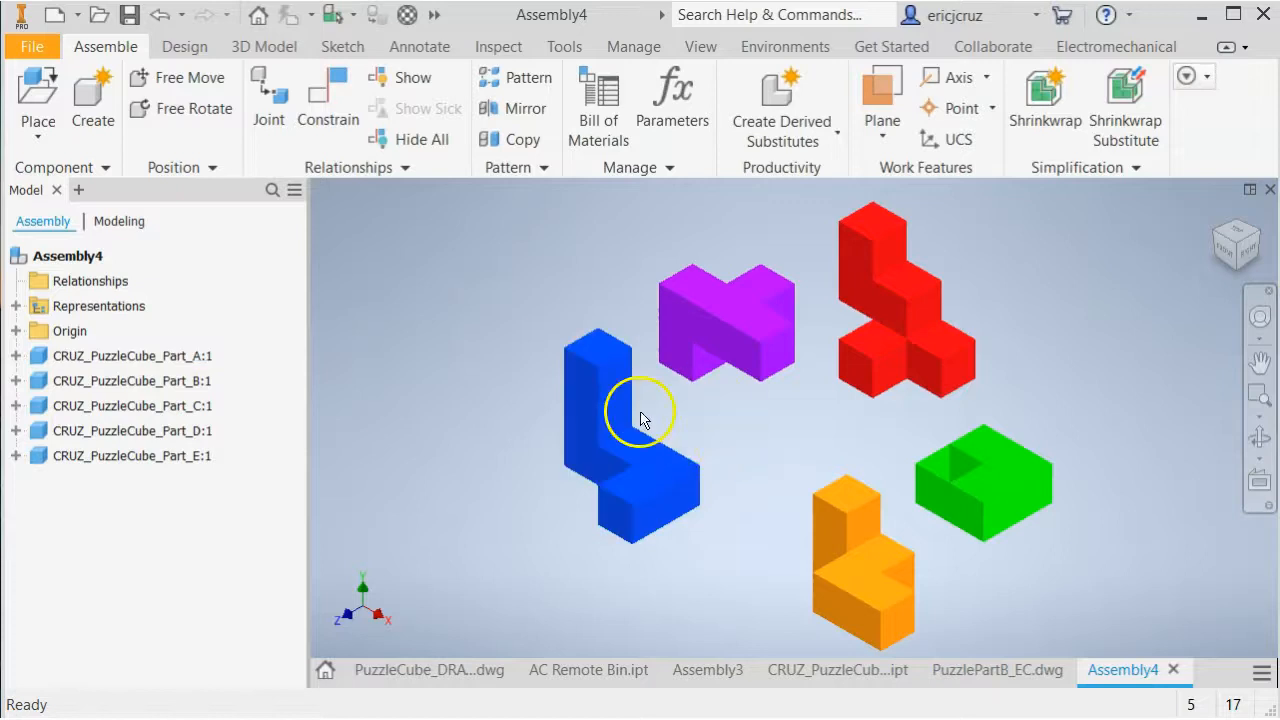
mouse_move(520, 360)
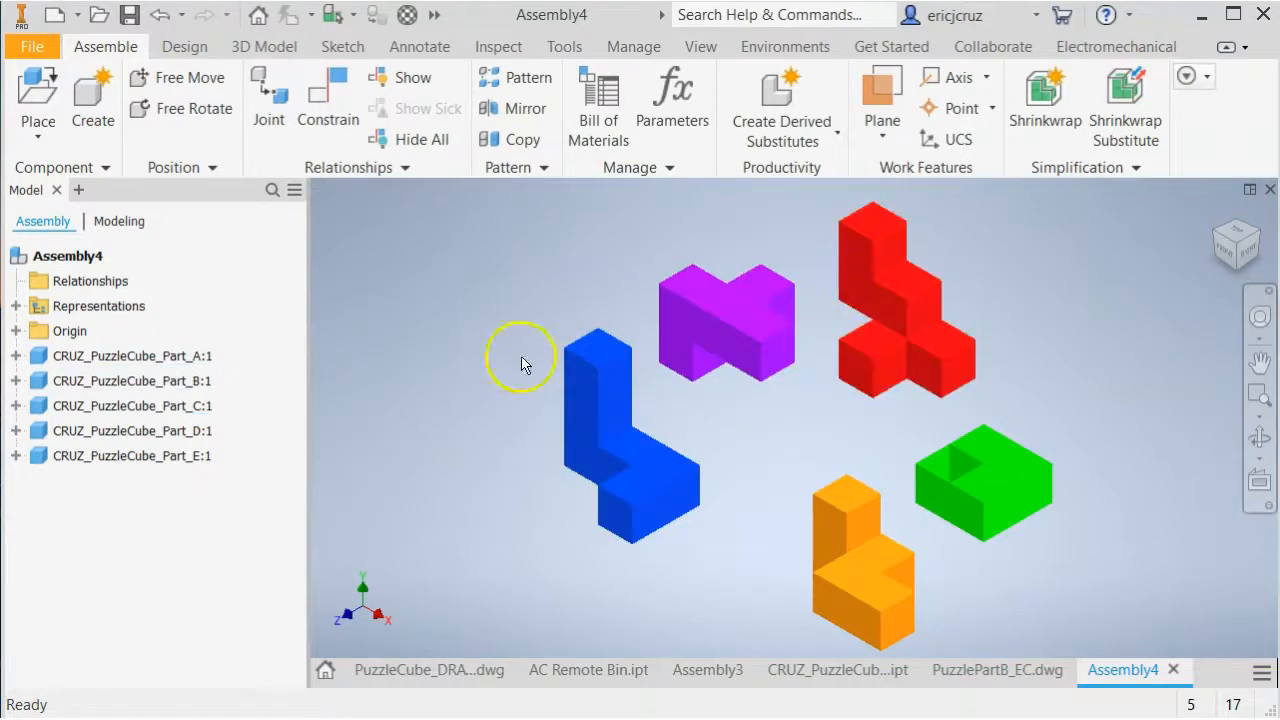
click(131, 405)
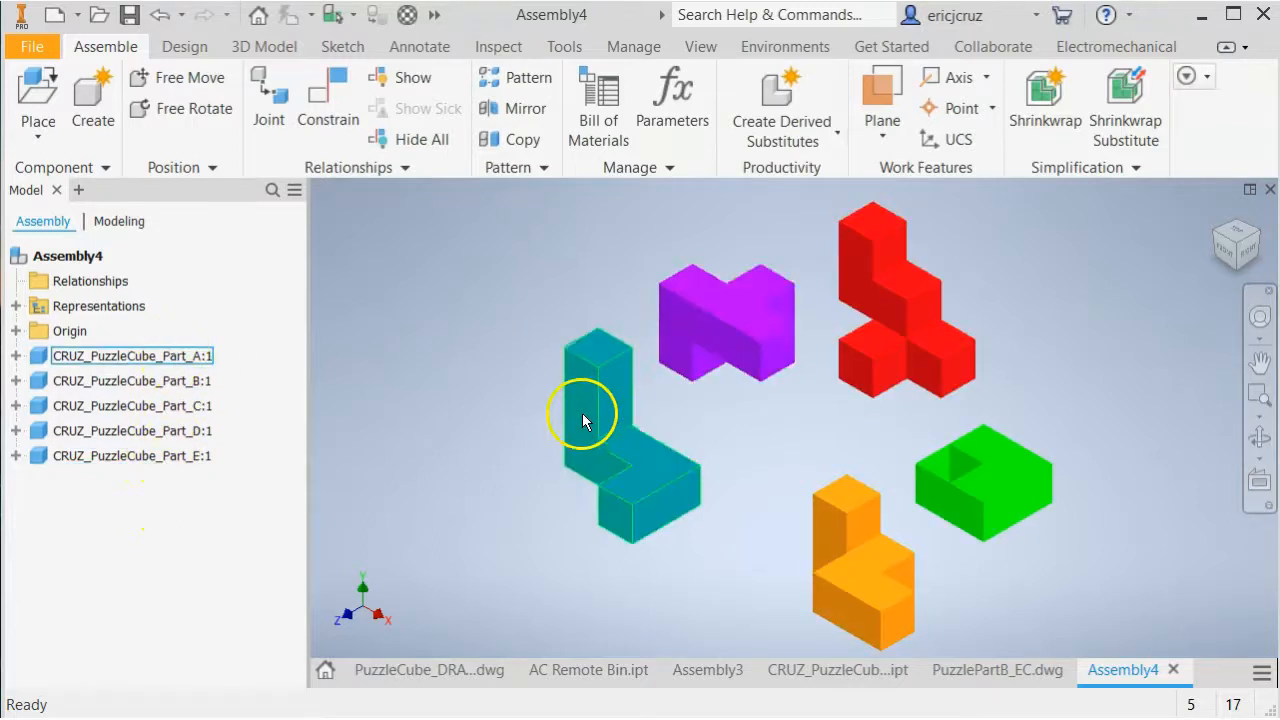
right_click(585, 420)
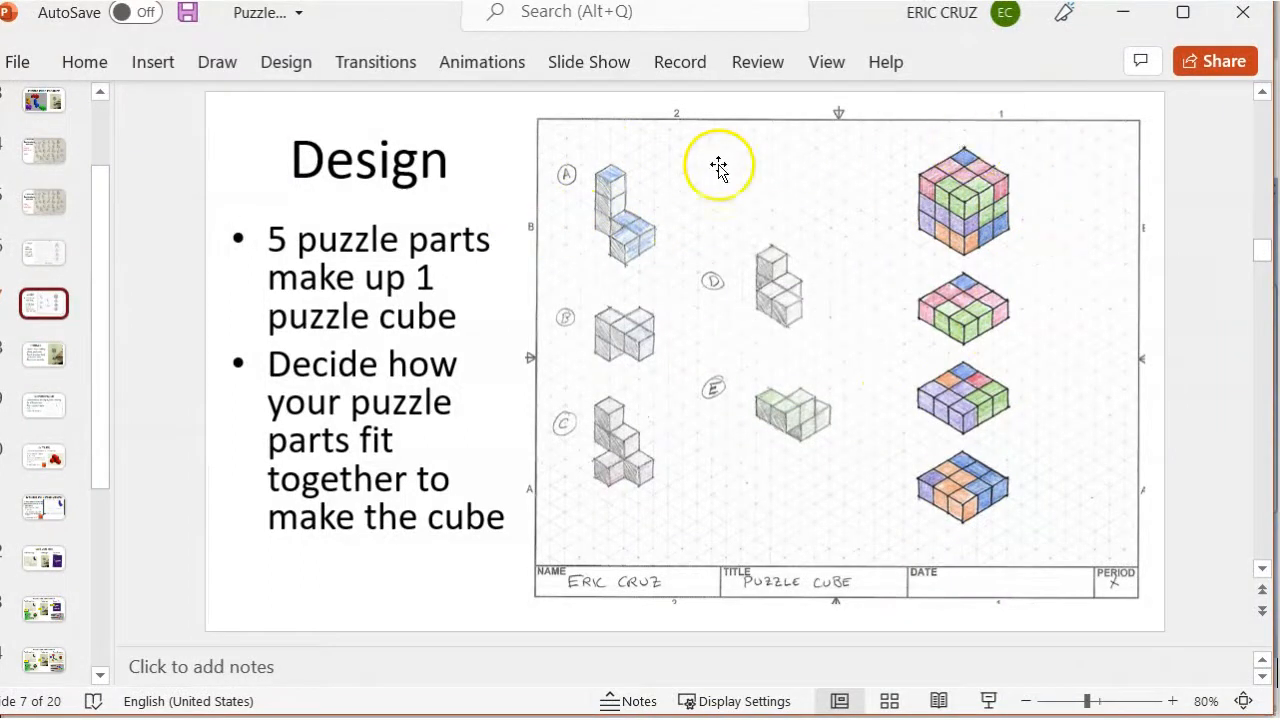
mouse_move(1102, 247)
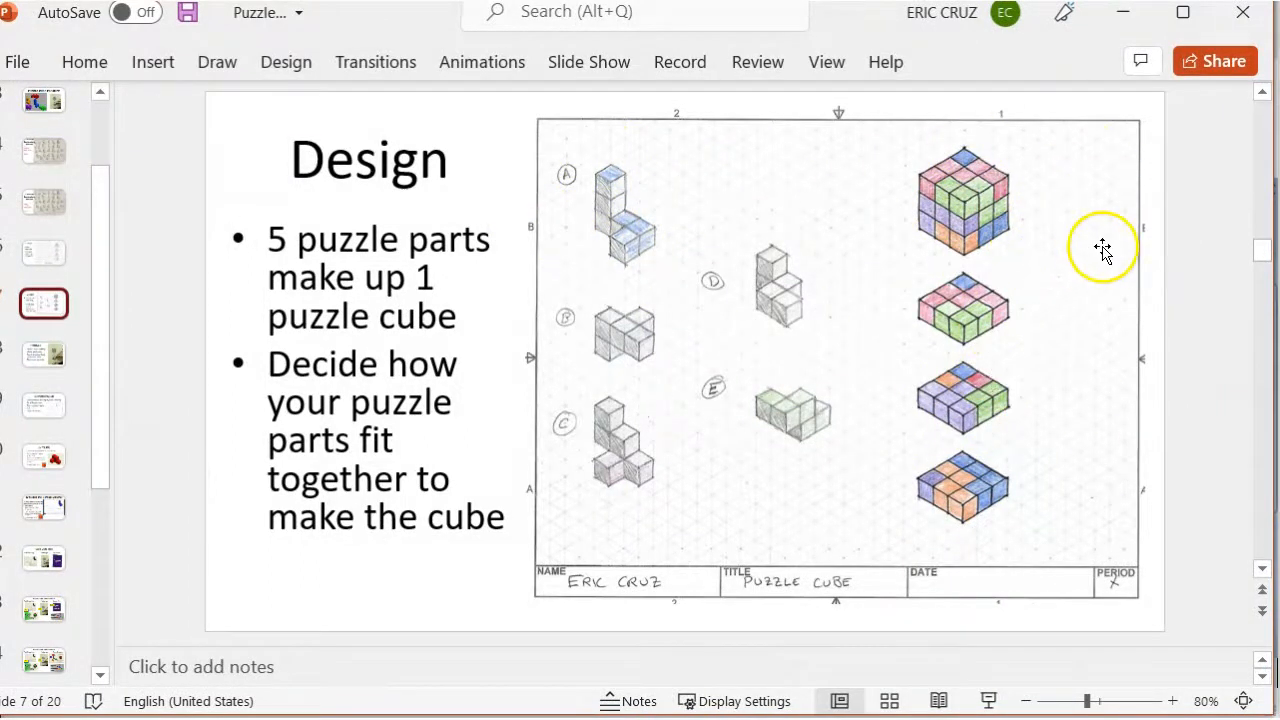
mouse_move(610, 230)
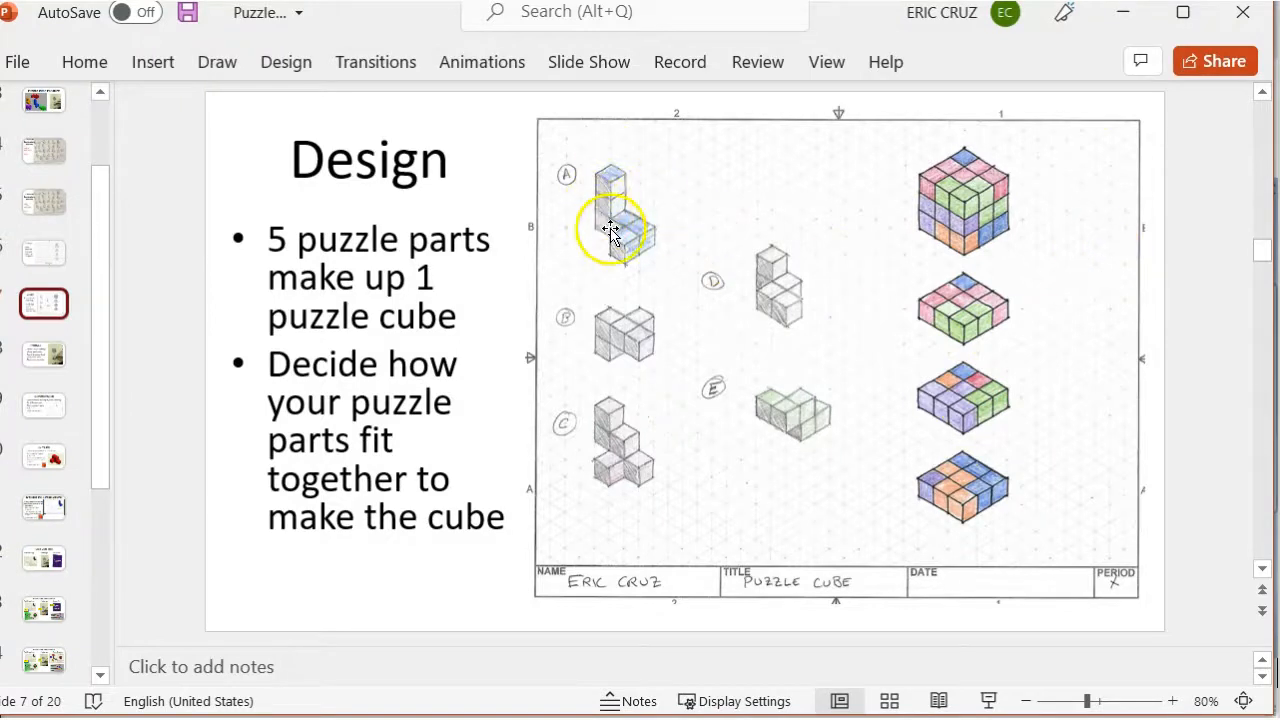
mouse_move(1045, 189)
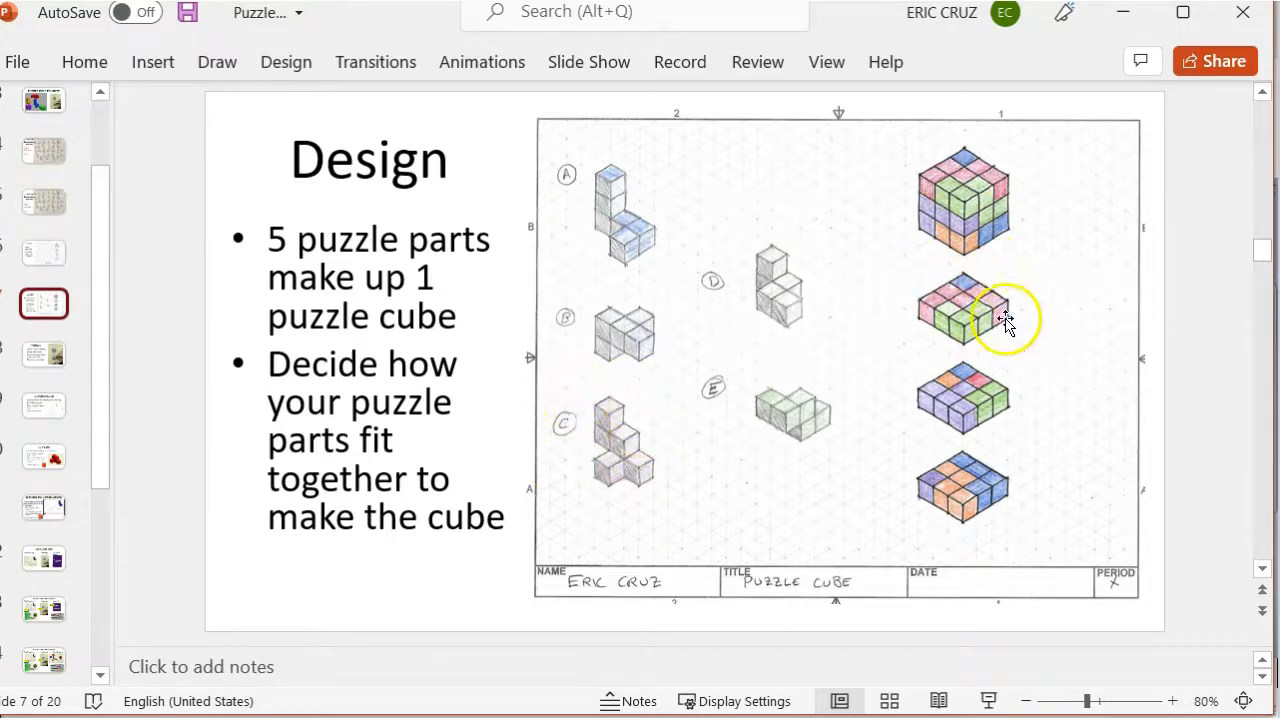
mouse_move(918, 225)
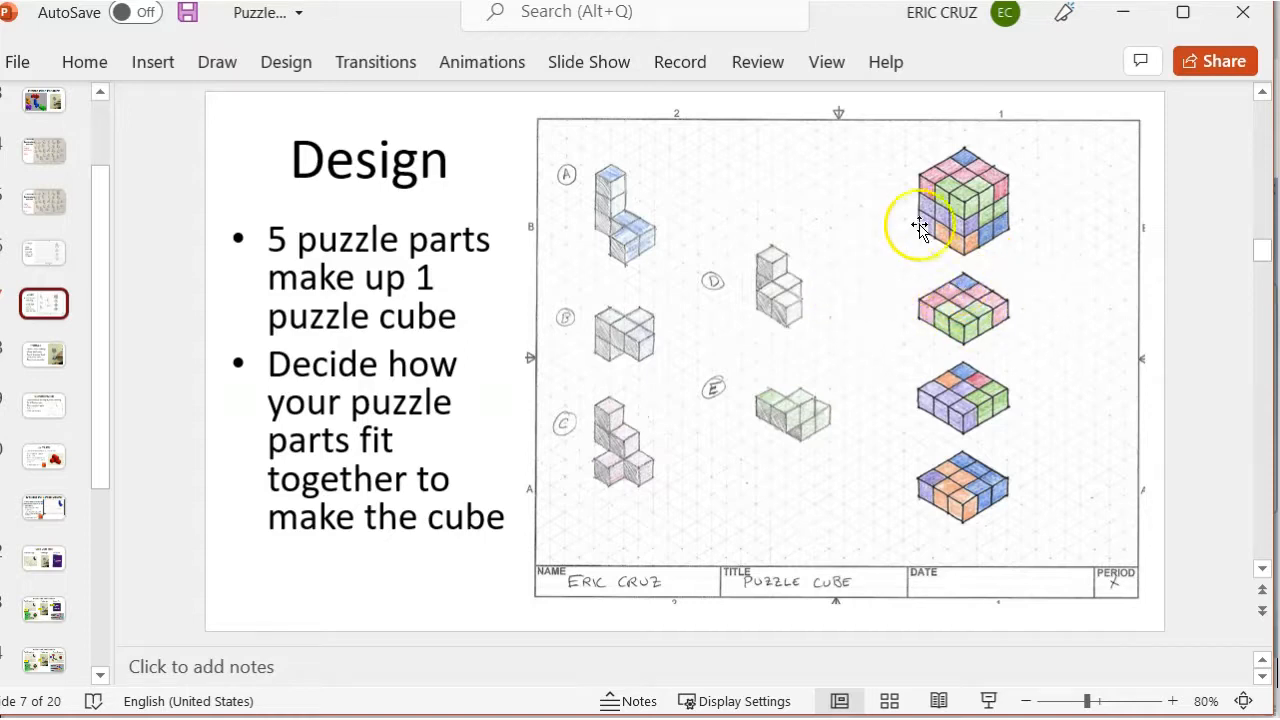
mouse_move(1028, 288)
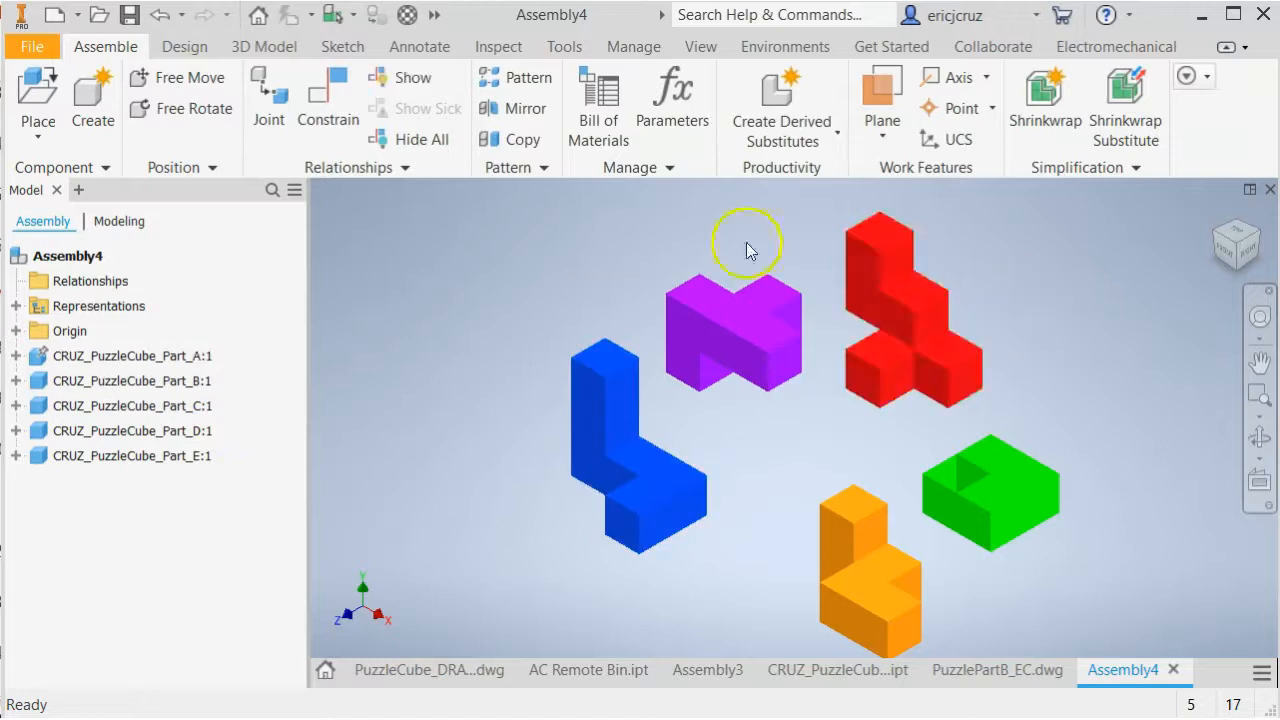
Start a Mate constraint and settle on the Flush solution after comparing it with Mate.
click(328, 95)
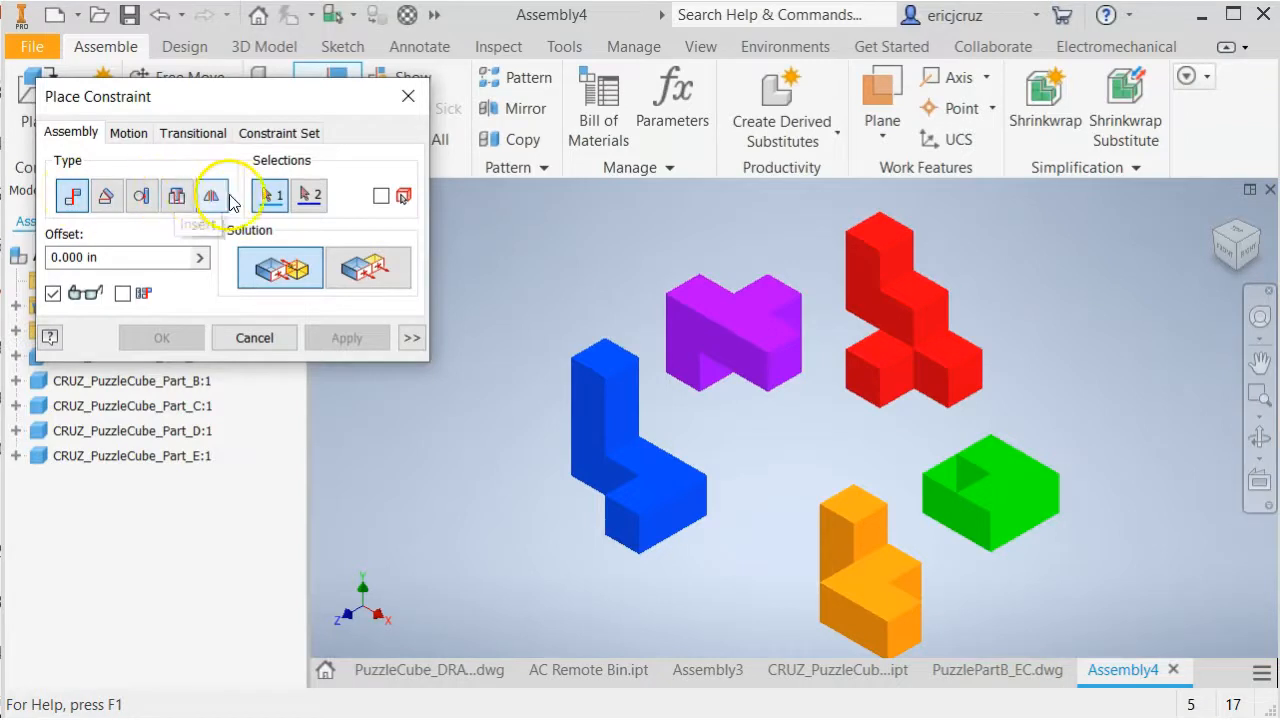
click(71, 195)
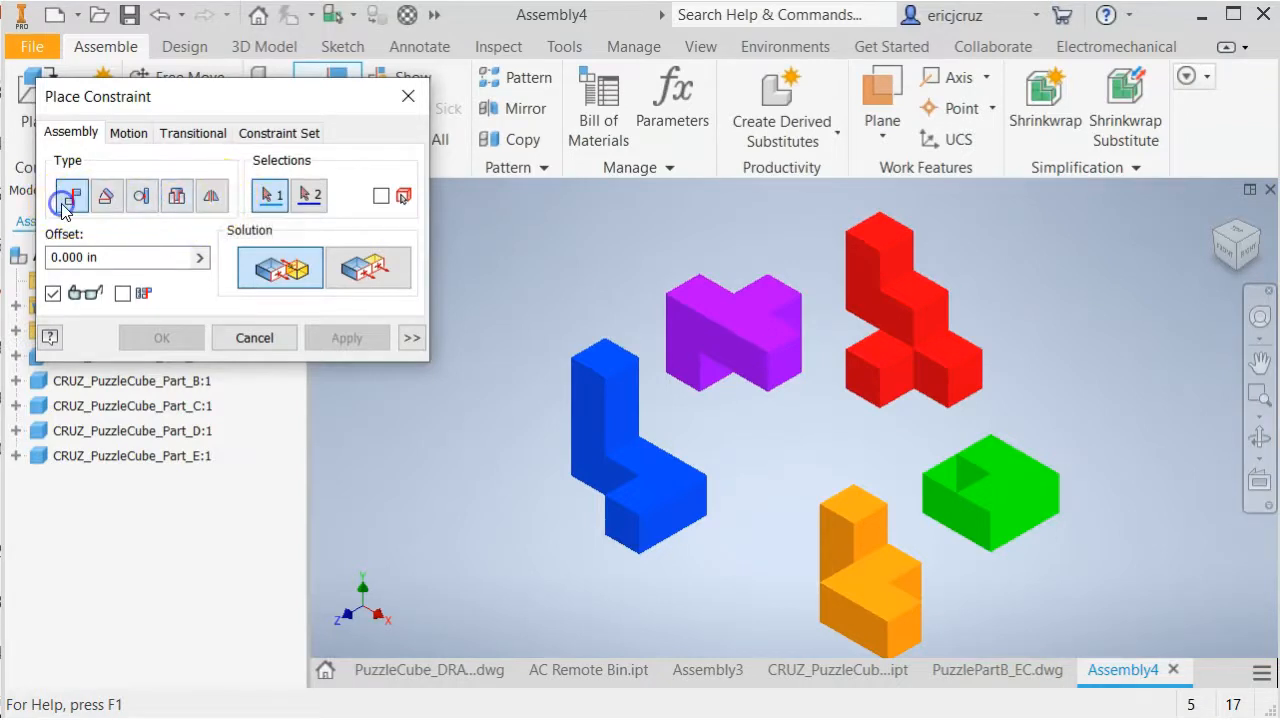
click(368, 268)
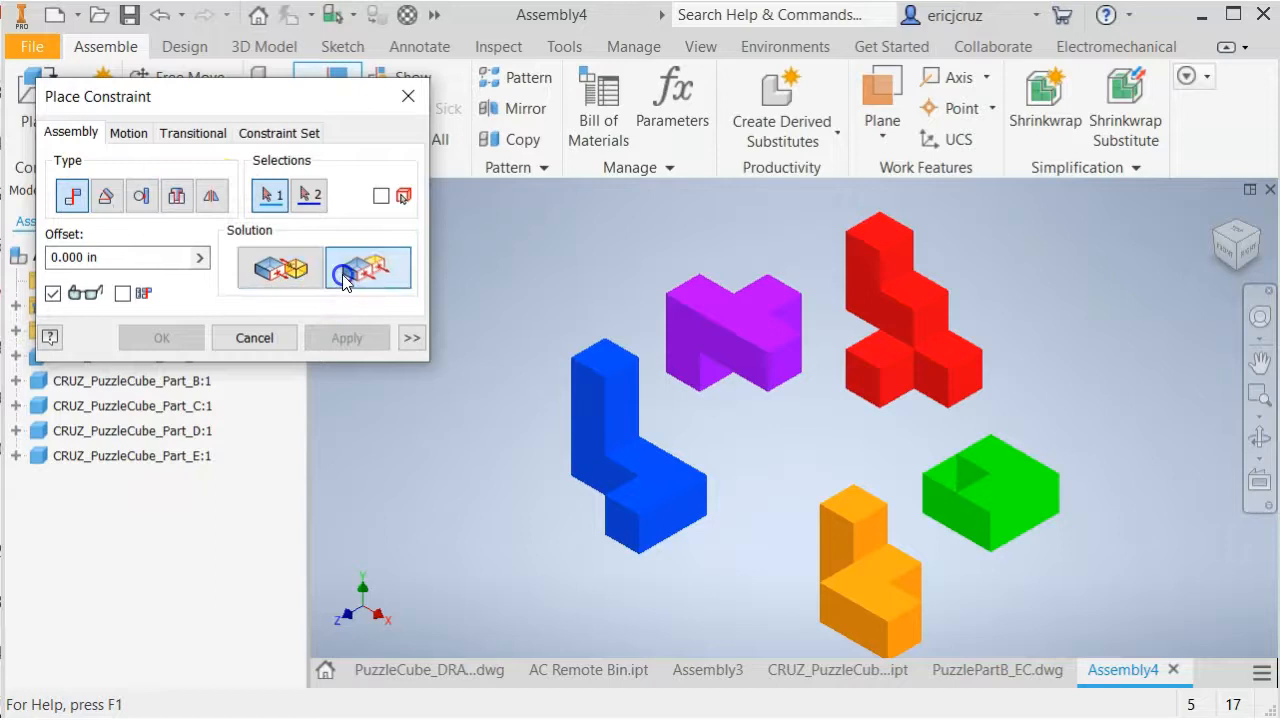
click(280, 268)
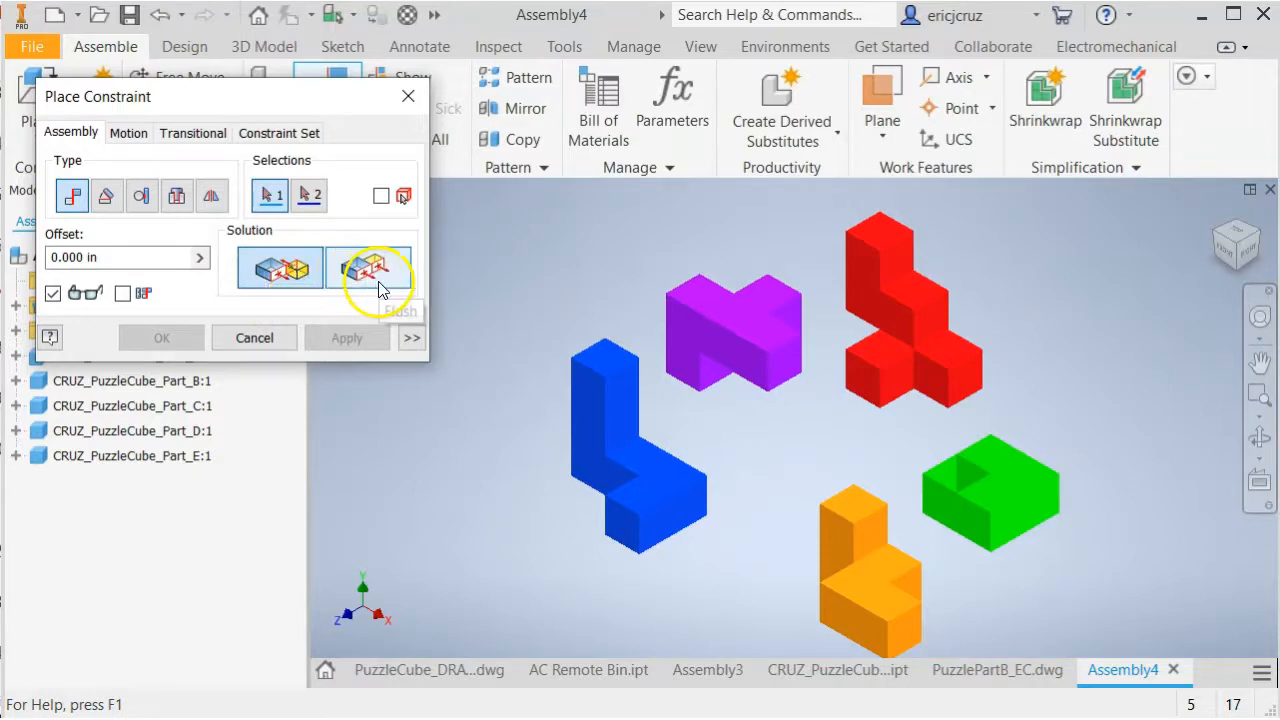
click(368, 268)
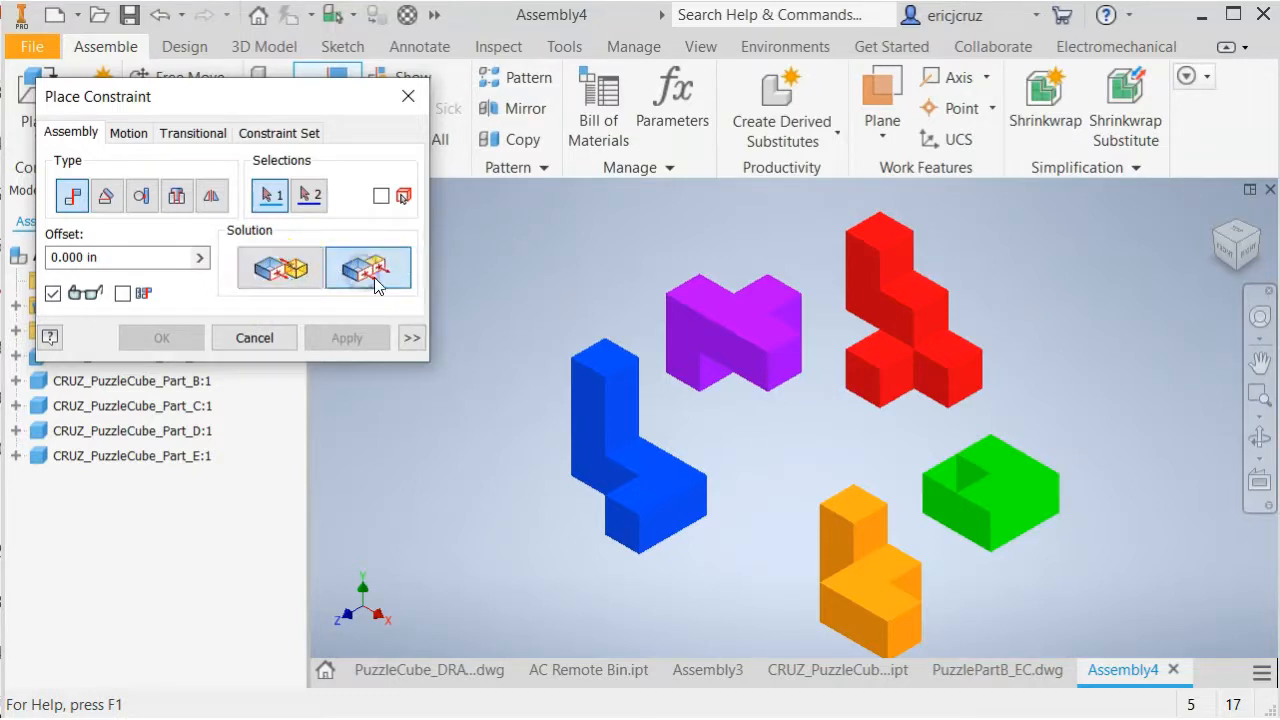
click(278, 268)
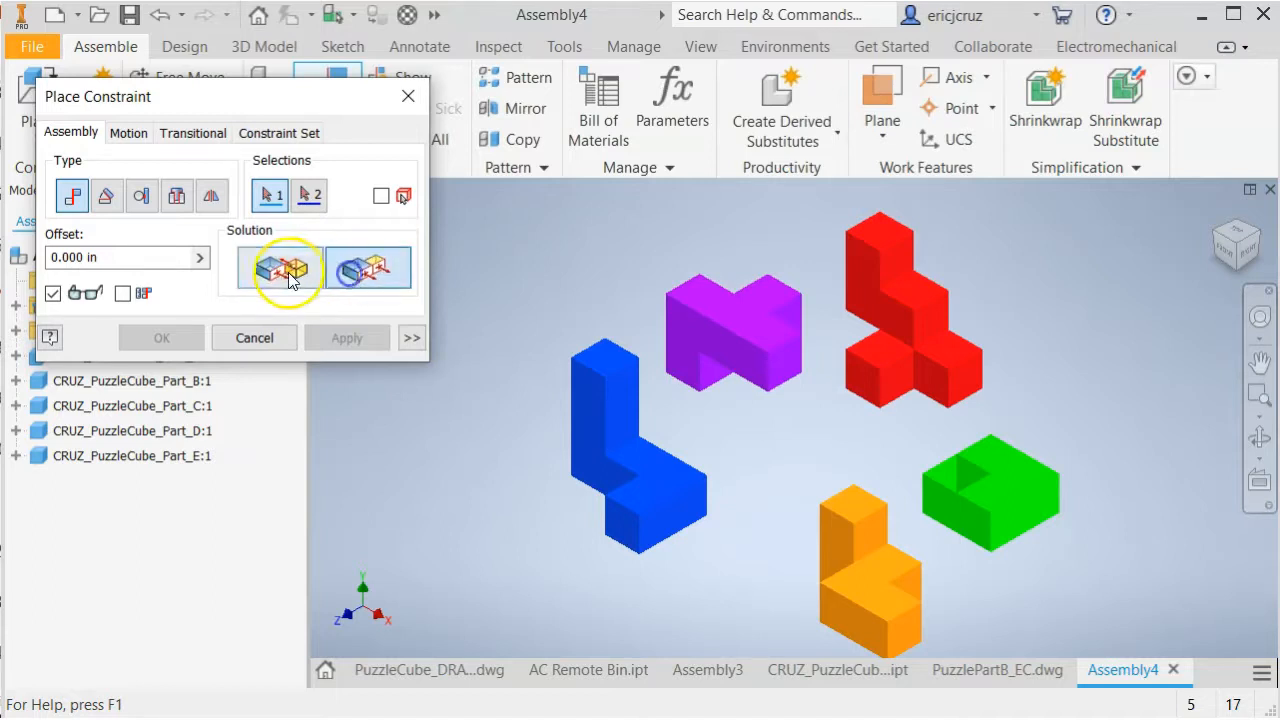
mouse_move(368, 270)
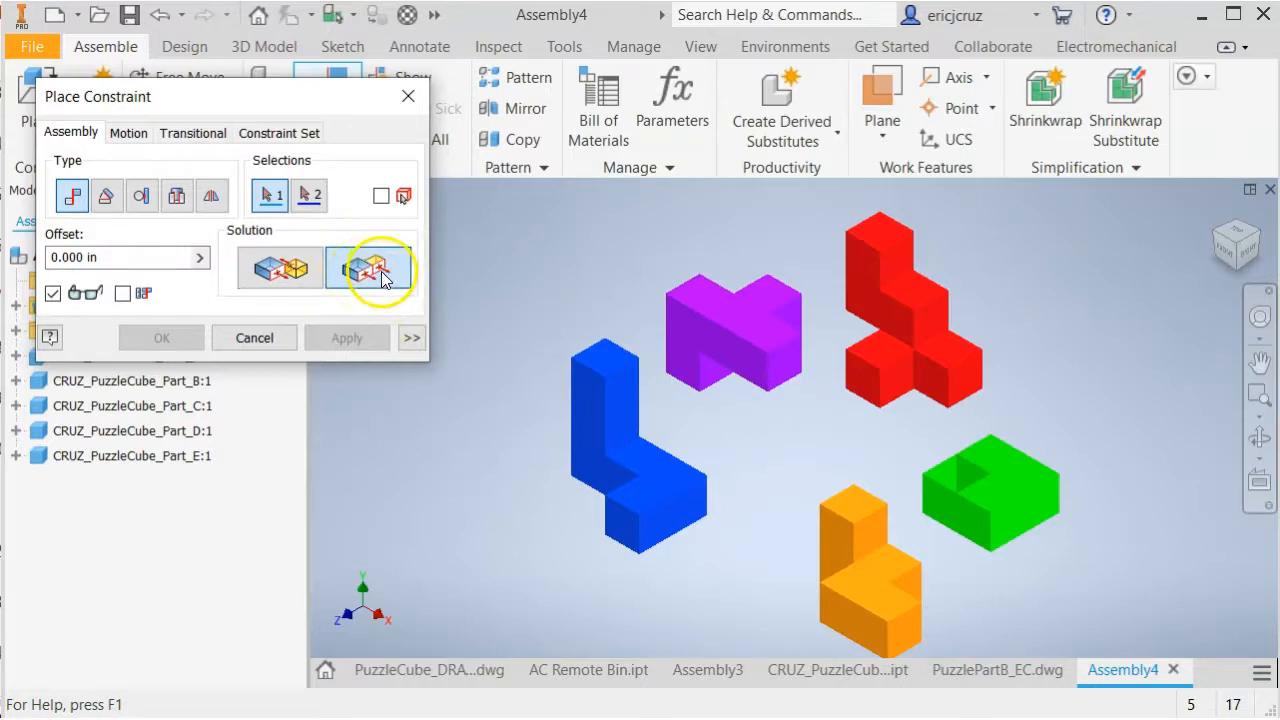
click(368, 268)
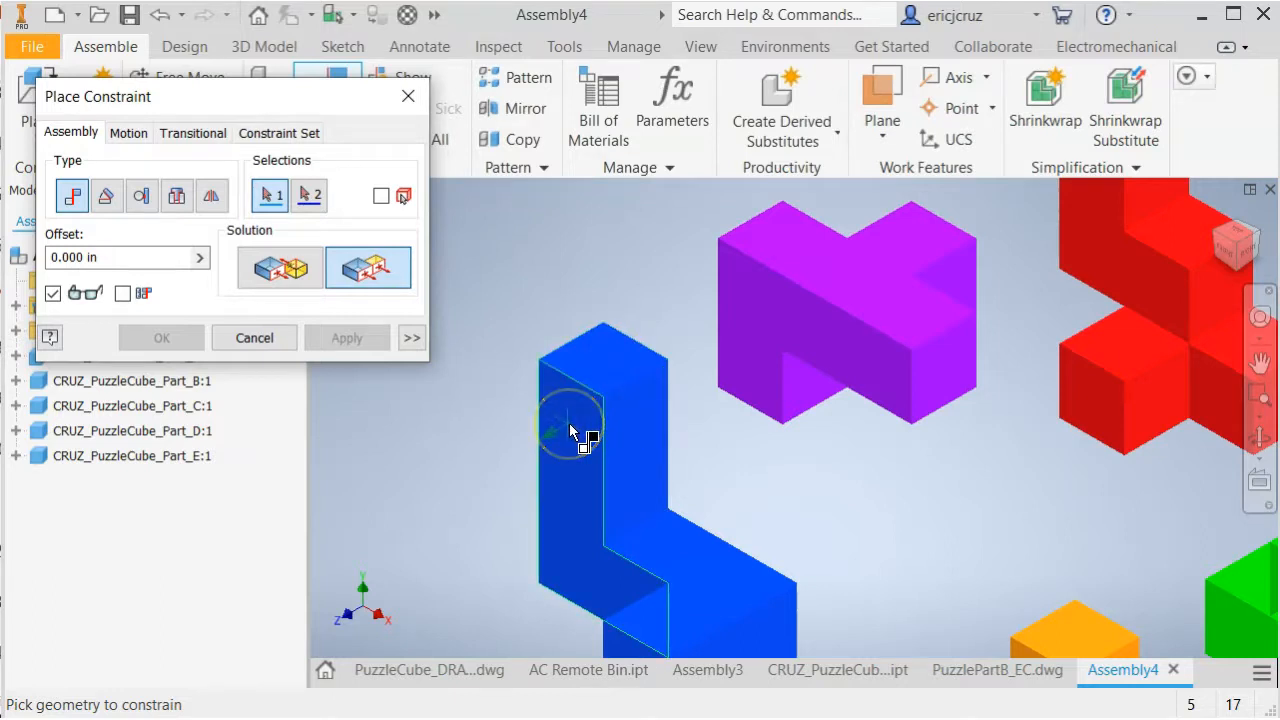
mouse_move(610, 375)
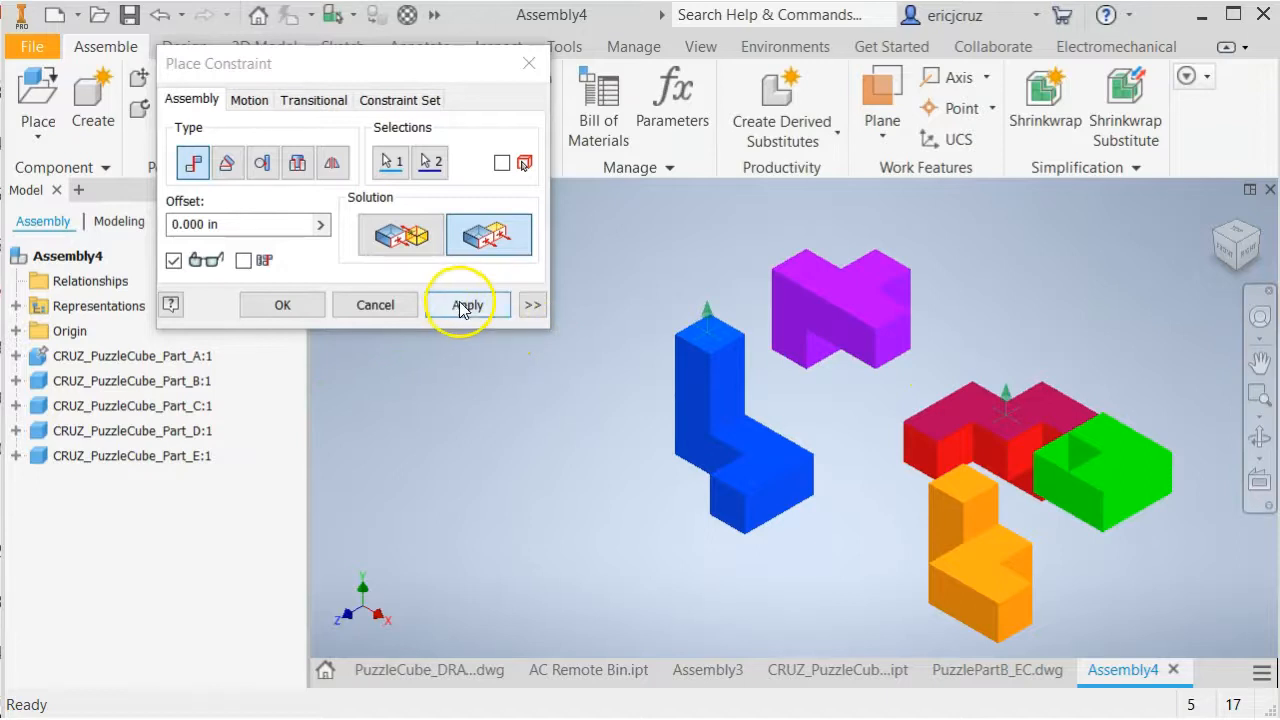
Apply the mate between red Part_C and blue Part_A, then close the Place Constraint dialog.
click(467, 304)
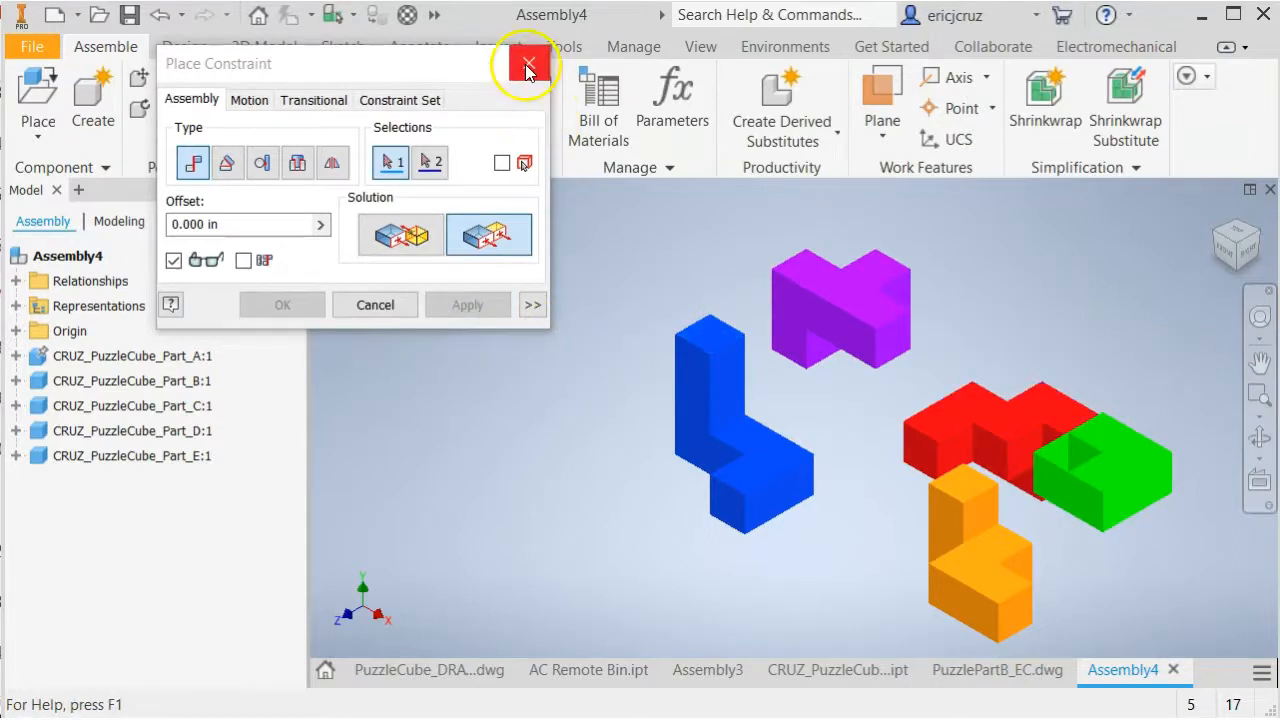
click(528, 64)
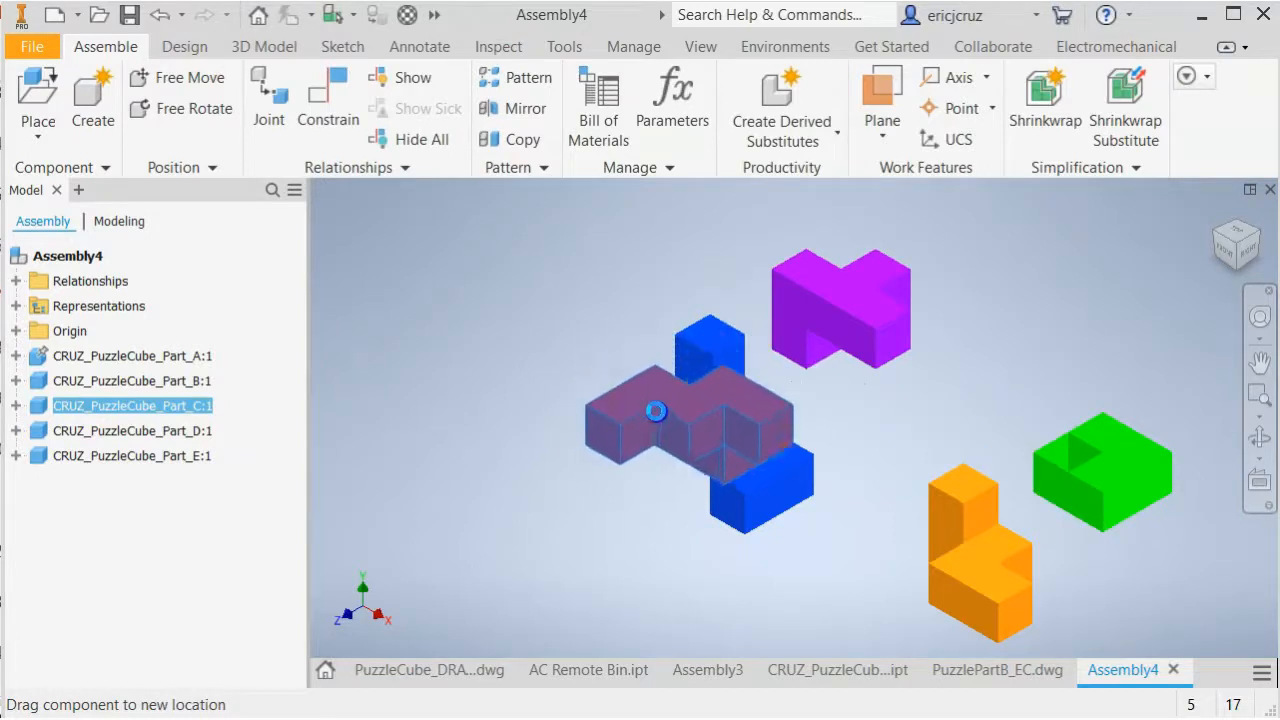
Drag red Part_C over blue Part_A and settle it on top.
drag(656, 411, 725, 400)
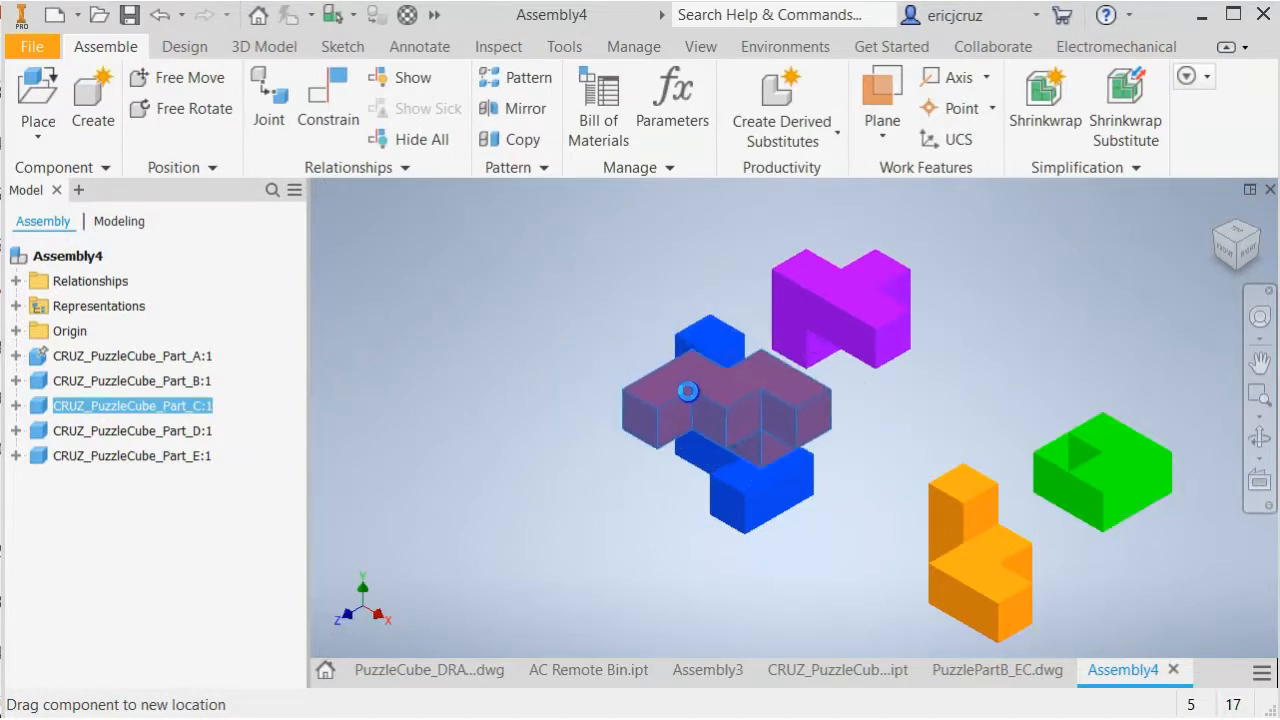
drag(688, 391, 668, 401)
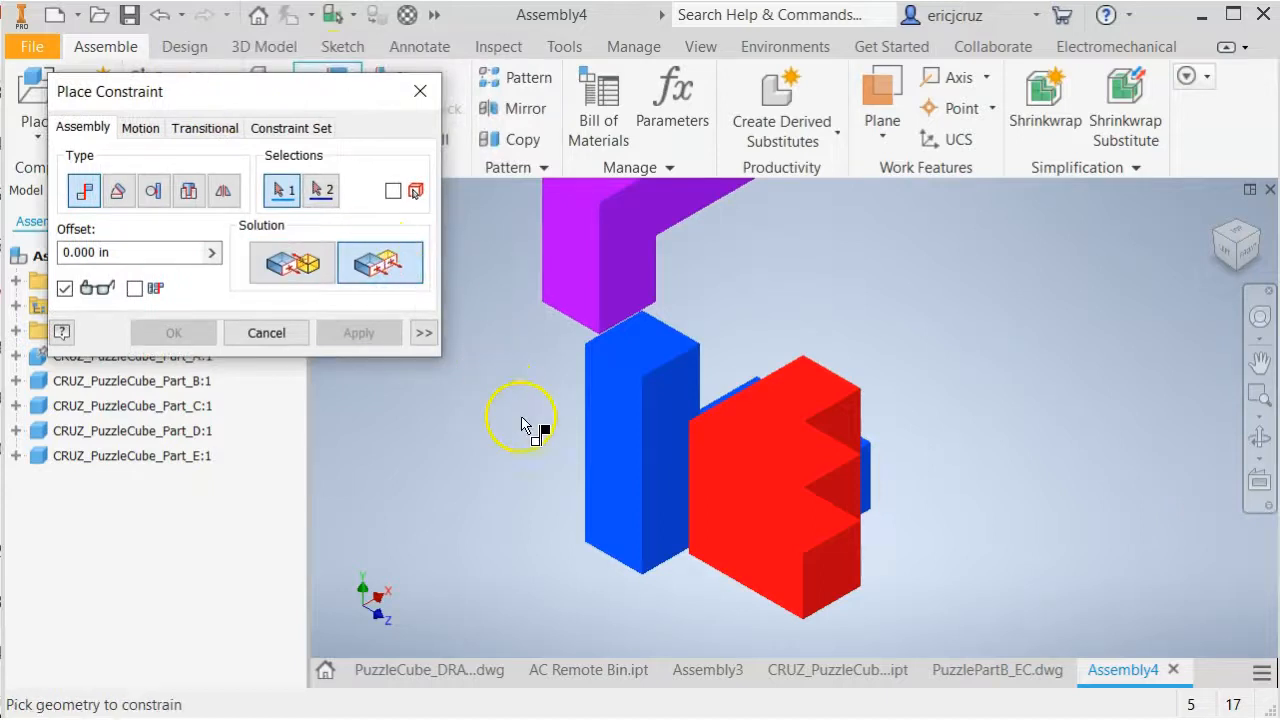
Orbit to view the red and blue parts from beneath, pick a red face, then return to Inventor.
click(740, 555)
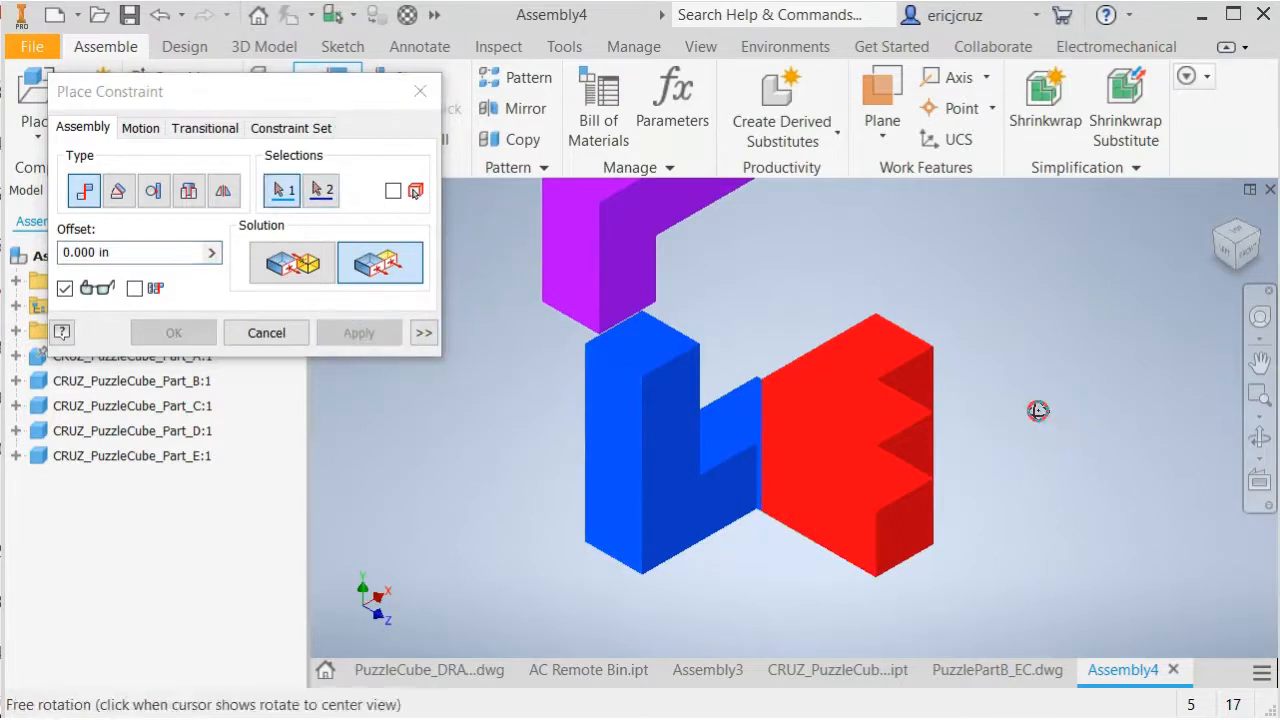
drag(1037, 410, 1074, 405)
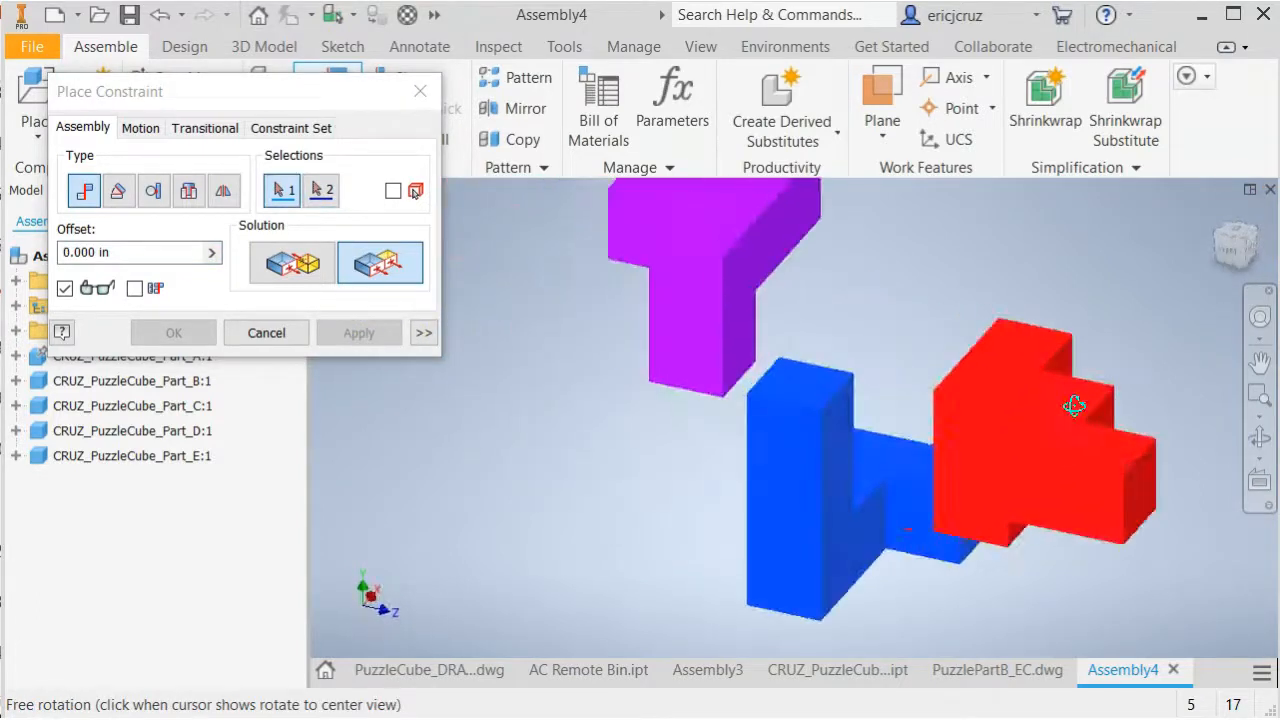
drag(1073, 406, 605, 414)
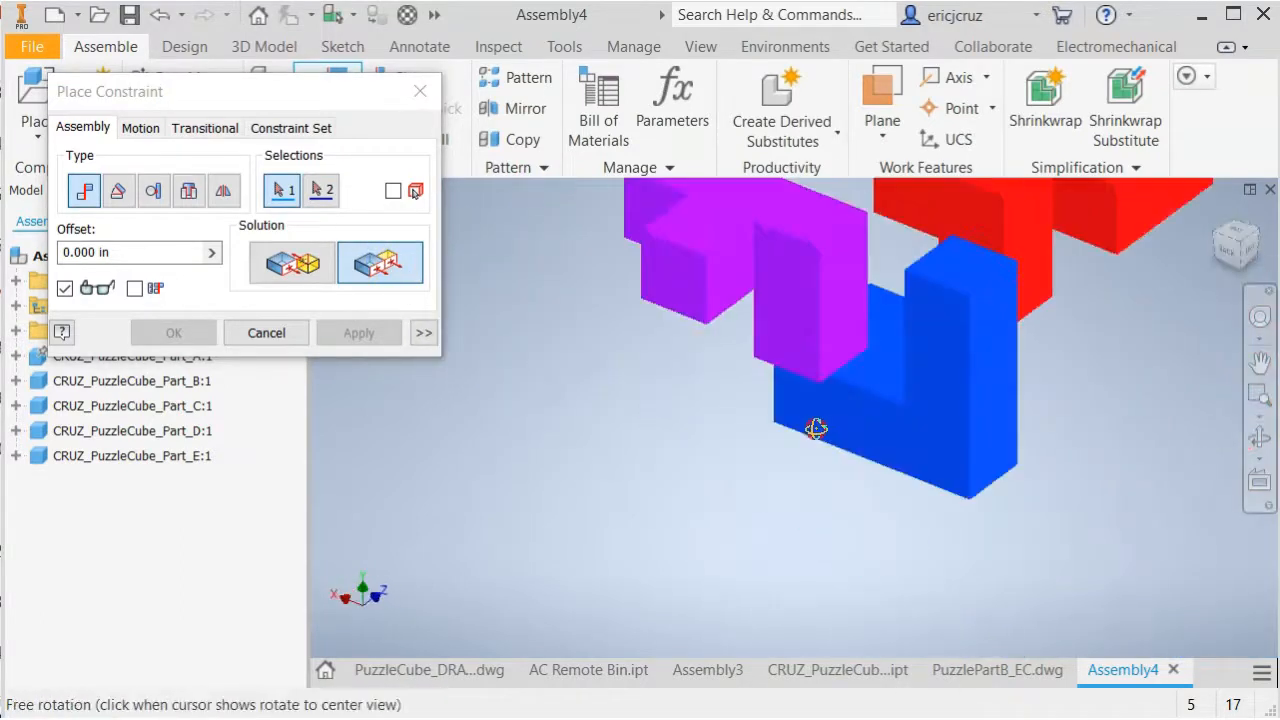
drag(815, 430, 755, 365)
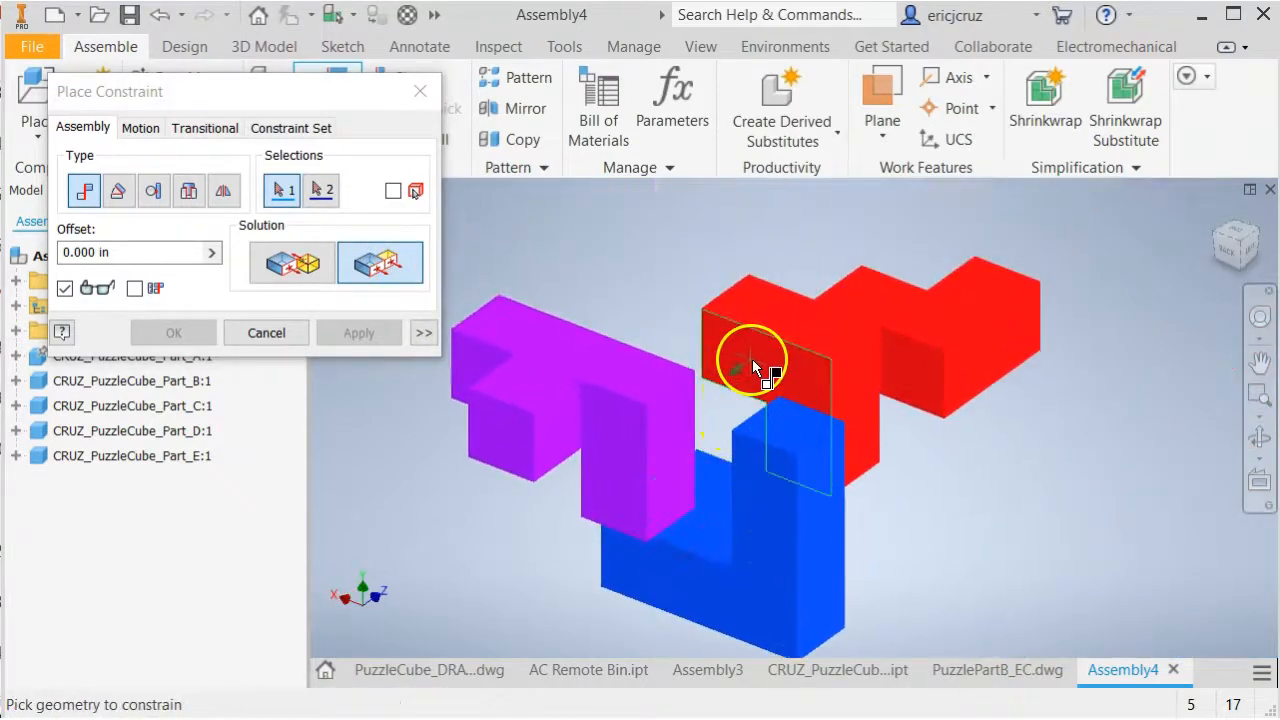
click(755, 365)
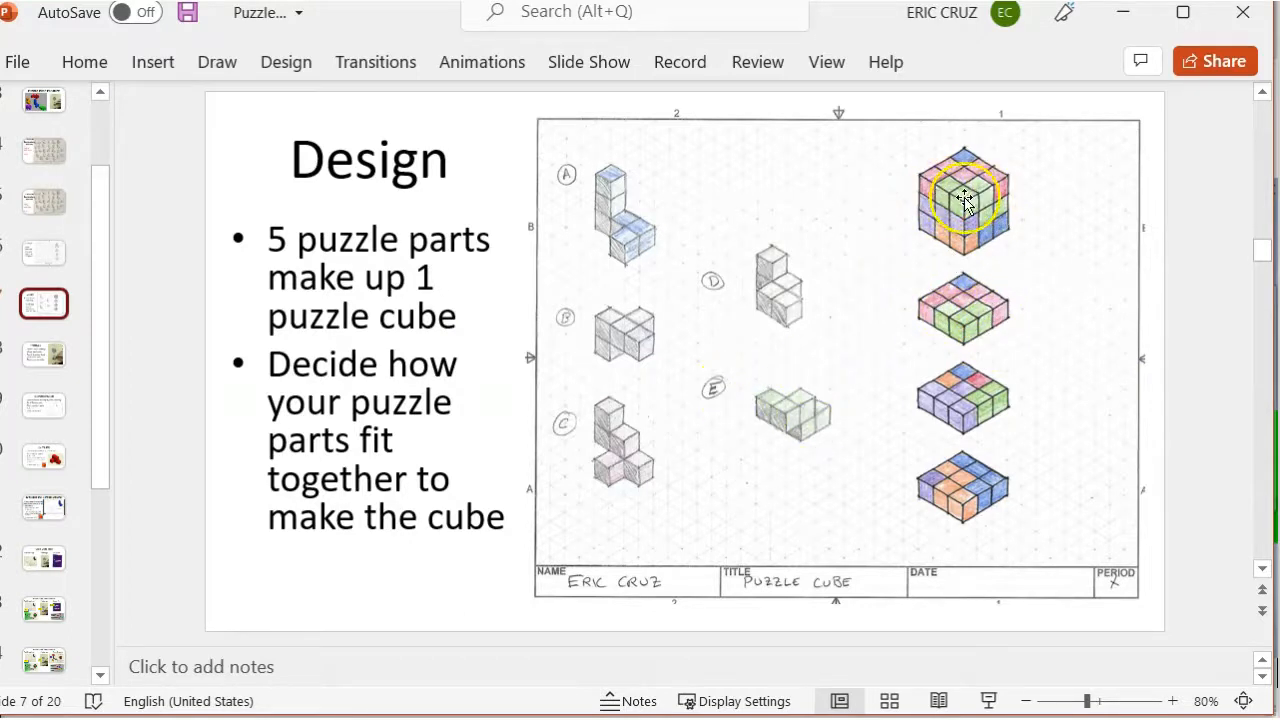
mouse_move(890, 365)
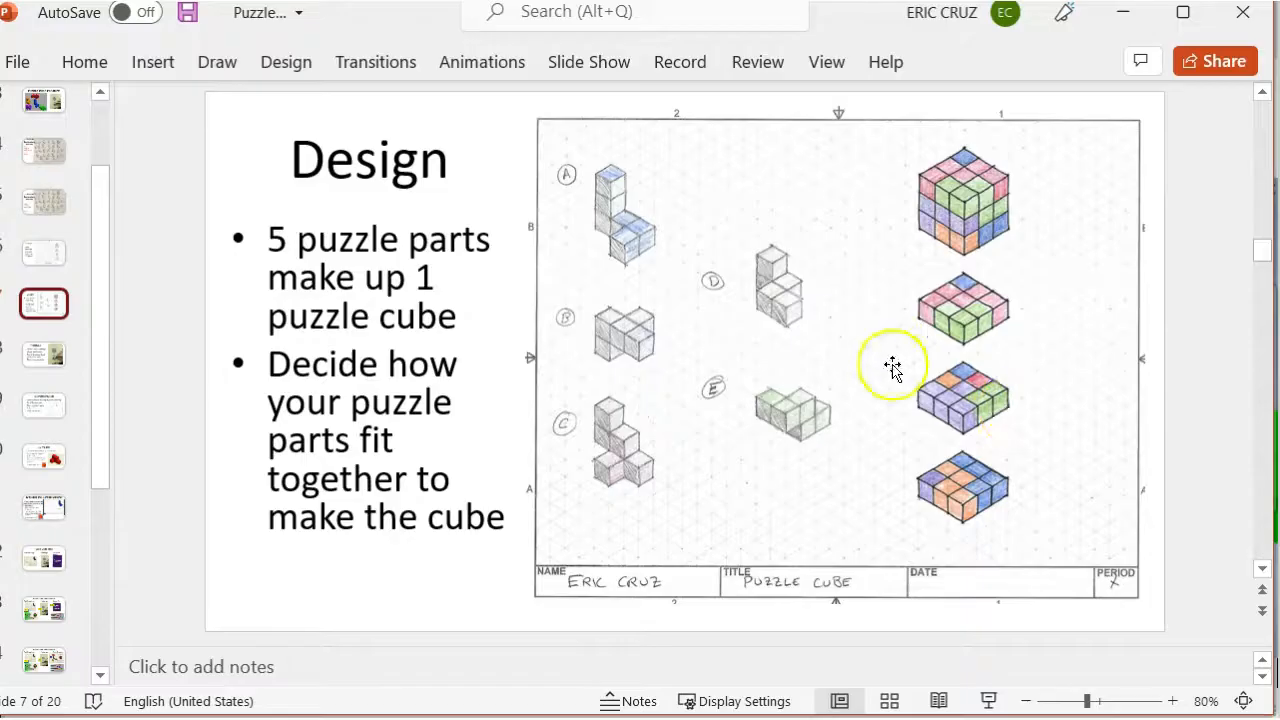
key(alt+tab)
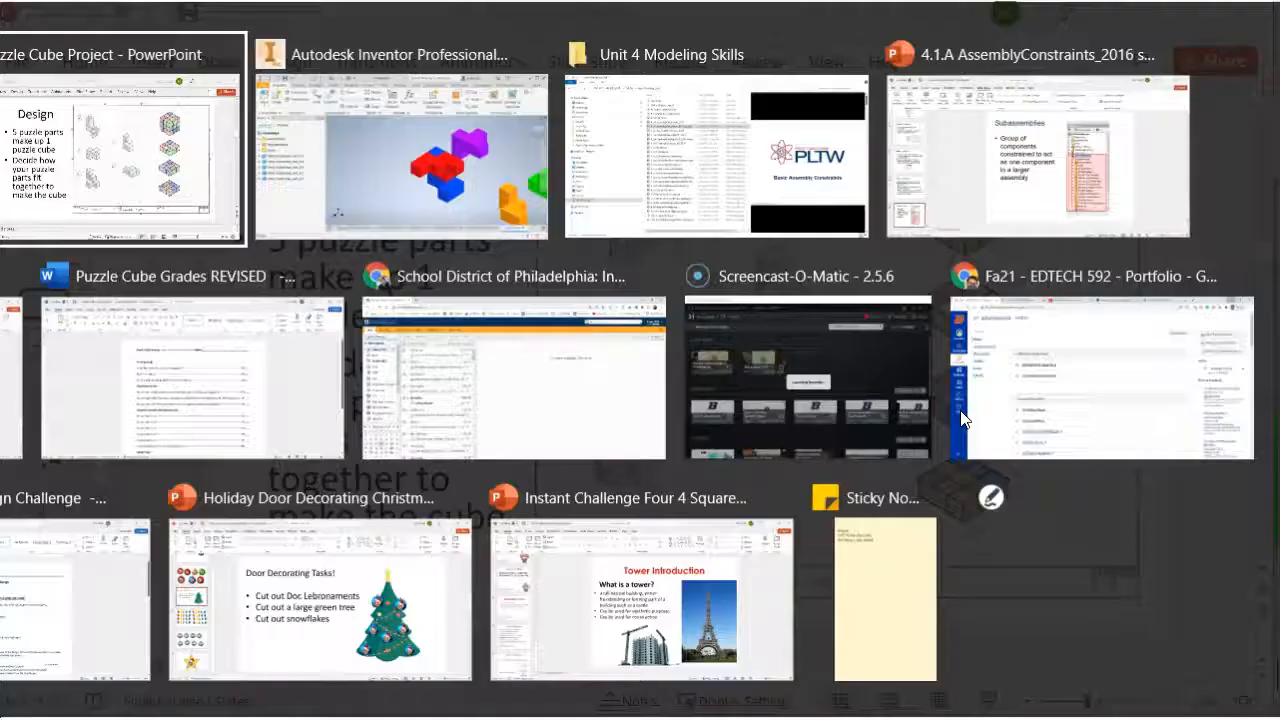
click(400, 155)
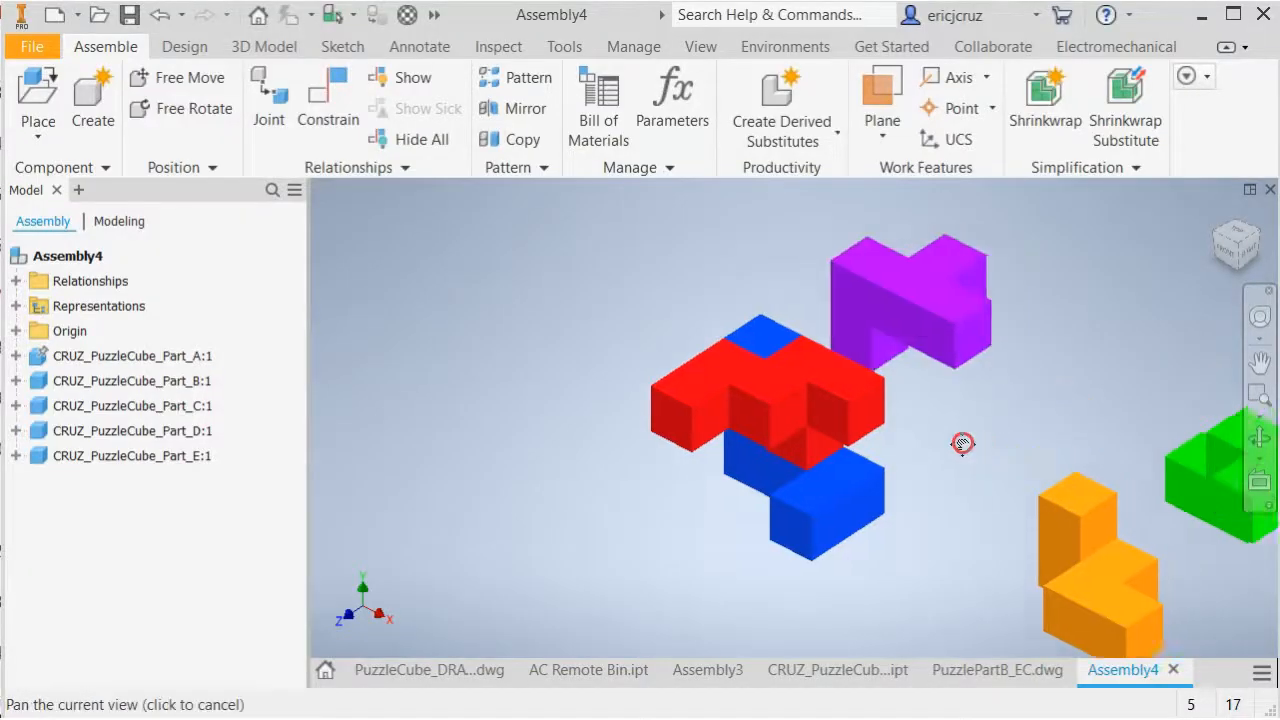
drag(963, 444, 1046, 535)
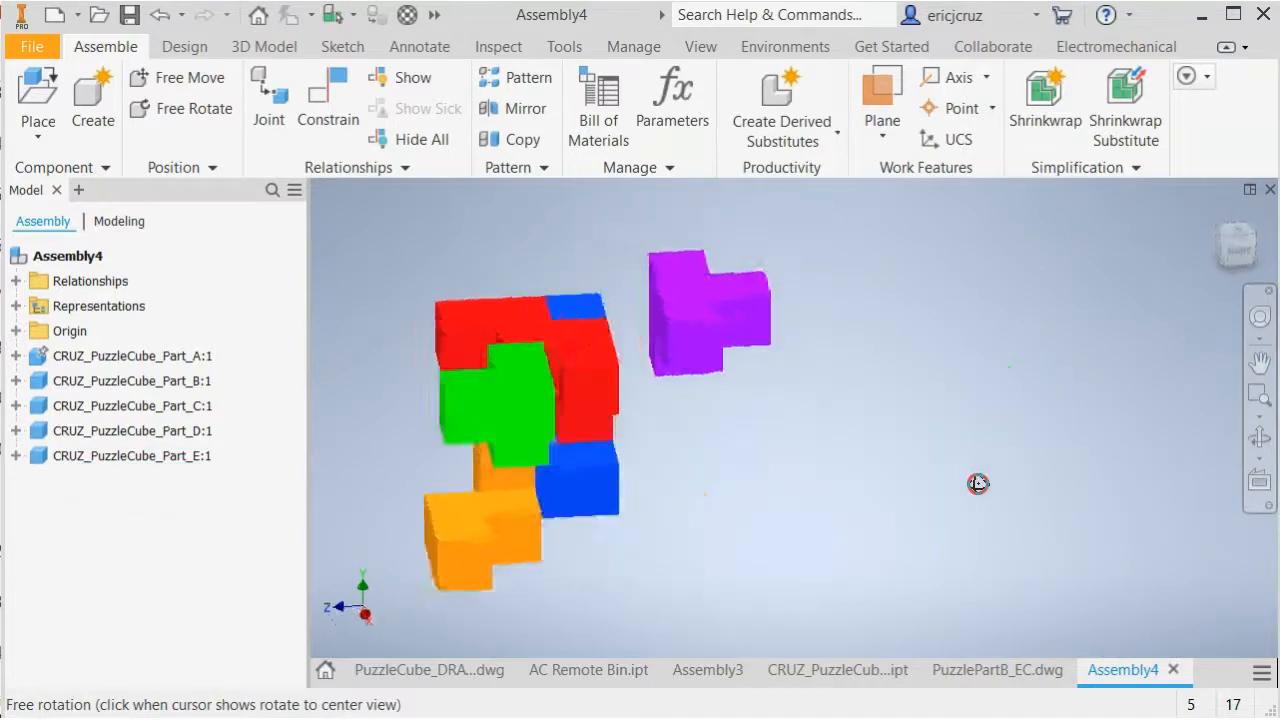
drag(977, 484, 860, 487)
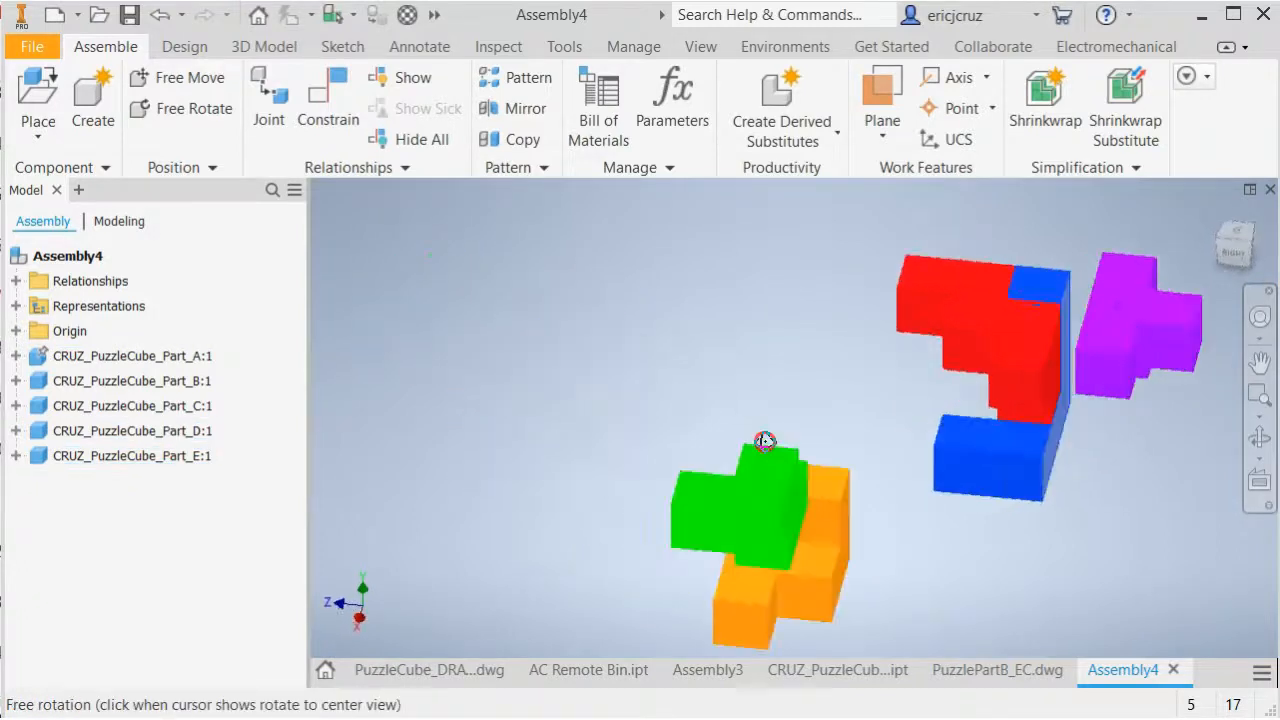
drag(765, 442, 710, 460)
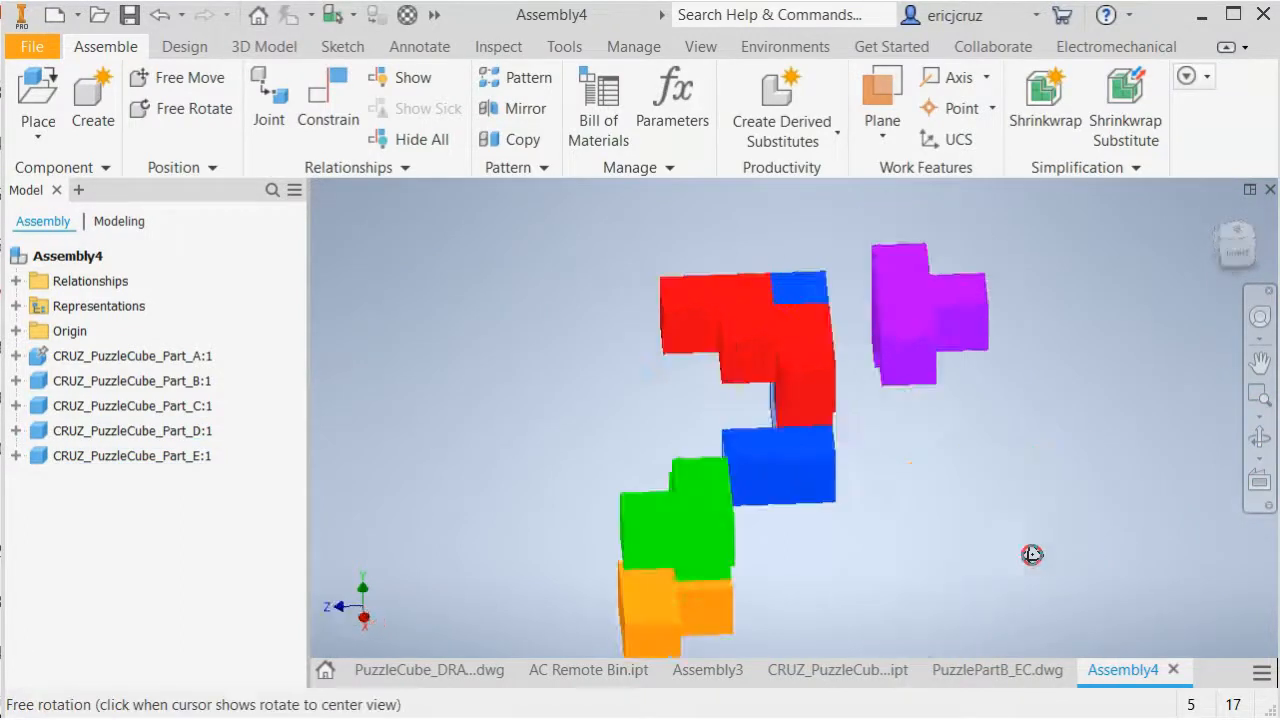
drag(1032, 555, 855, 515)
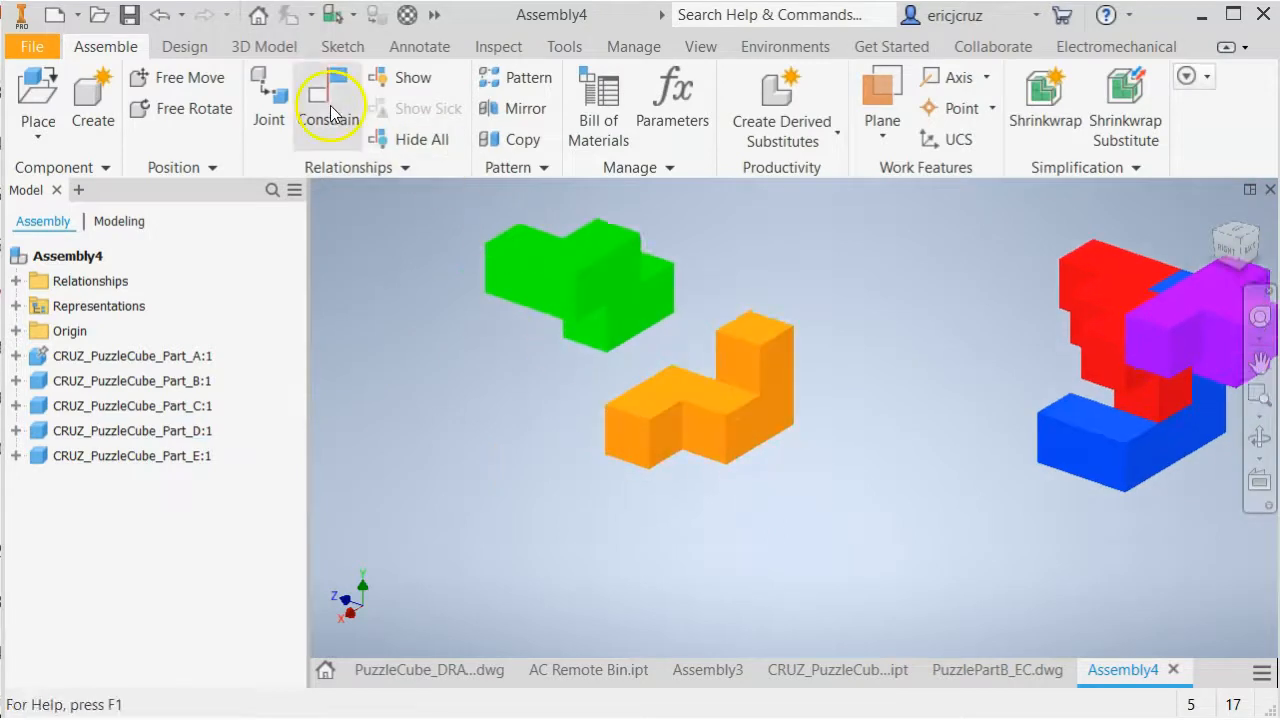
Mate a green part face to the red part's face and orbit to check the fit.
click(330, 108)
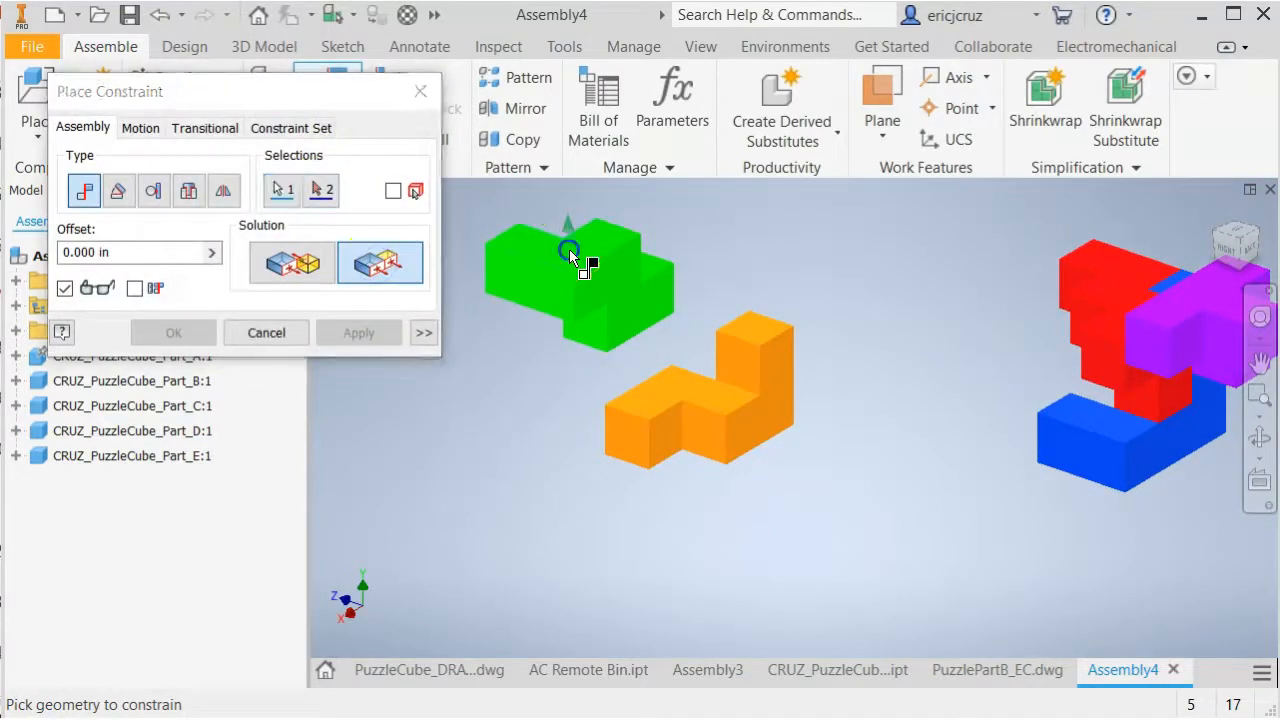
click(735, 410)
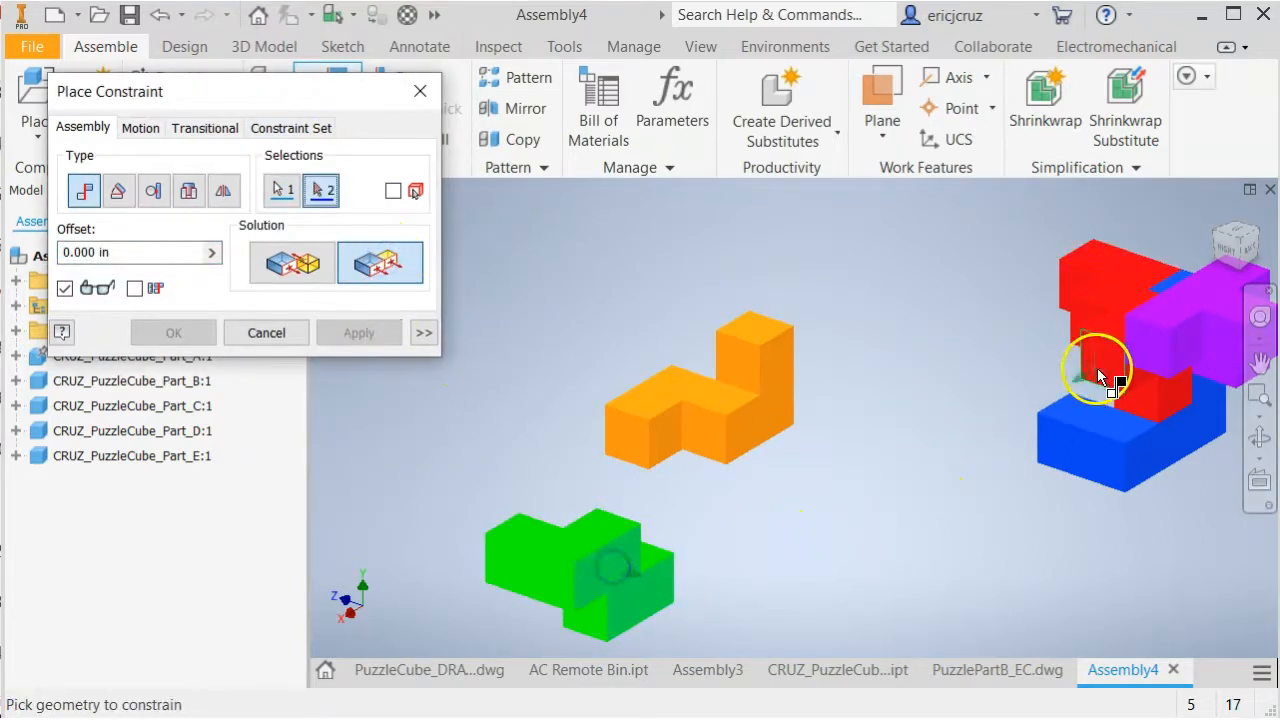
drag(1100, 375, 945, 465)
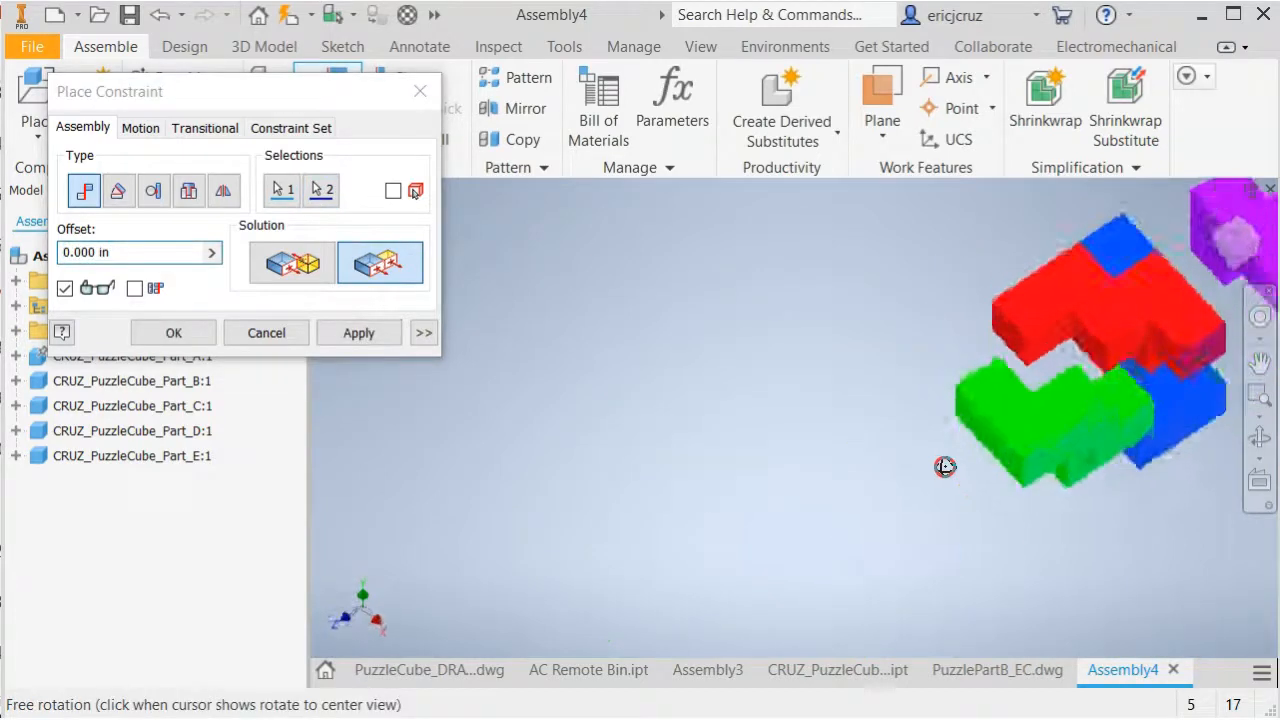
drag(945, 467, 950, 480)
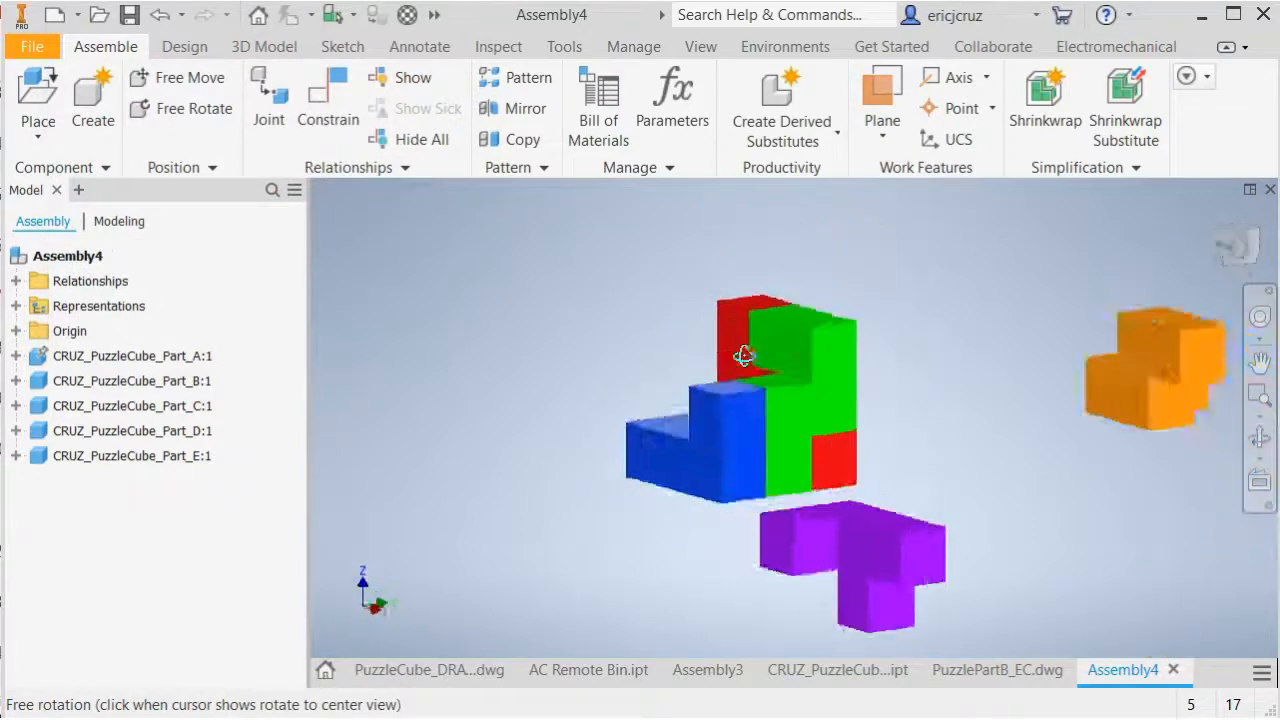
drag(743, 357, 623, 471)
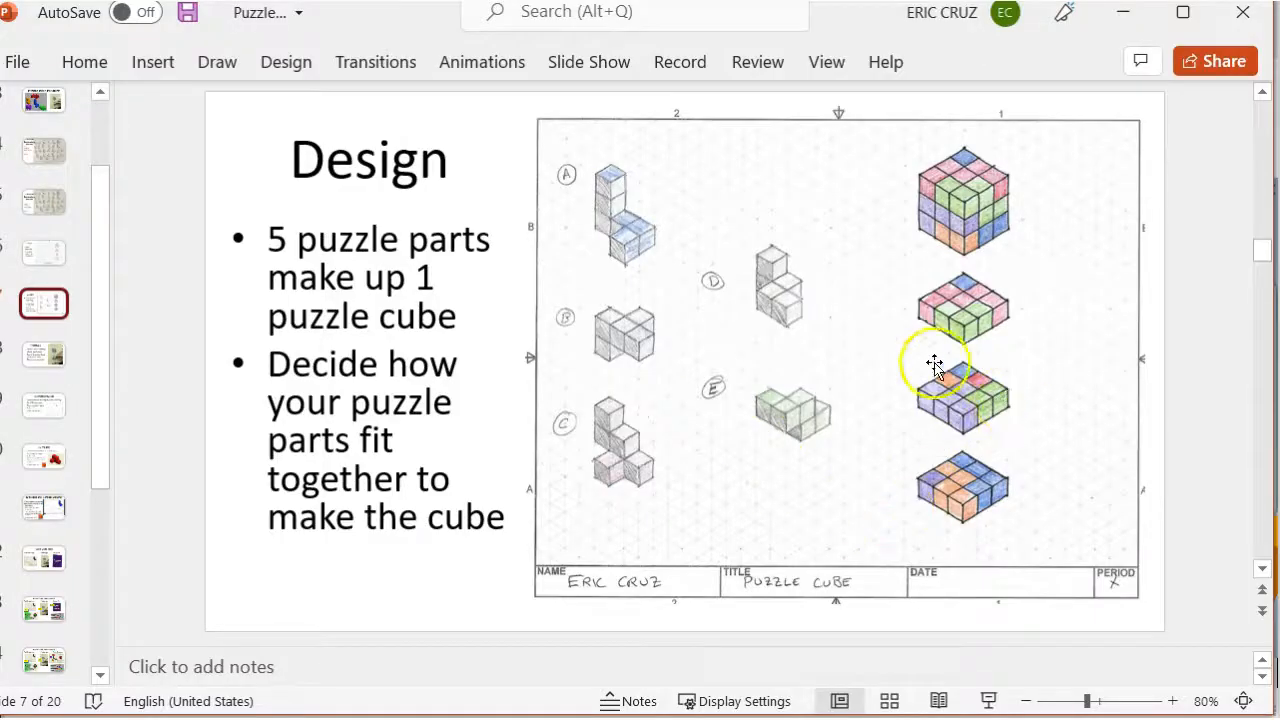
mouse_move(925, 395)
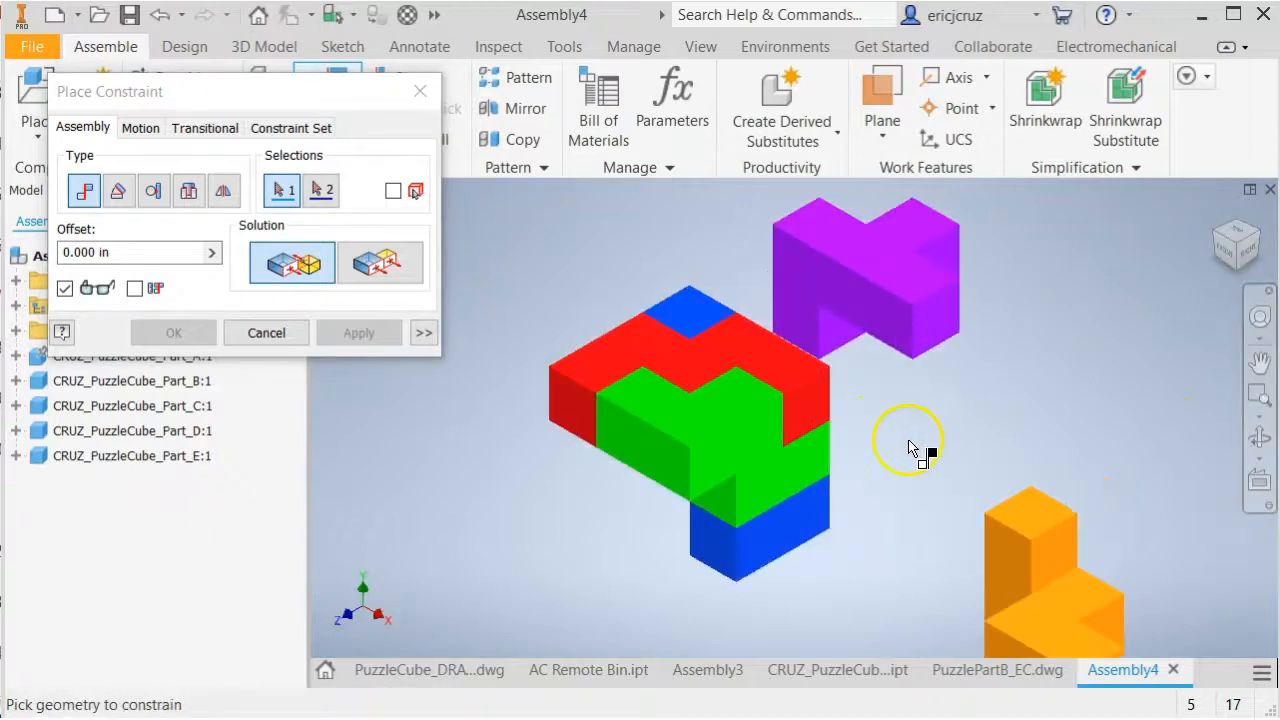
Constrain the purple piece to a blue part face and drag it to test the fit.
drag(910, 445, 923, 377)
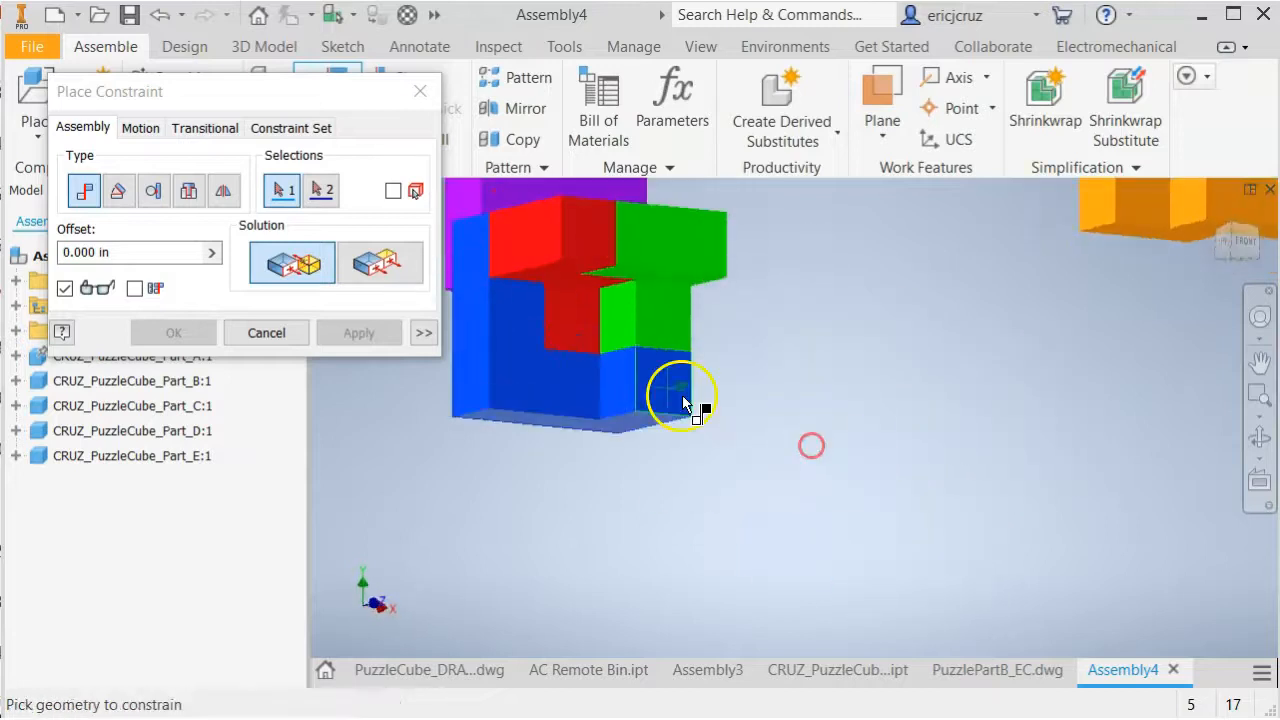
click(291, 262)
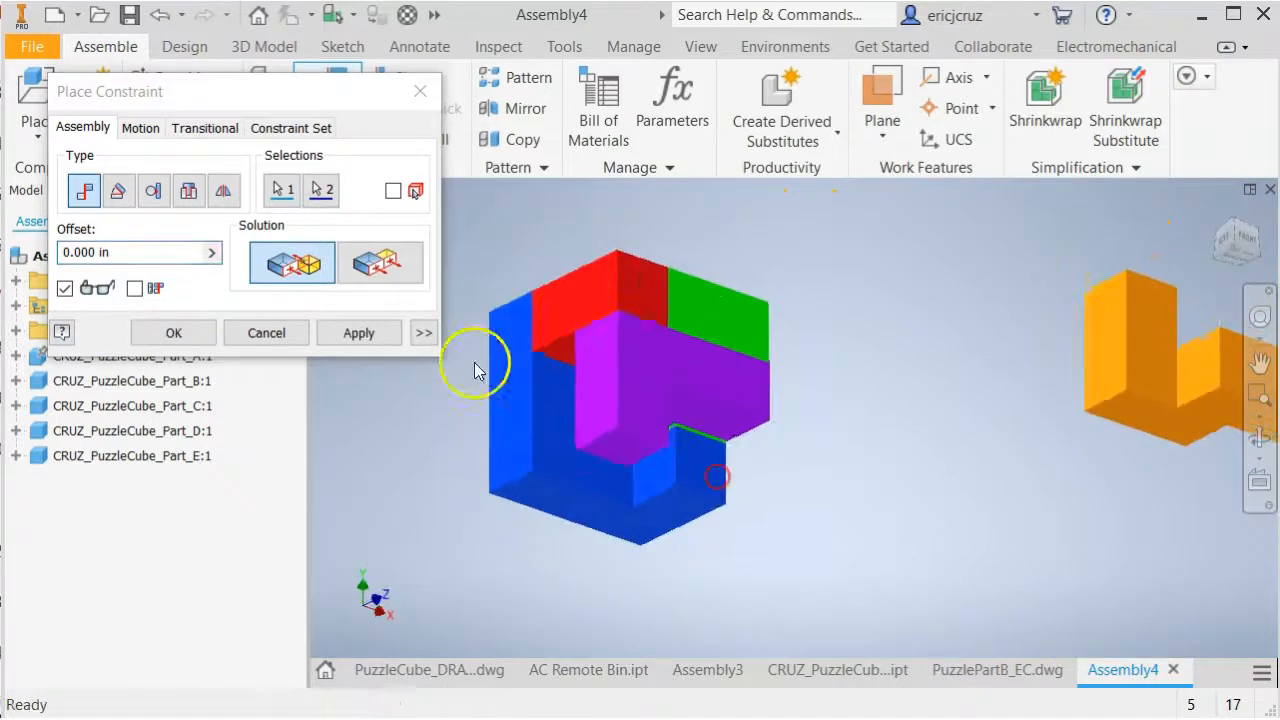
click(266, 332)
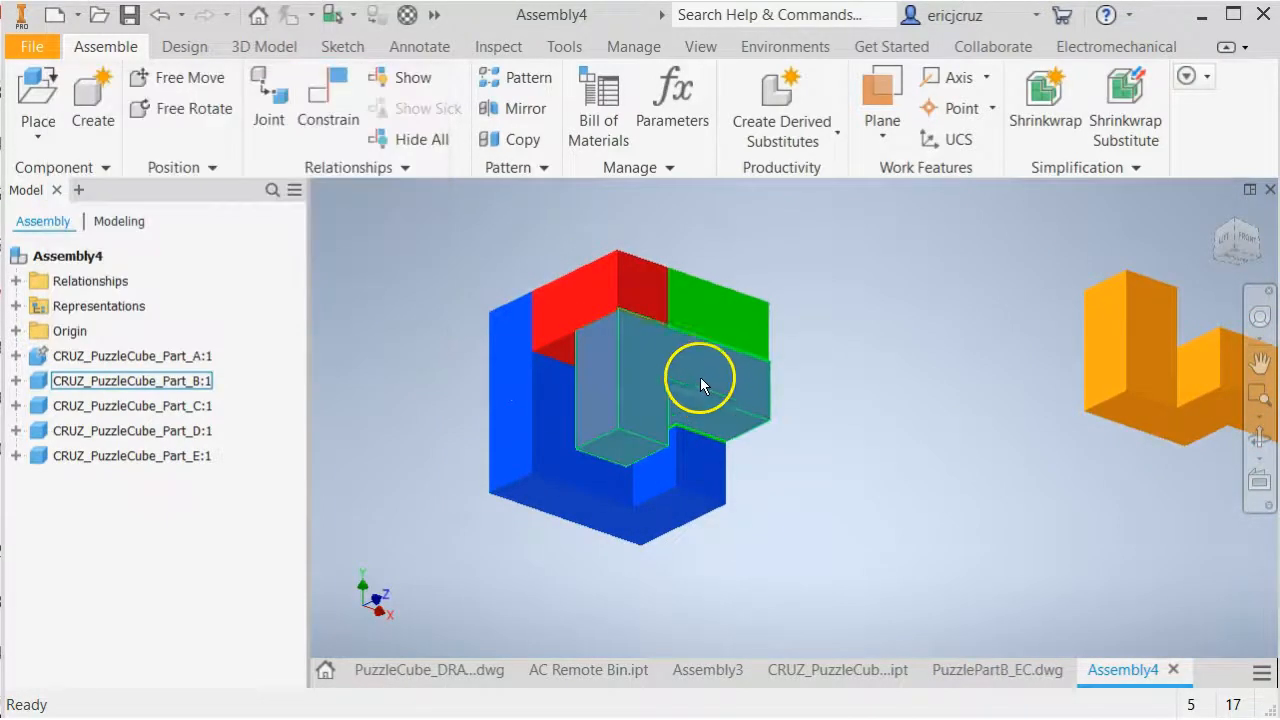
drag(700, 380, 675, 405)
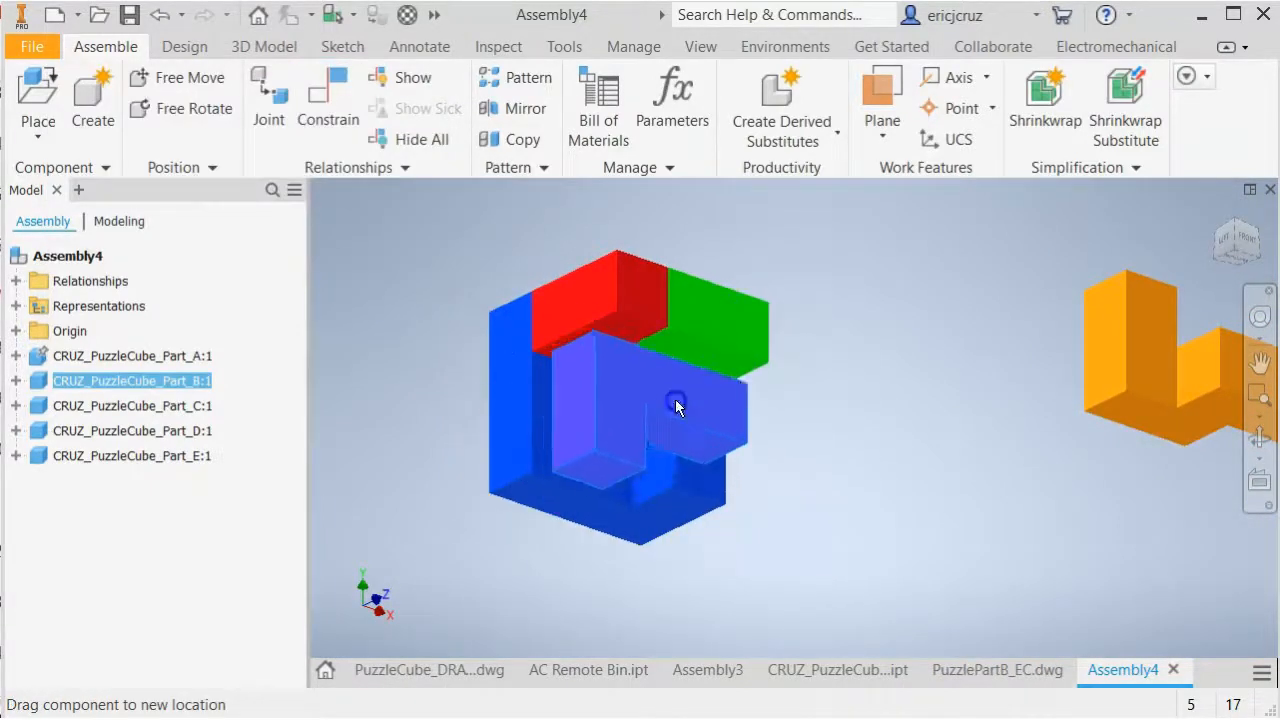
drag(675, 408, 600, 485)
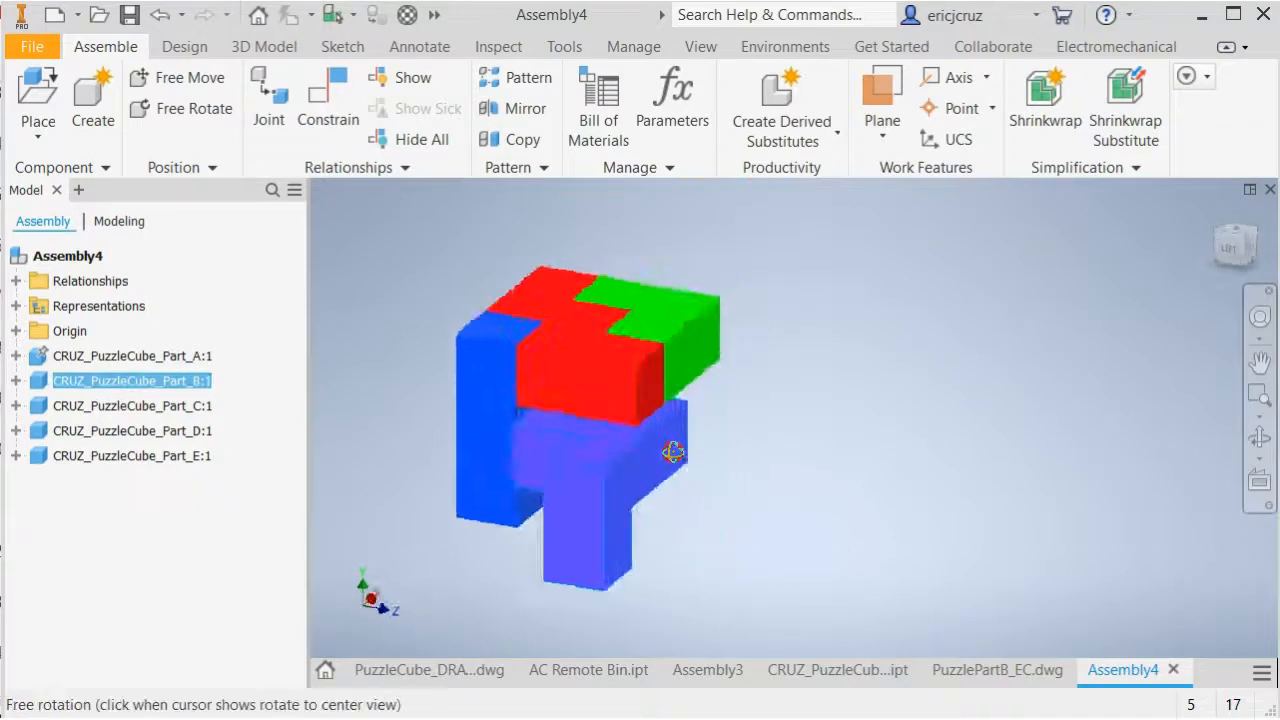
drag(673, 452, 815, 472)
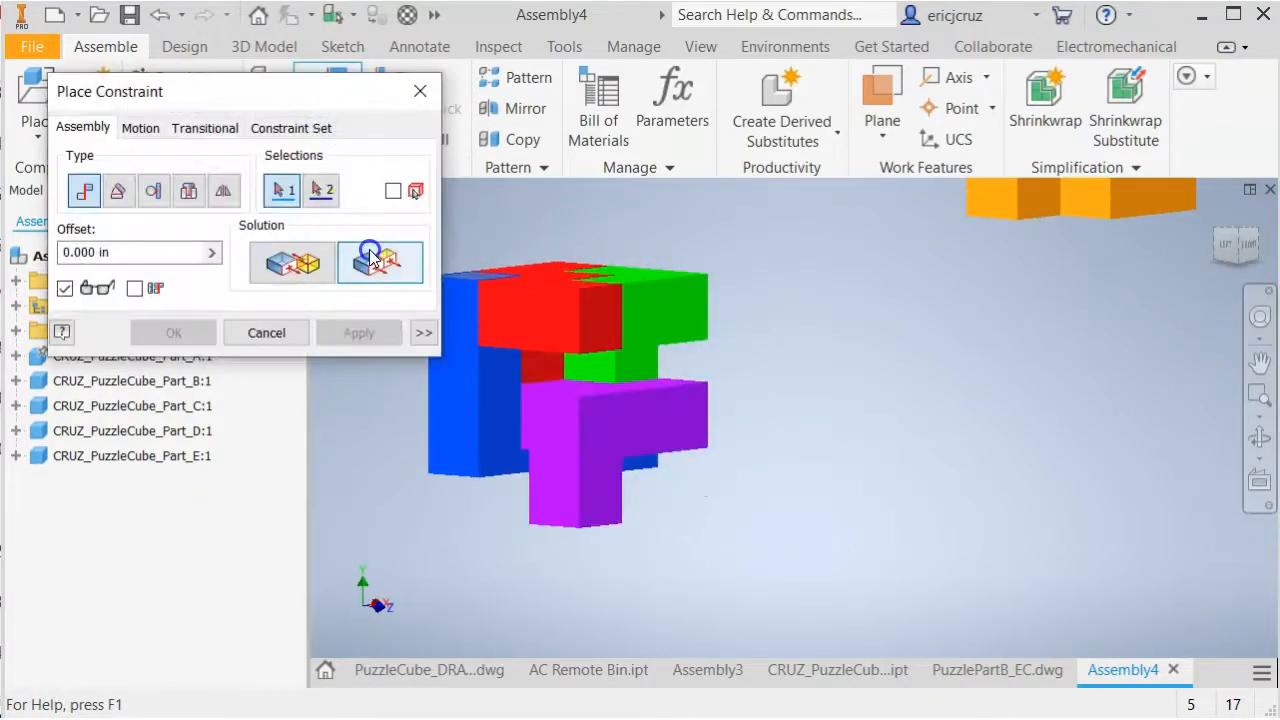
Make the purple piece's face flush with the red piece's face and orbit to inspect.
click(540, 320)
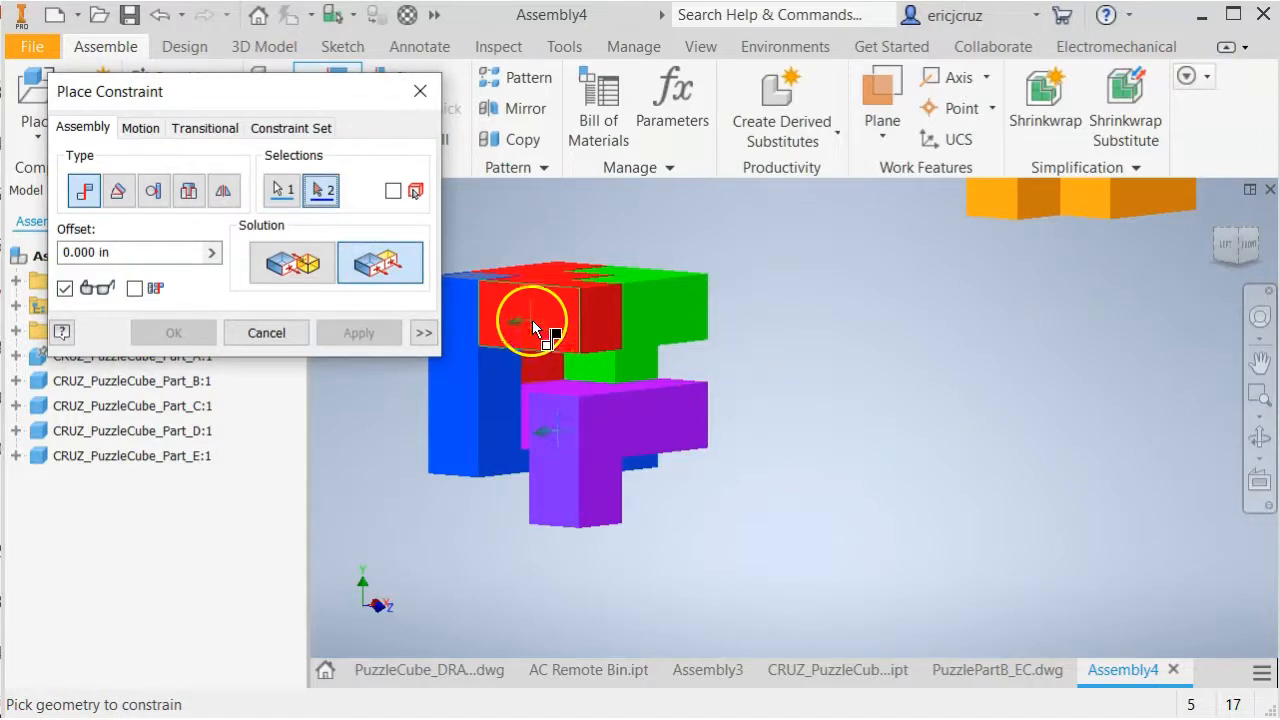
drag(530, 320, 625, 413)
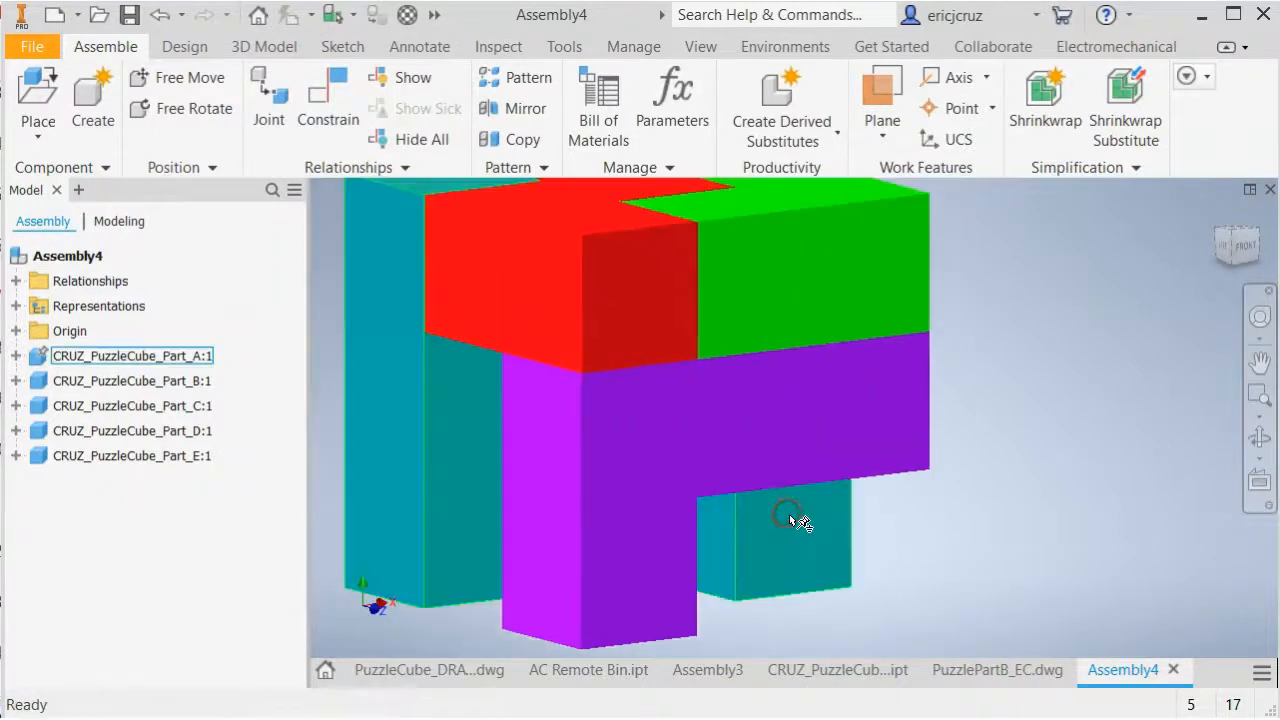
drag(790, 520, 805, 453)
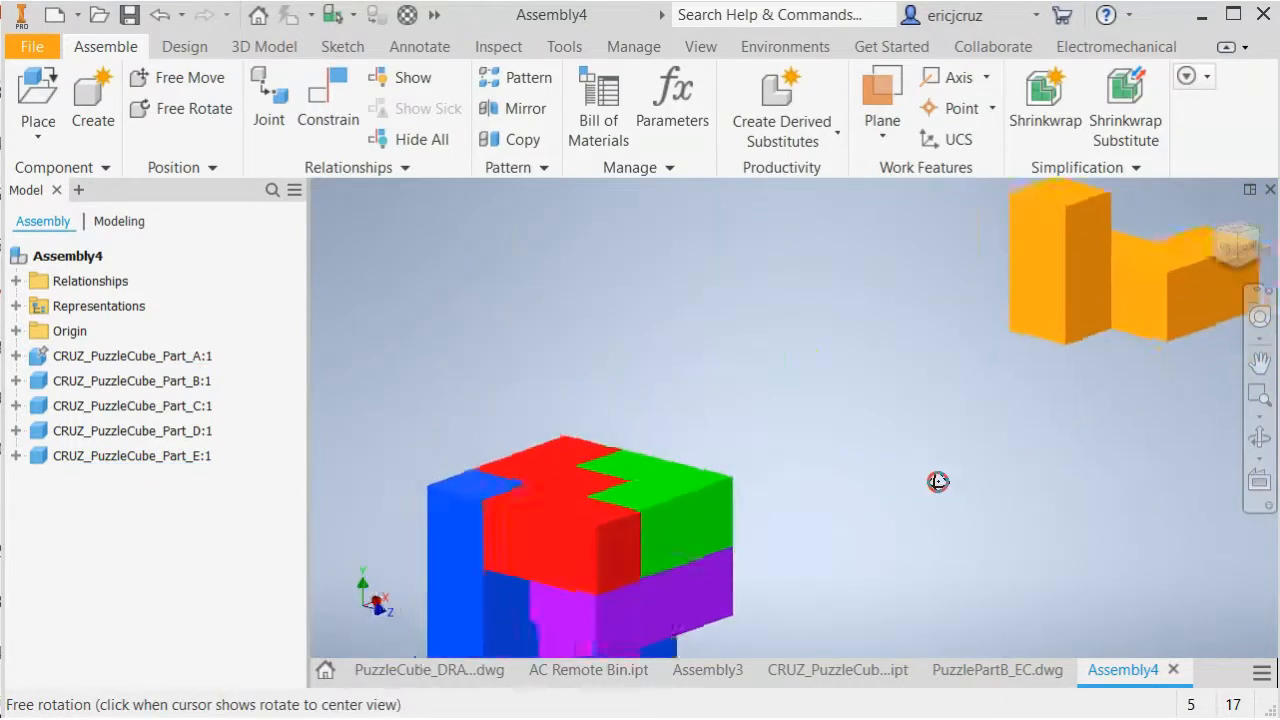
drag(938, 481, 865, 377)
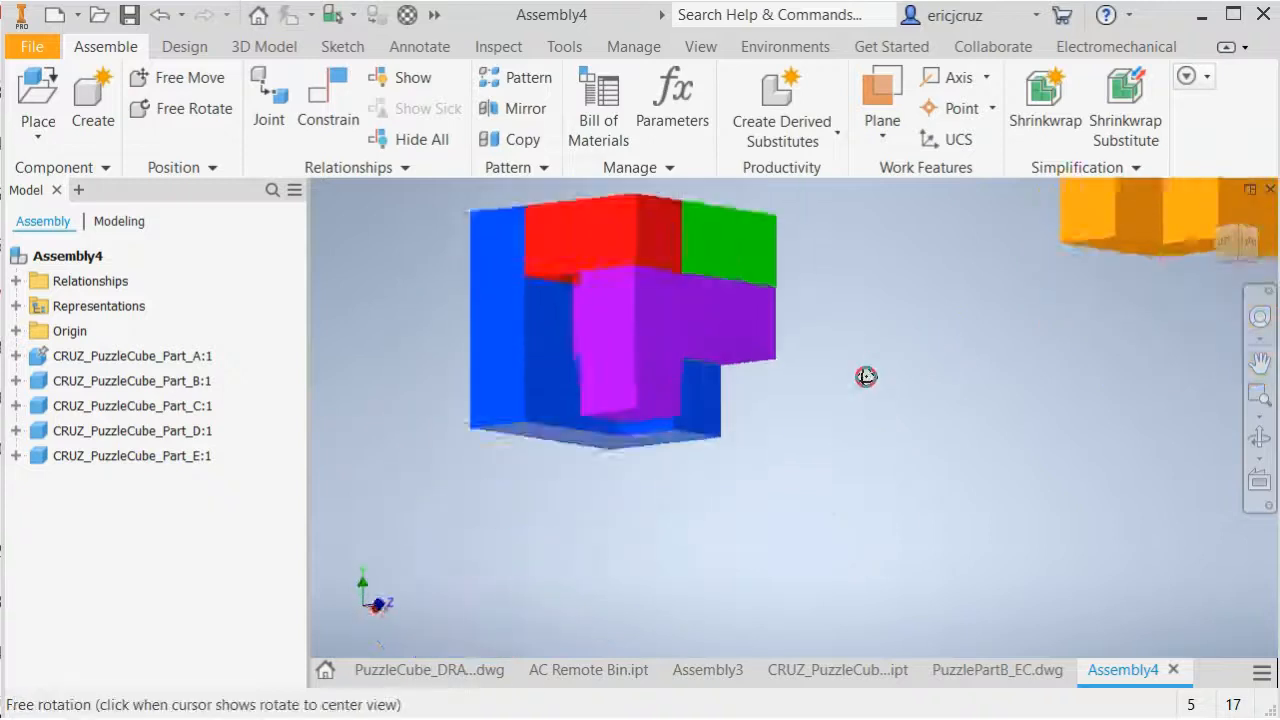
drag(865, 377, 754, 373)
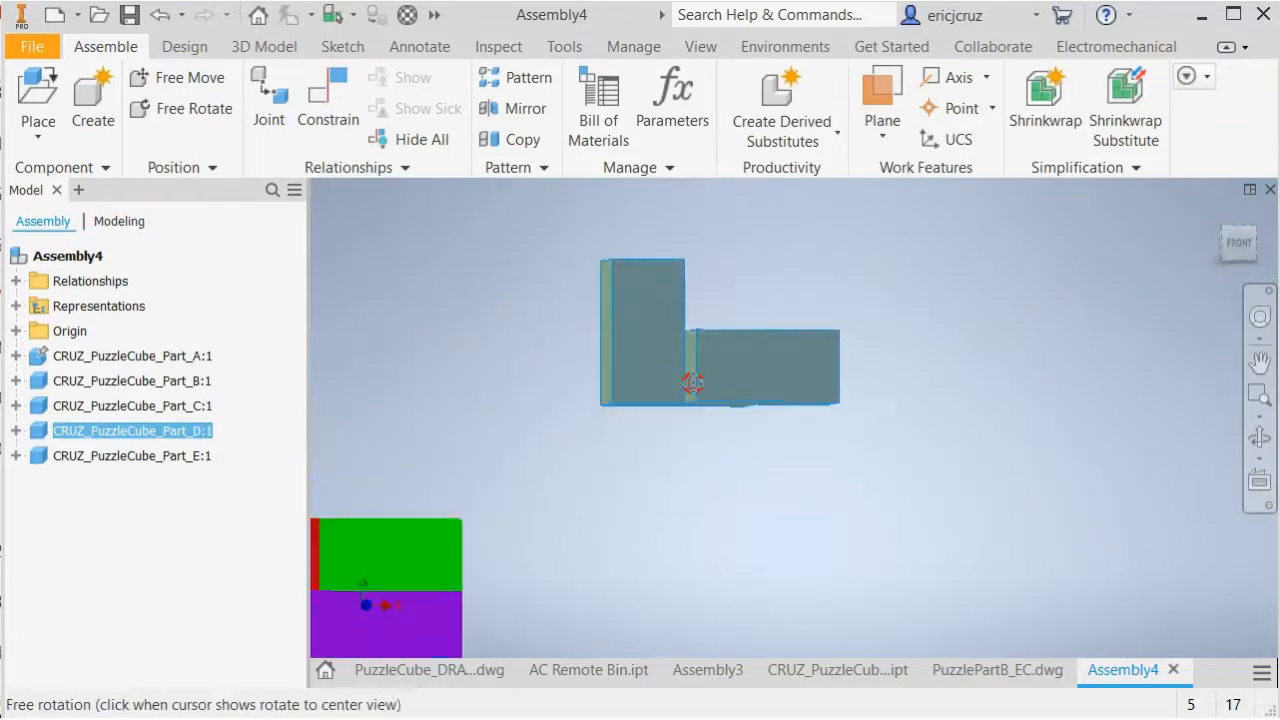
Move orange Part_D beside the assembly and mate its face to the blue piece's inner face.
drag(693, 381, 810, 470)
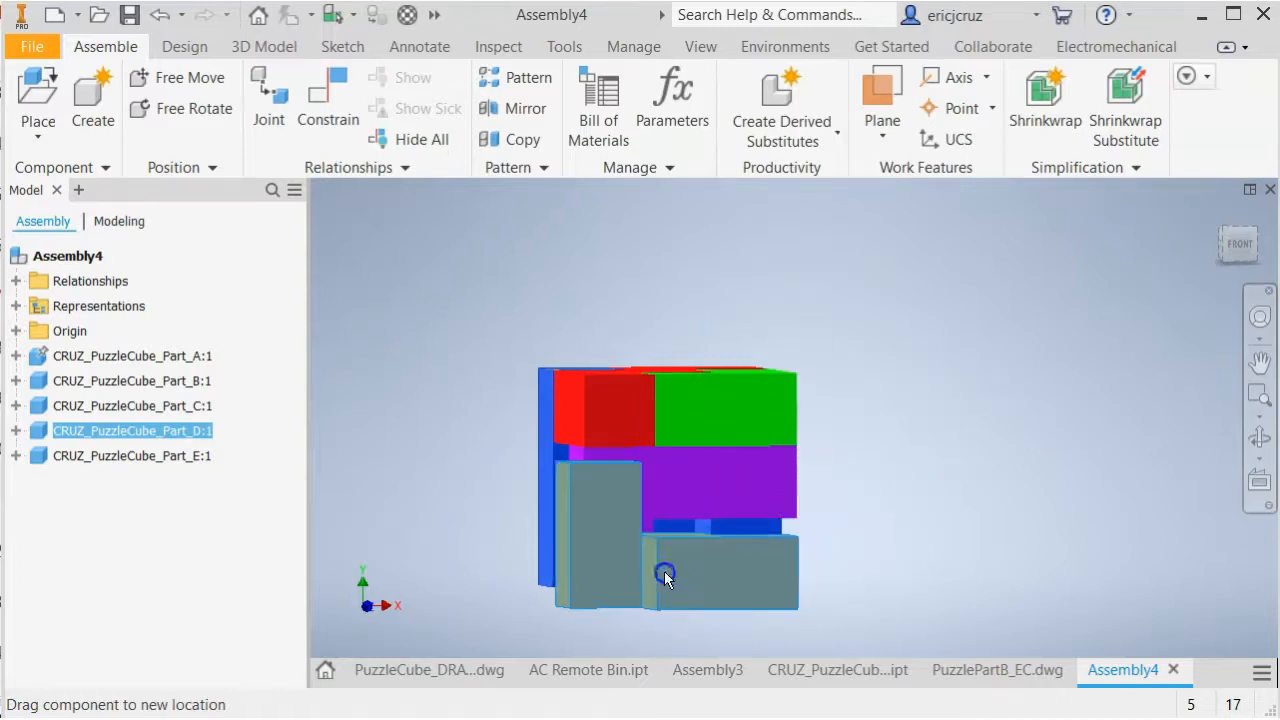
drag(665, 577, 770, 538)
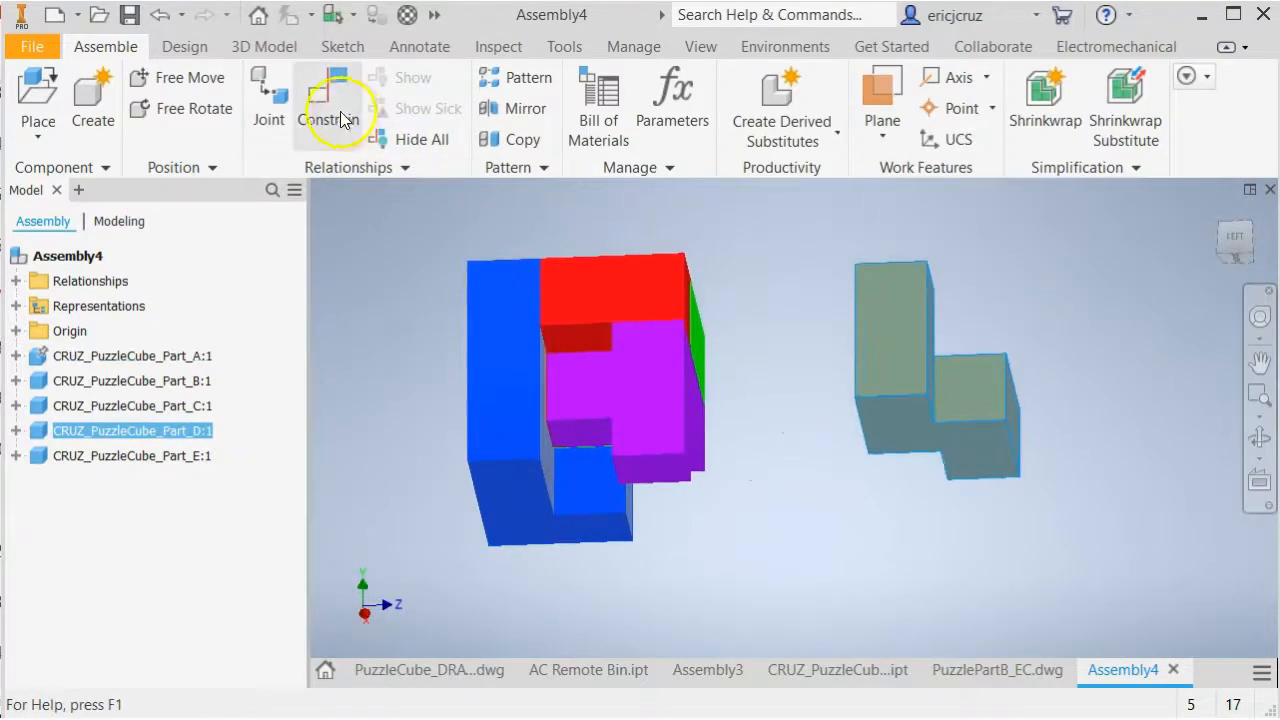
click(329, 108)
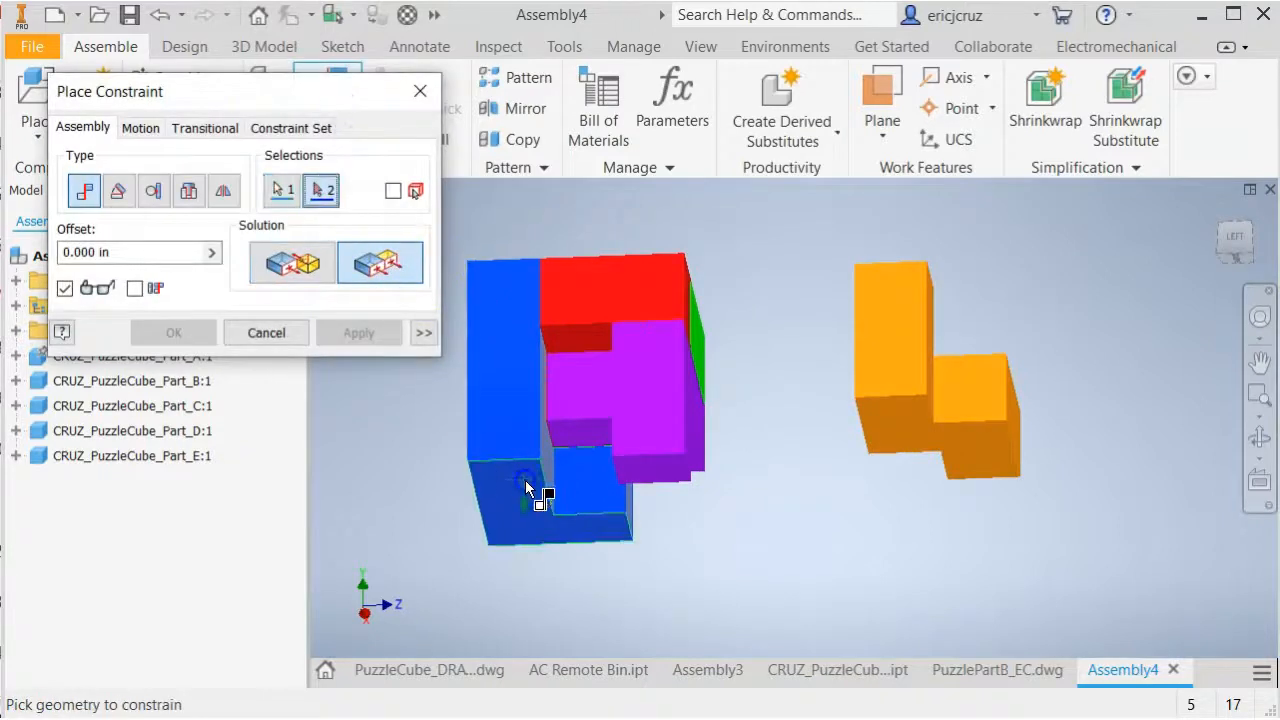
click(358, 332)
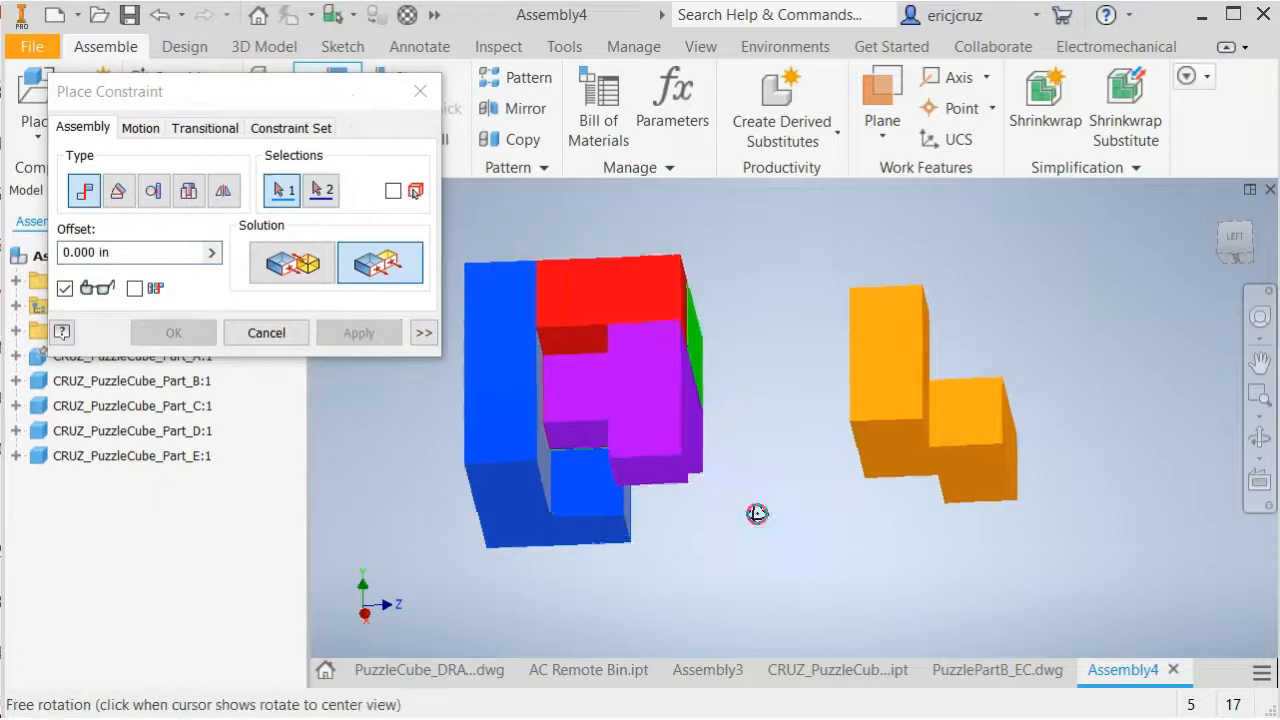
drag(757, 513, 770, 450)
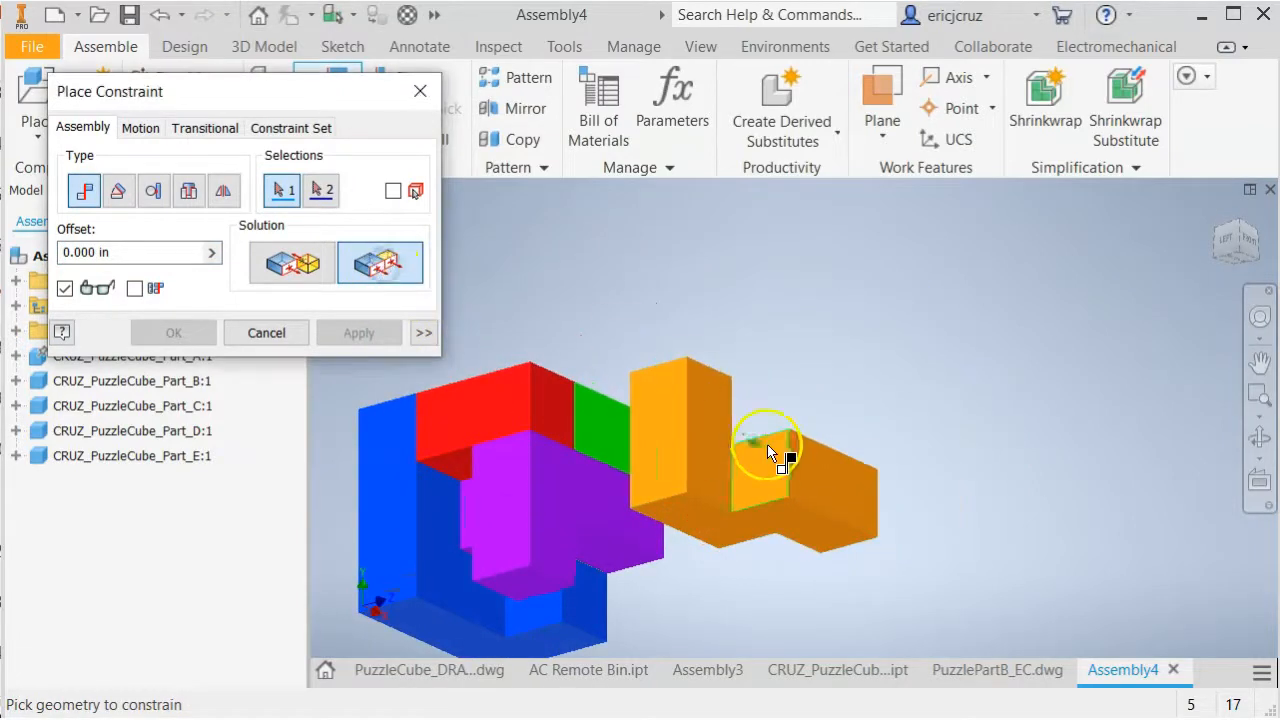
click(770, 450)
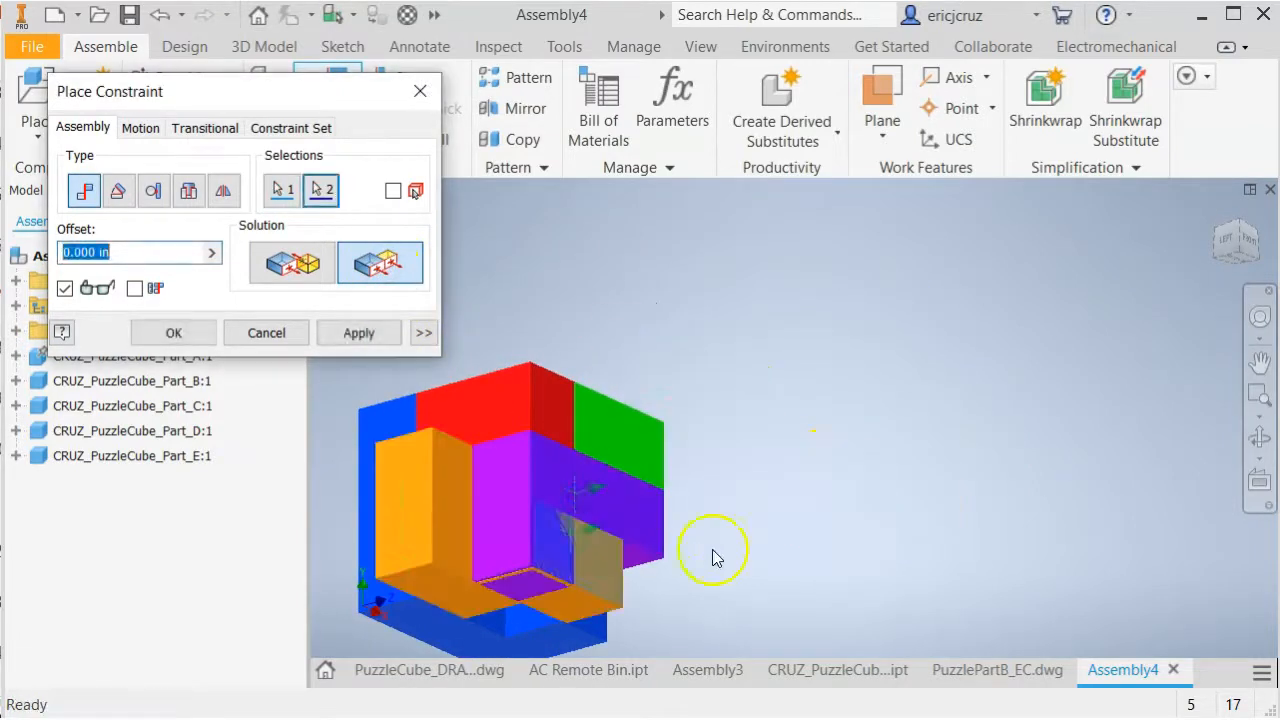
click(358, 332)
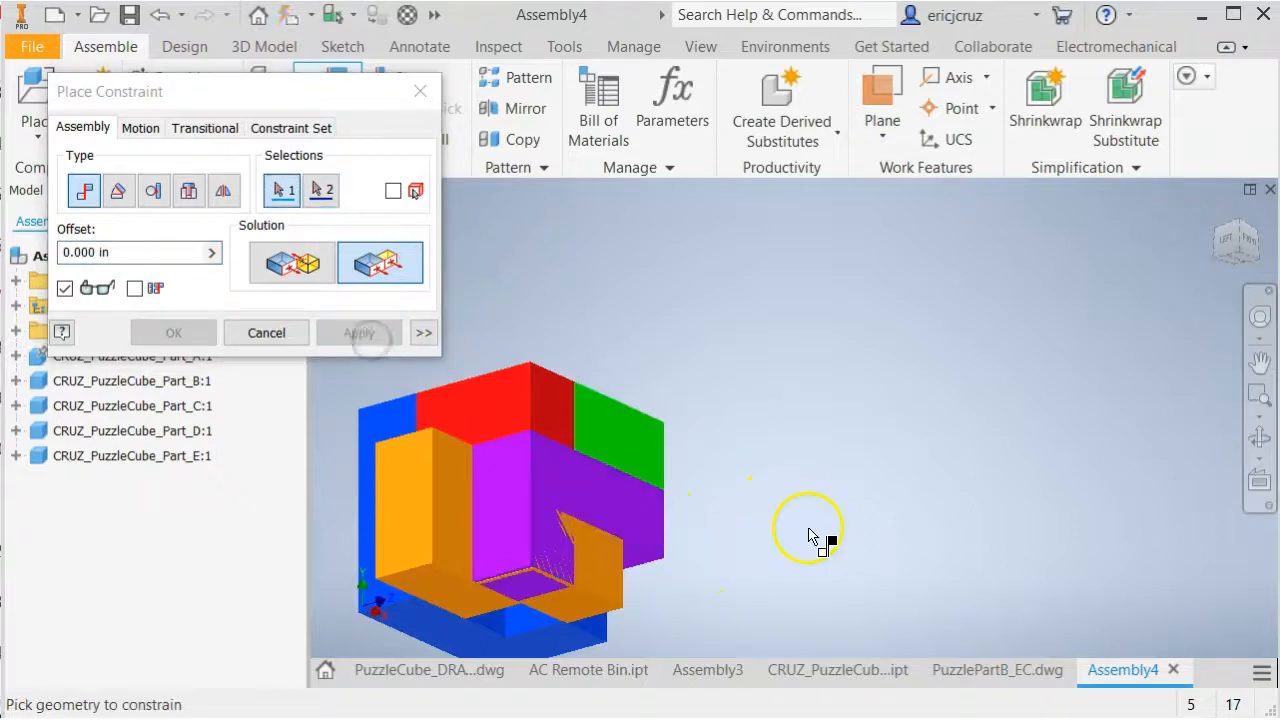
click(430, 445)
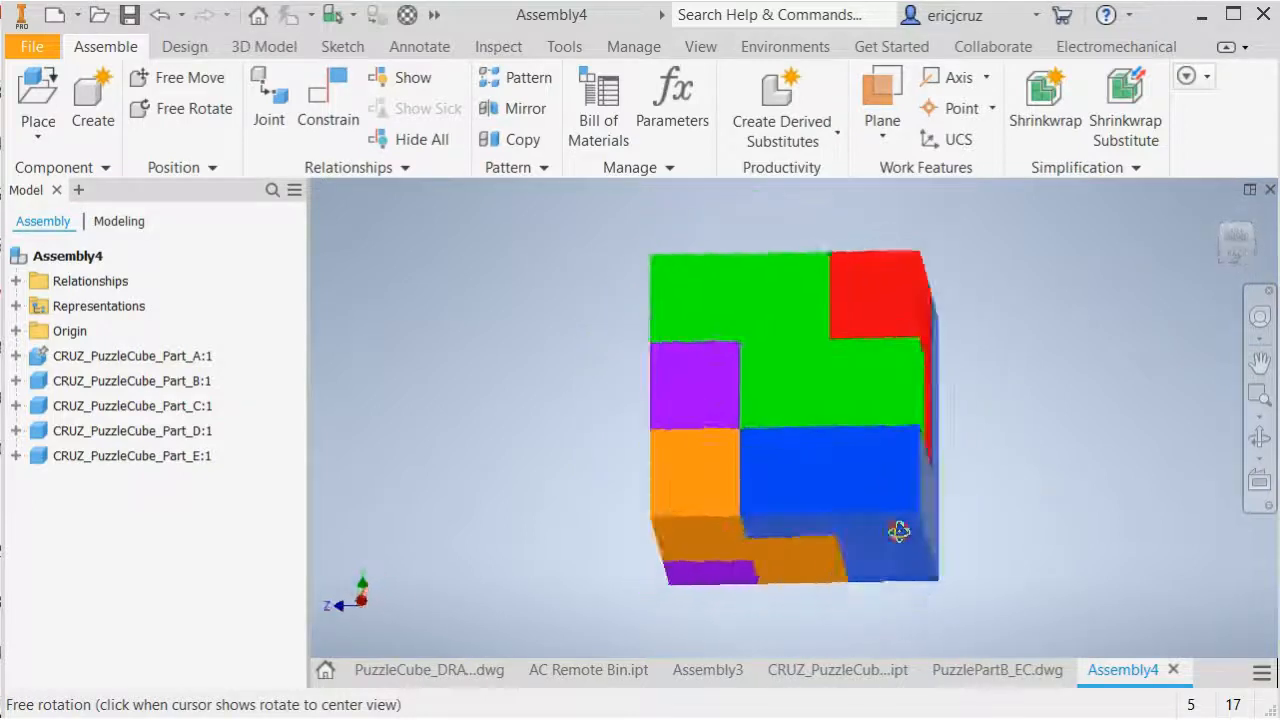
drag(898, 531, 652, 434)
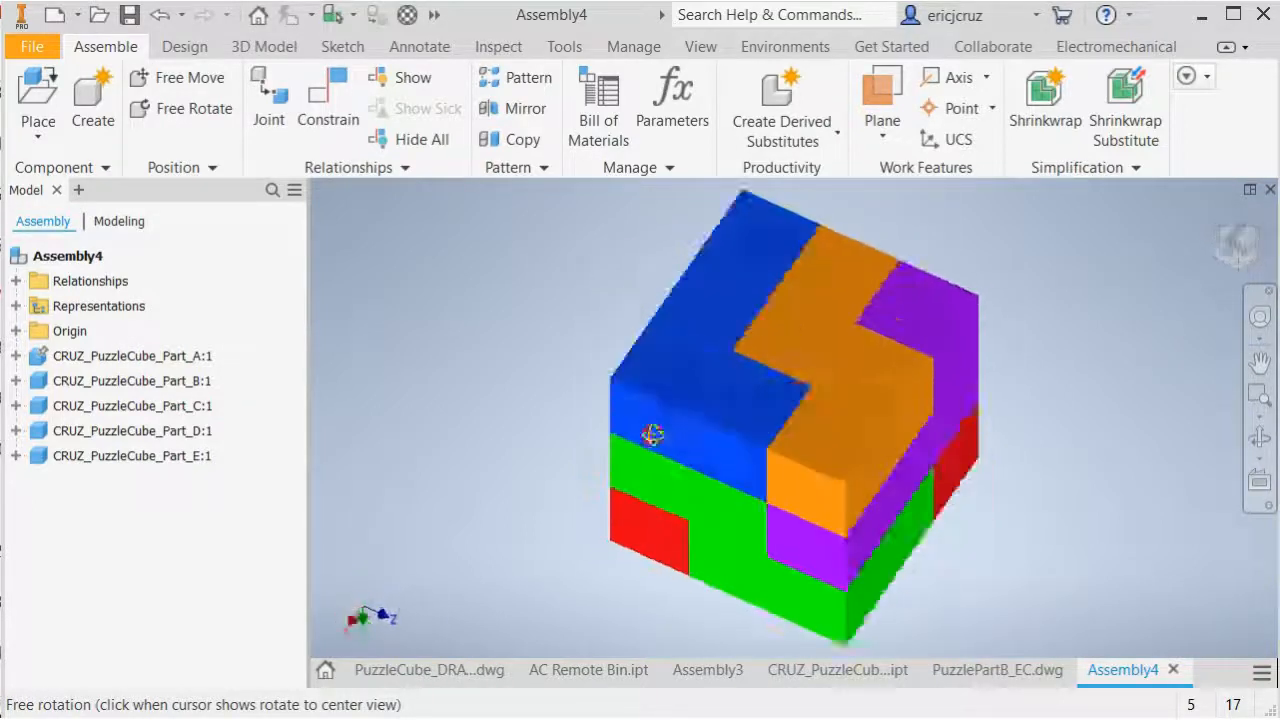
drag(652, 434, 738, 460)
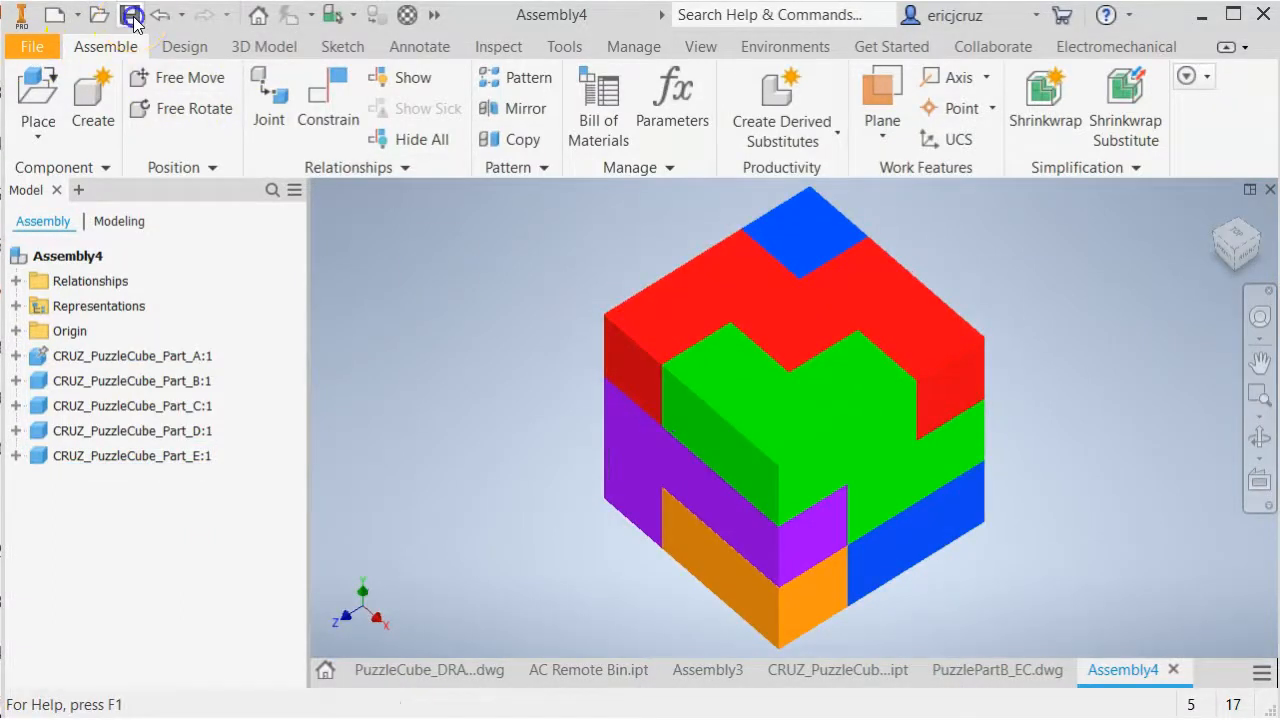
Save the assembly, entering PuzzleCubeAssembly_EC as the file name.
click(128, 14)
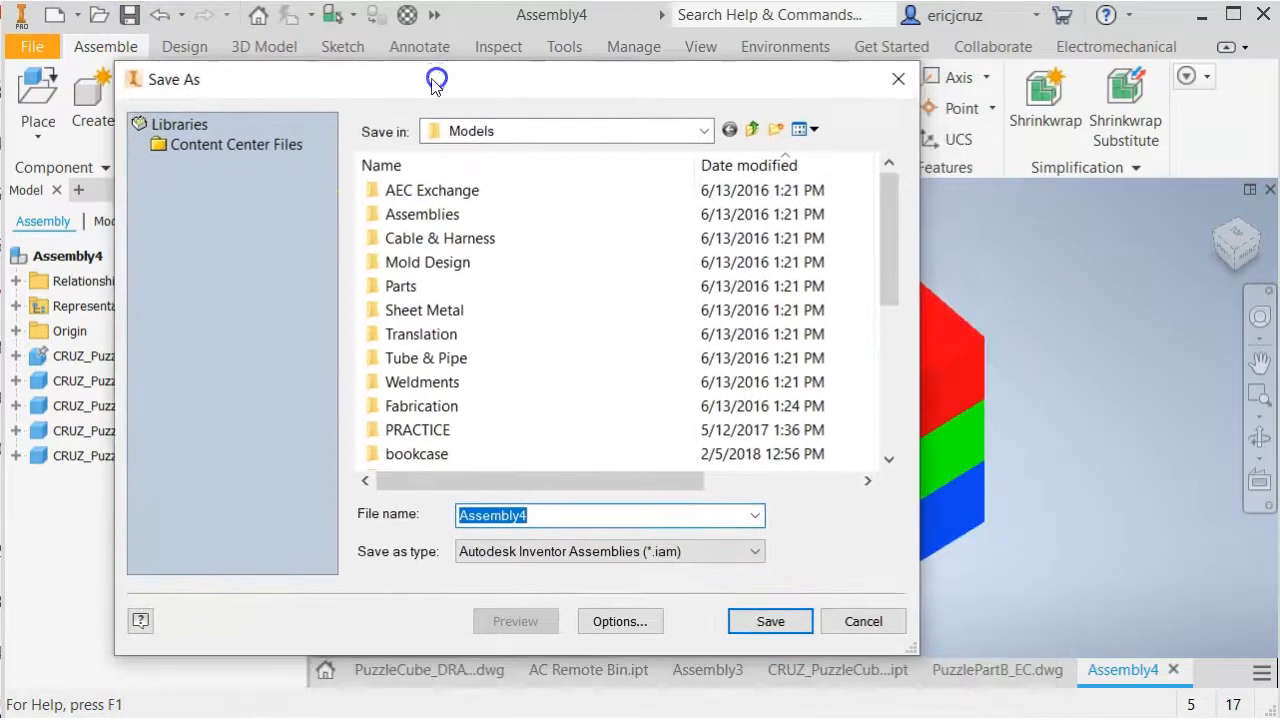
mouse_move(635, 460)
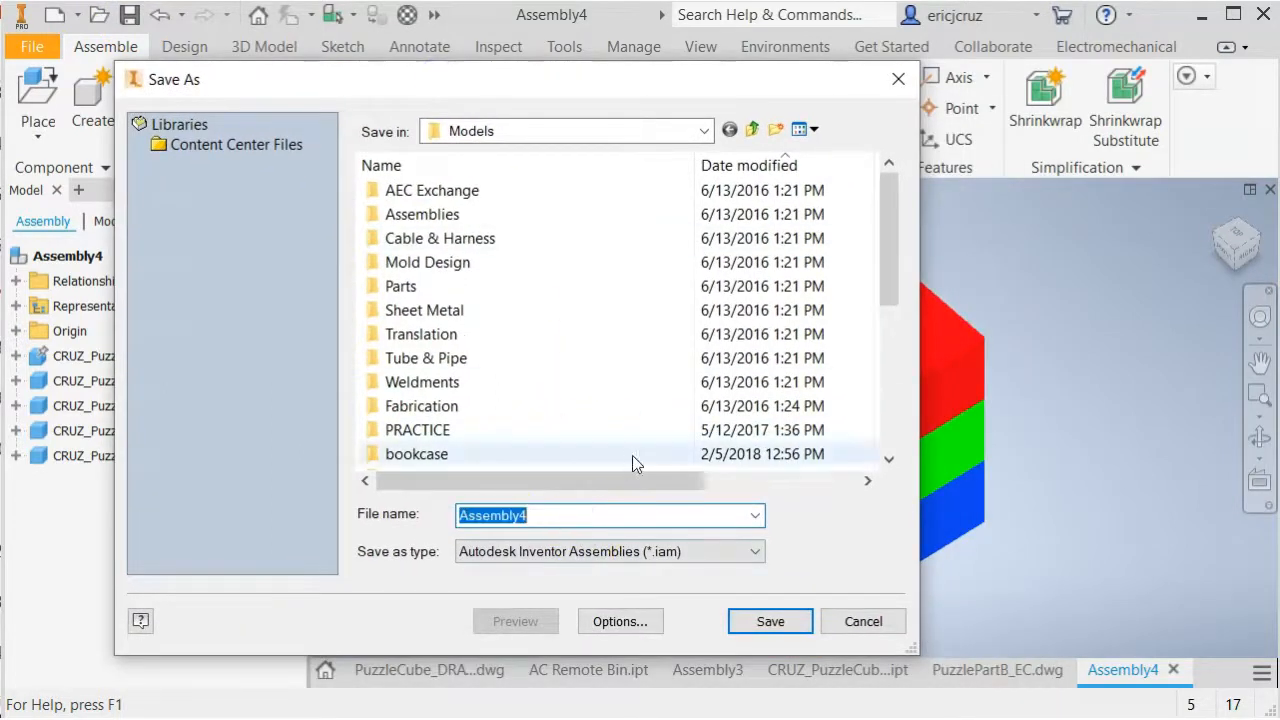
text(PuzzleCube)
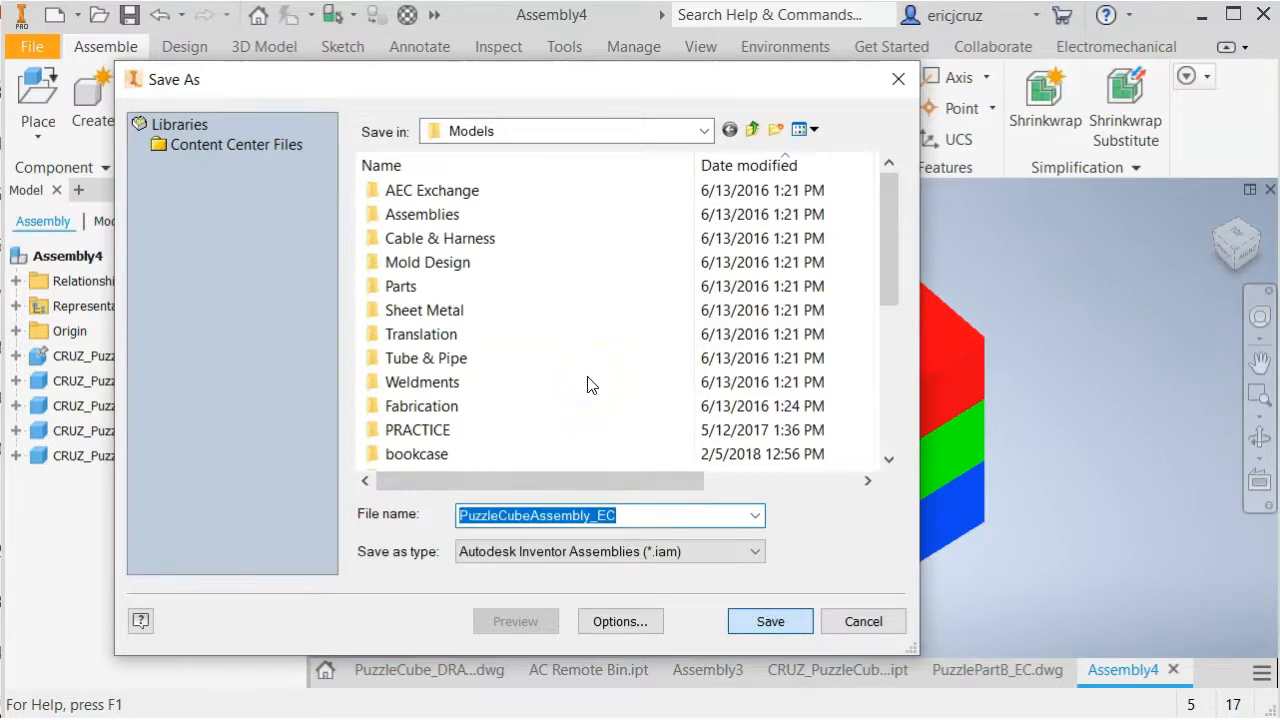
Confirm saving as PuzzleCubeAssembly_EC.iam and bring up the File menu's Export options.
click(770, 621)
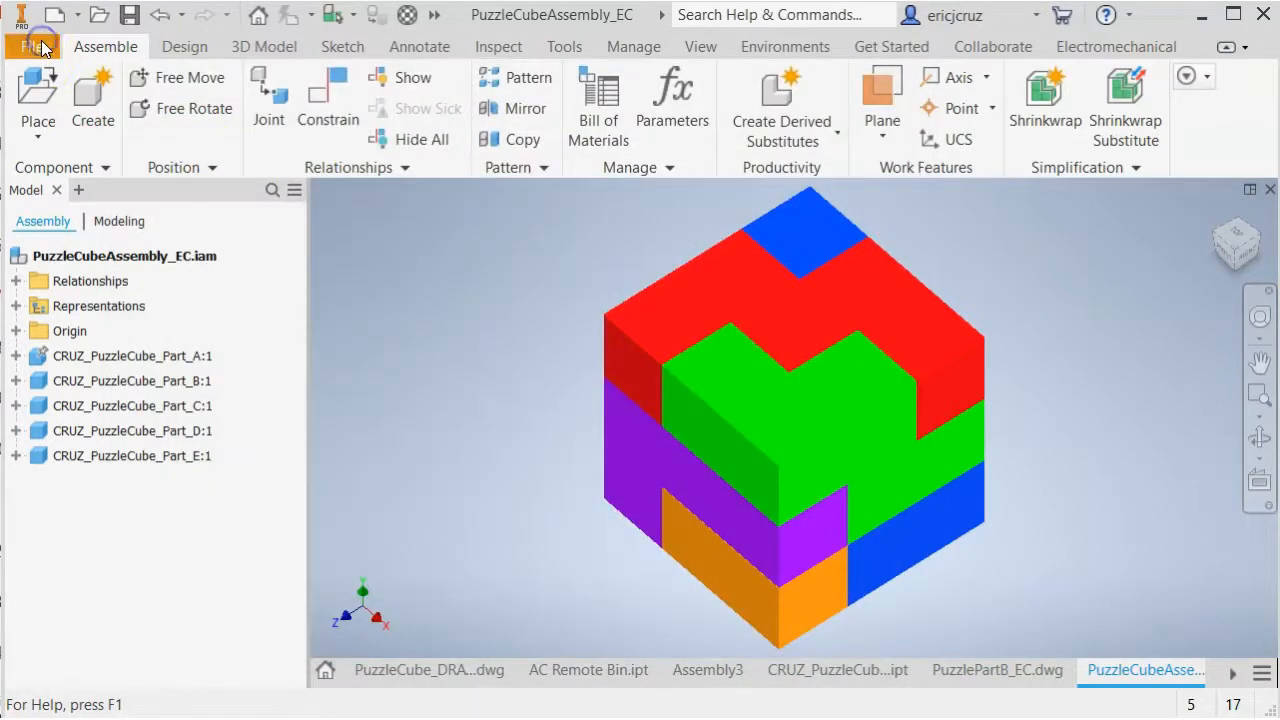
click(32, 46)
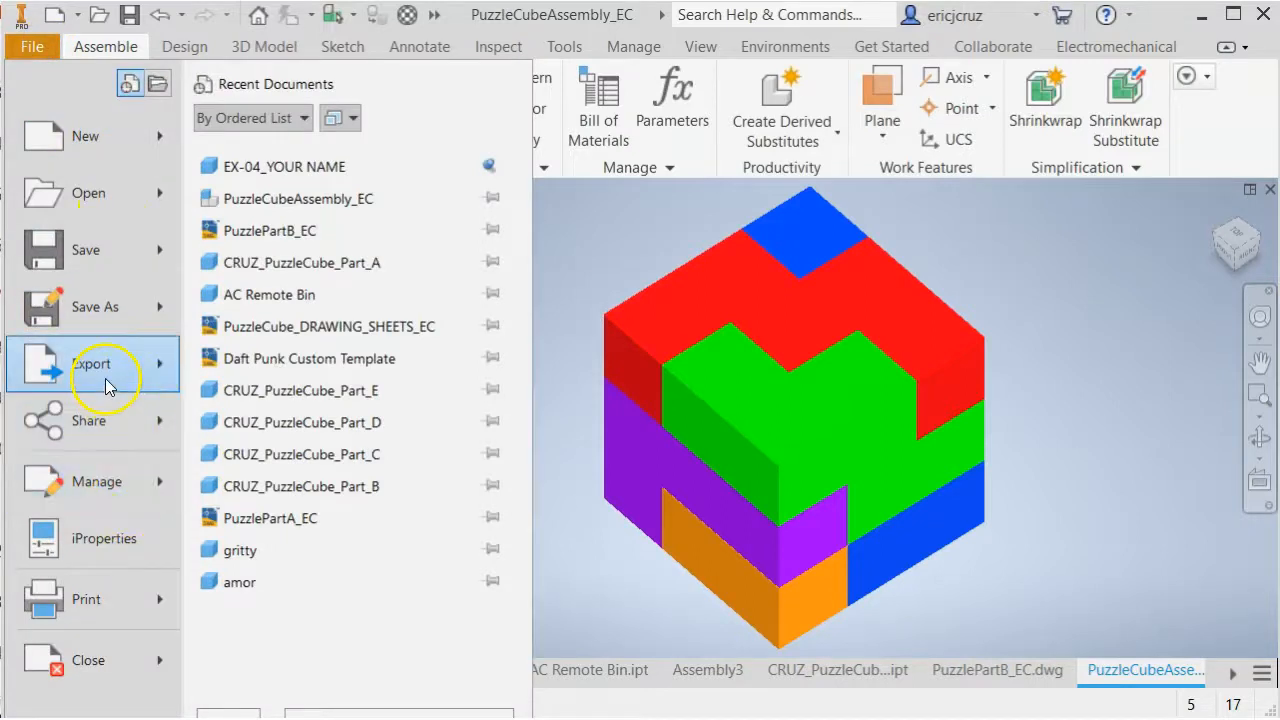
click(92, 363)
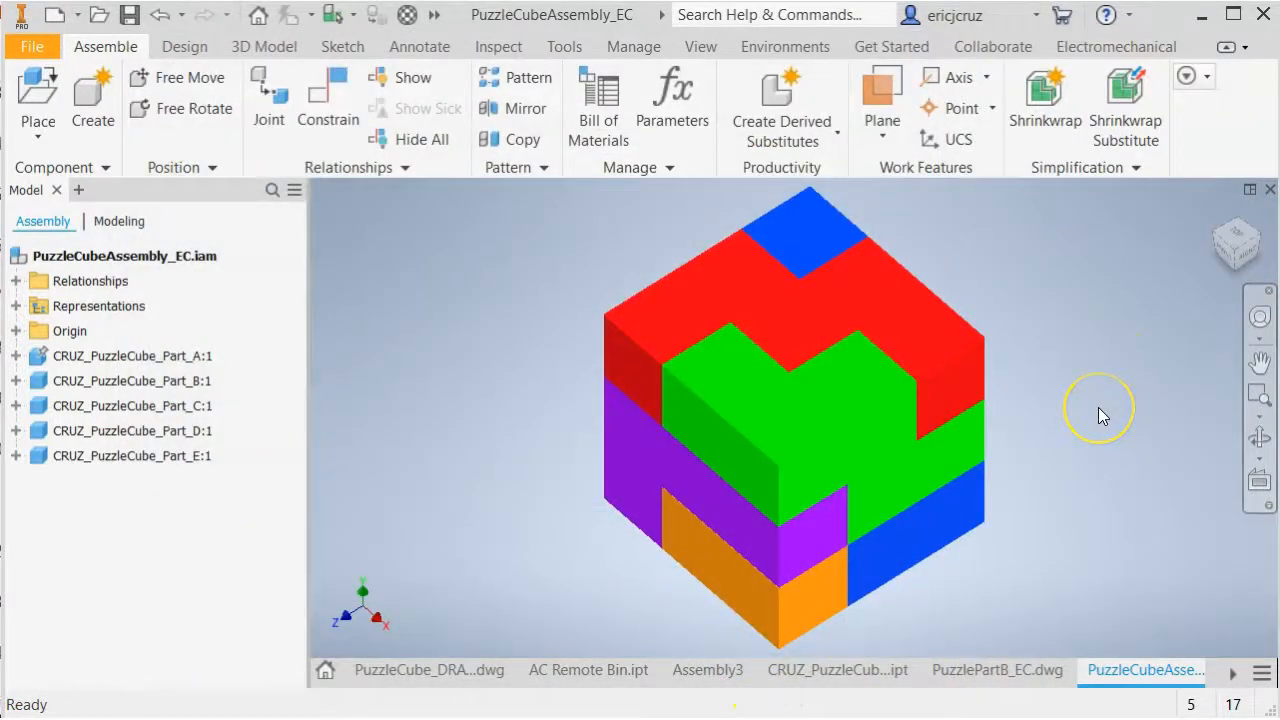
mouse_move(1108, 430)
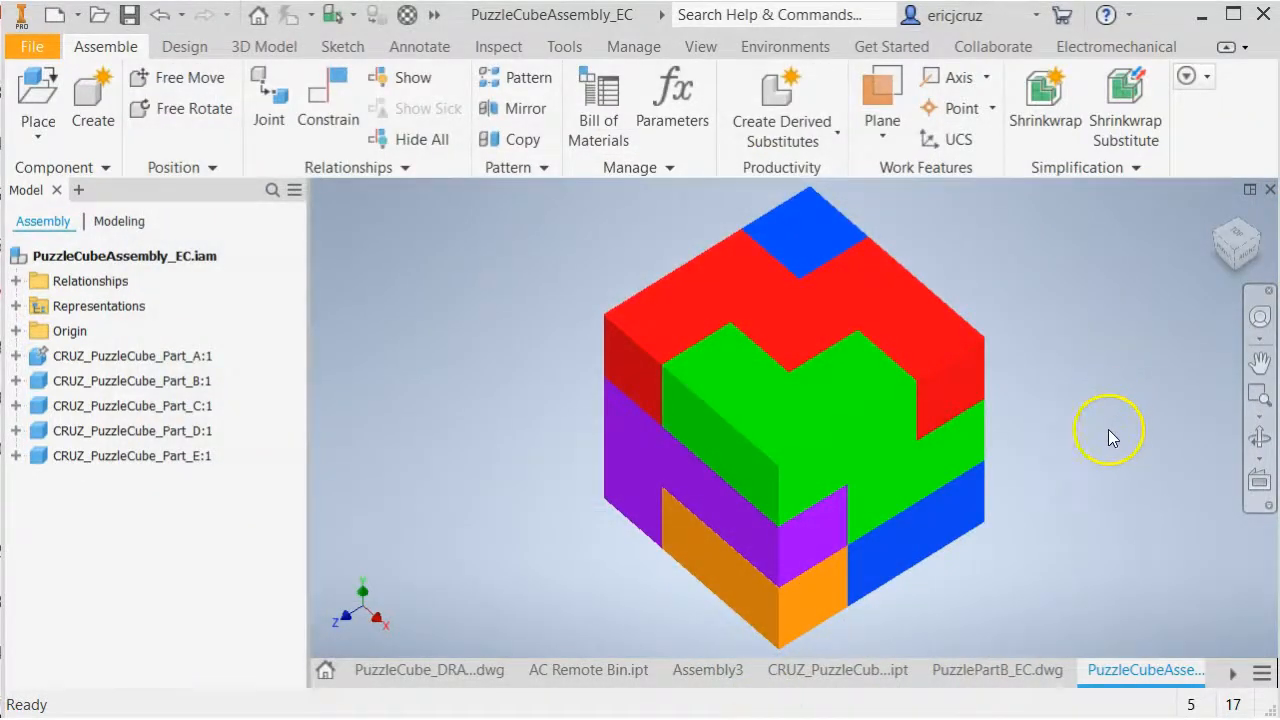